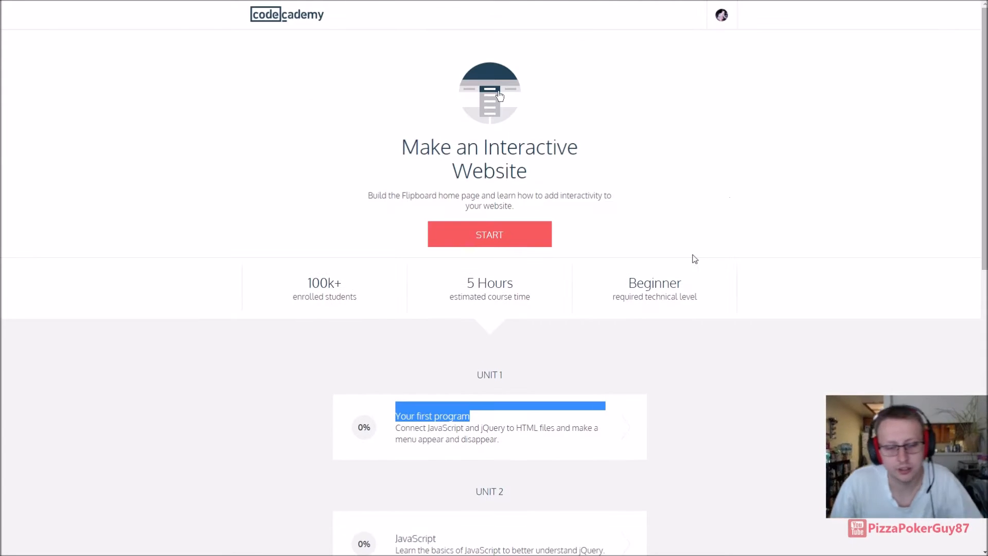
Scroll down the Make an Interactive Website course page to begin the course
scroll(down, 3)
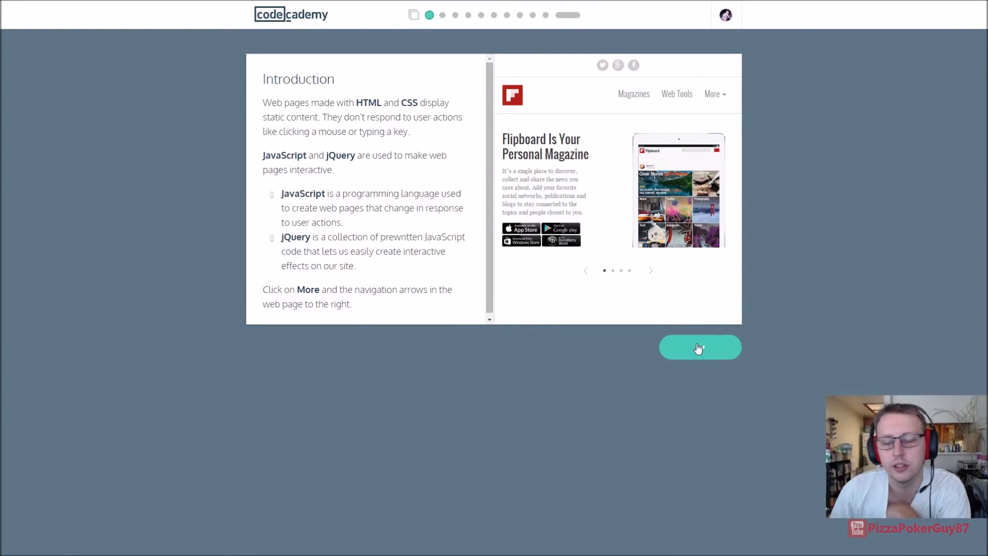
Advance past the Introduction, Your first program and HTML slides to the first Try it out exercise
click(700, 347)
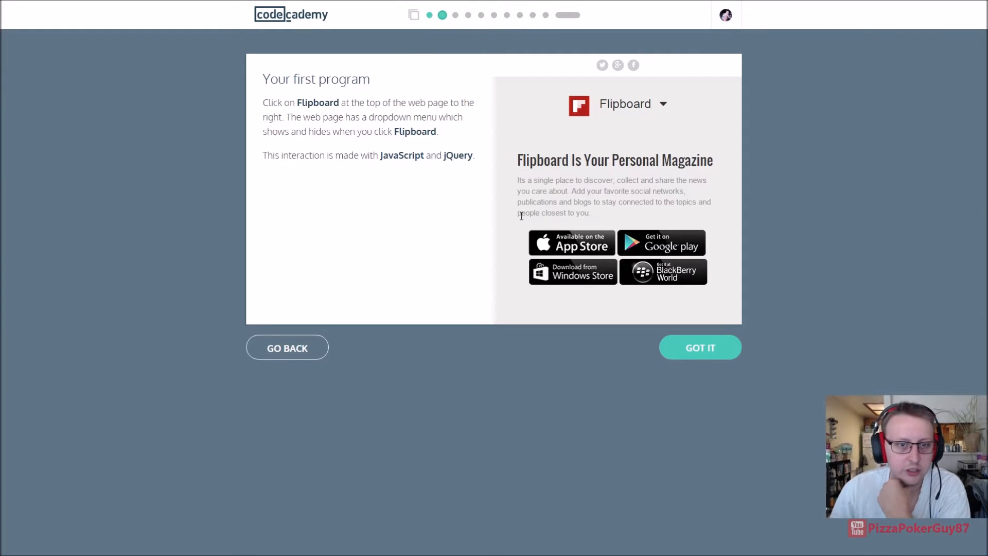
mouse_move(517, 218)
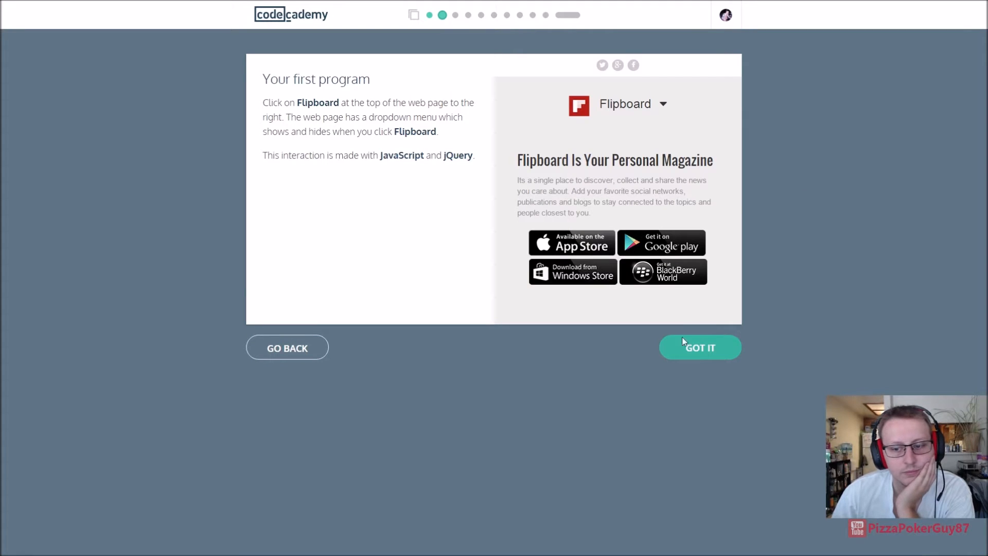
click(700, 347)
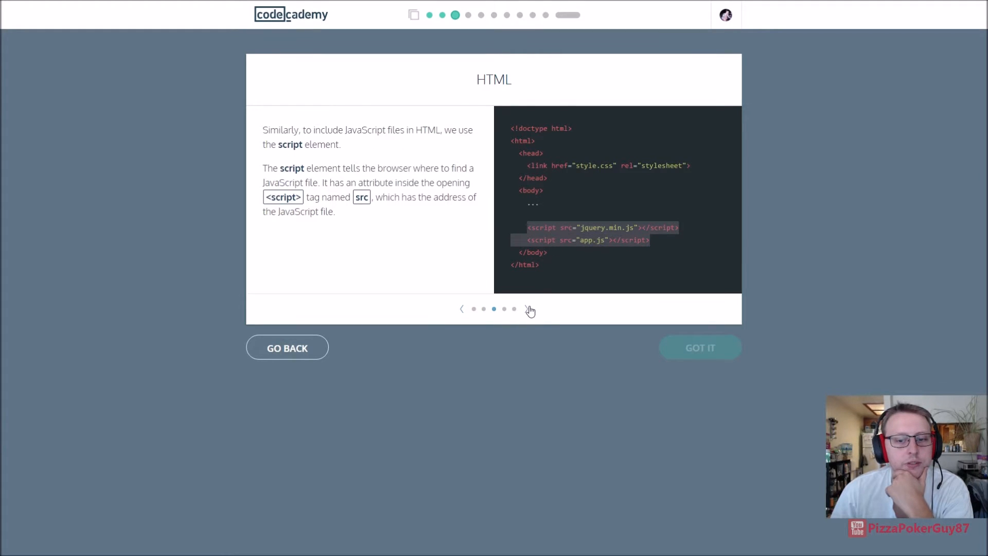
click(514, 309)
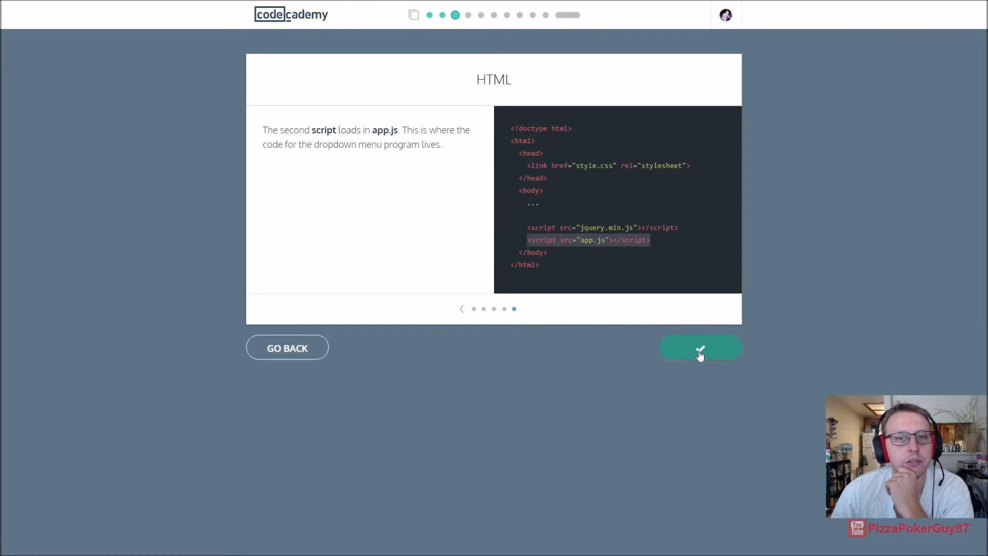
click(700, 348)
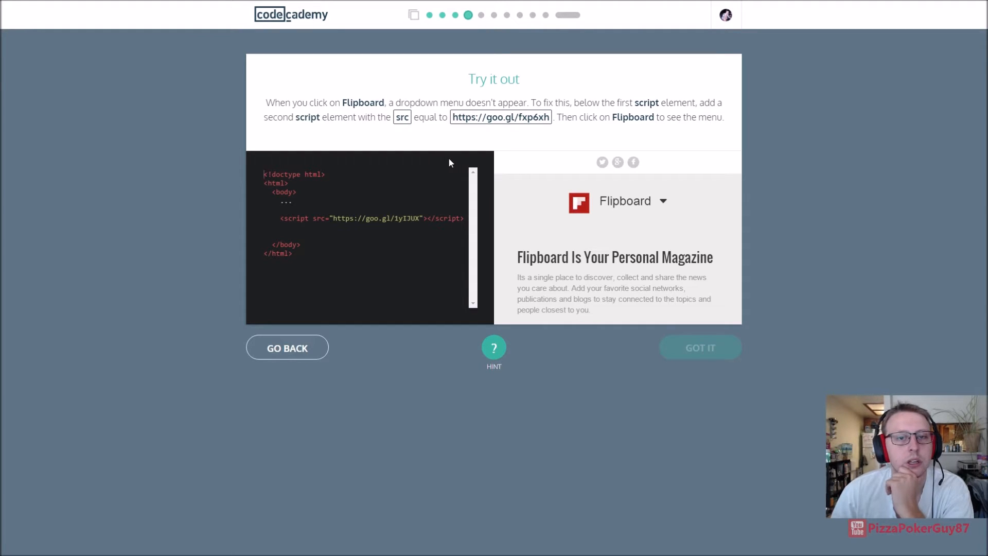
mouse_move(601, 101)
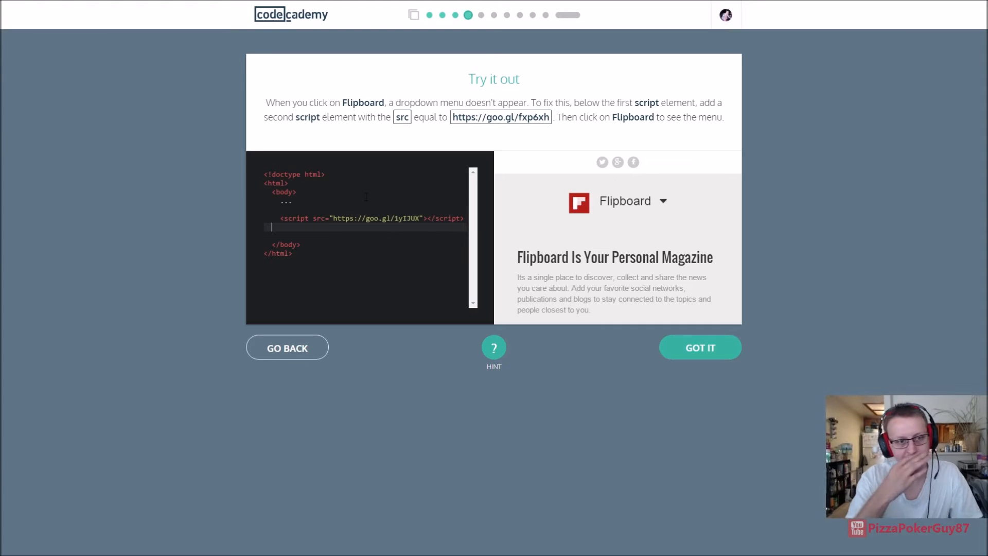
text(<script)
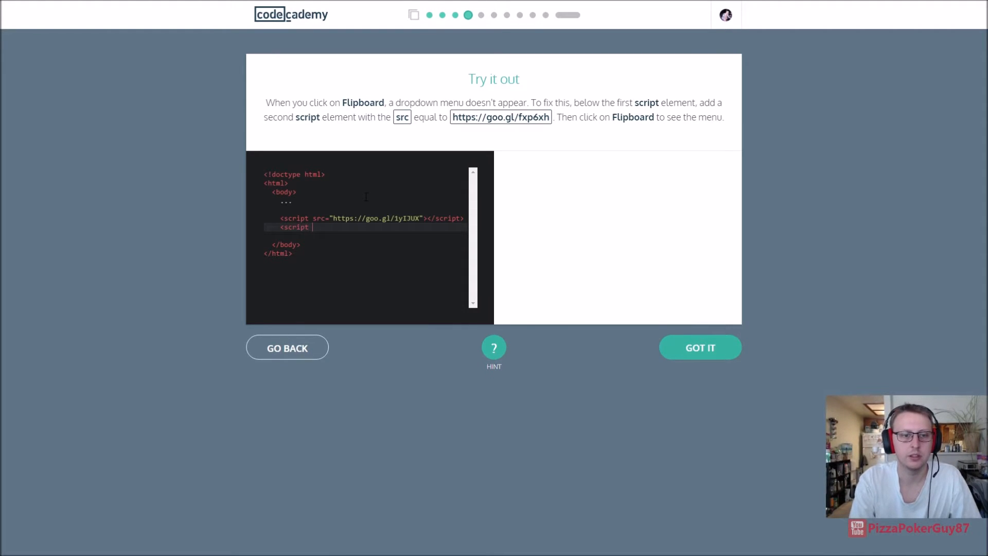
text(src ="")
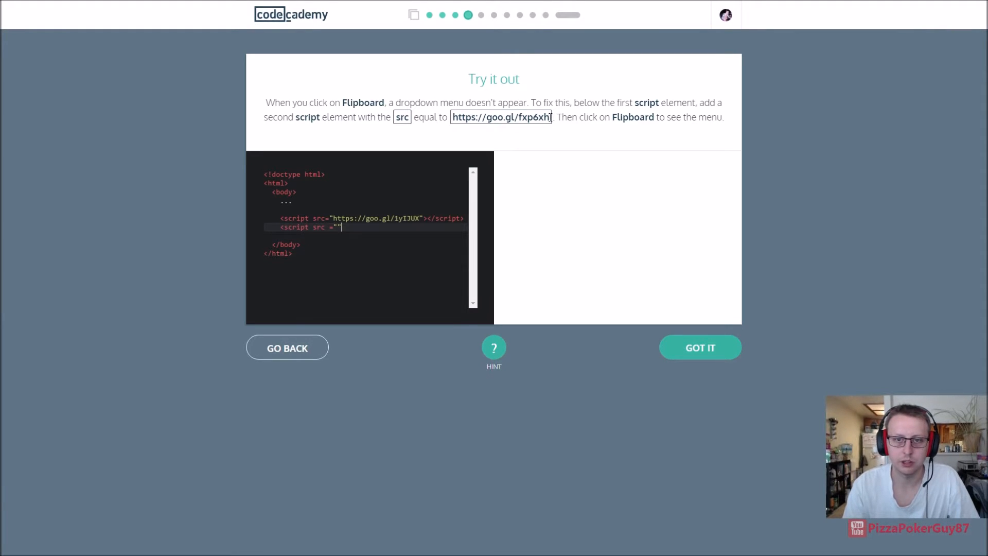
double_click(501, 117)
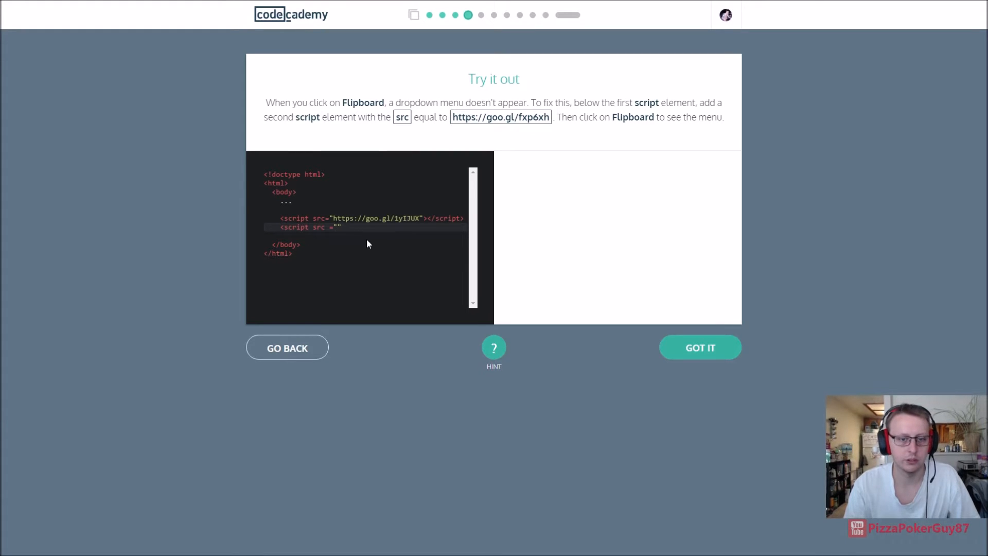
text(https://goo.gl/fxp6xh)
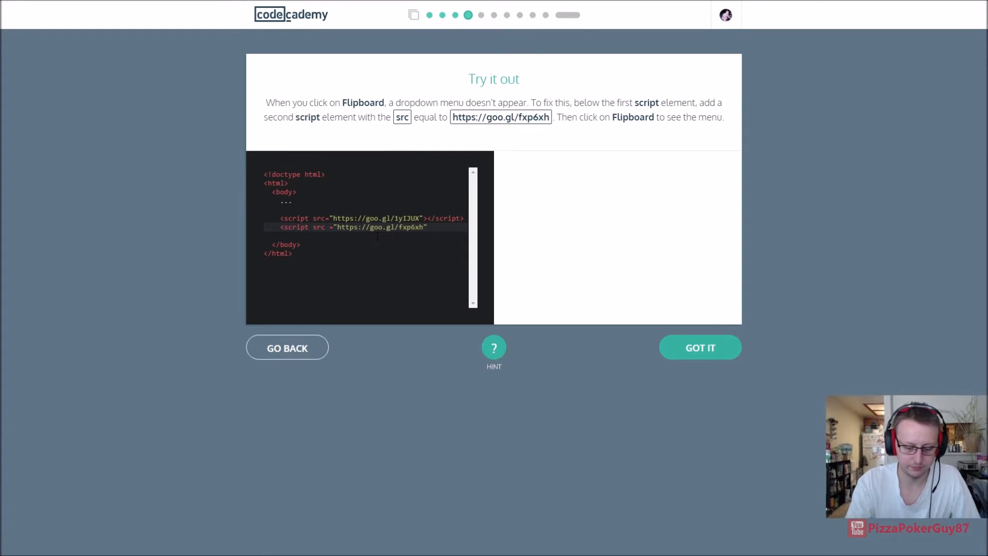
text(></script>)
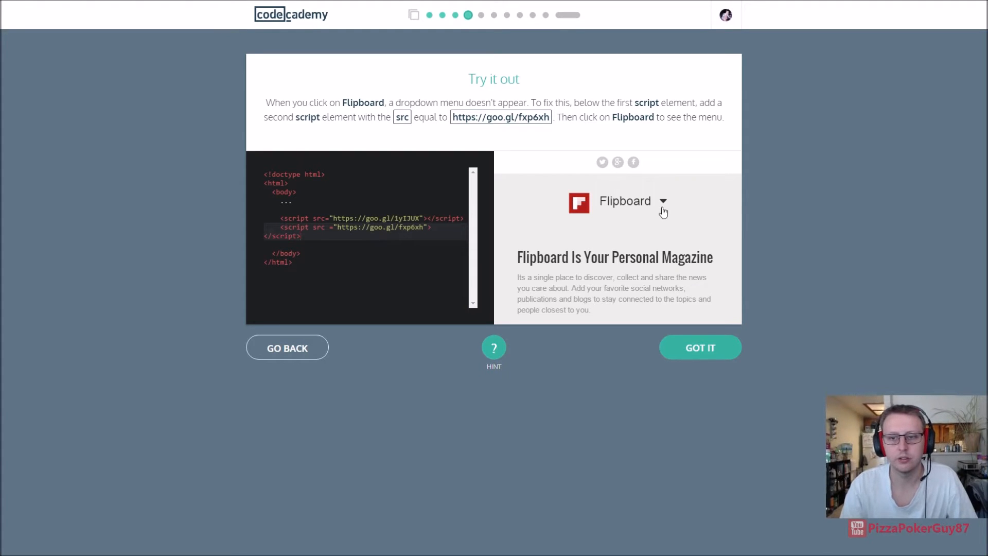
click(699, 348)
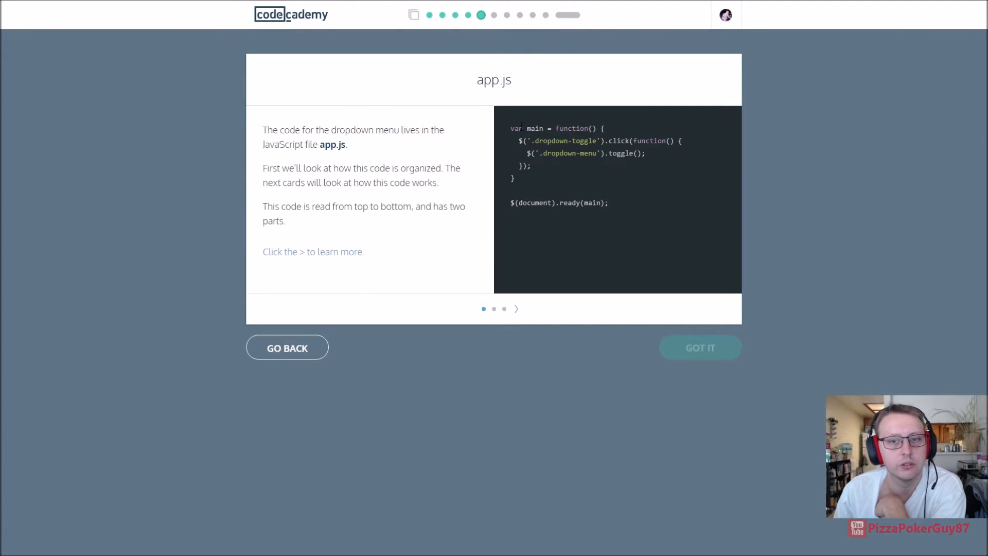
Step through all app.js and main() explanation slides to reach the dropdown toggle exercise
drag(606, 128, 531, 166)
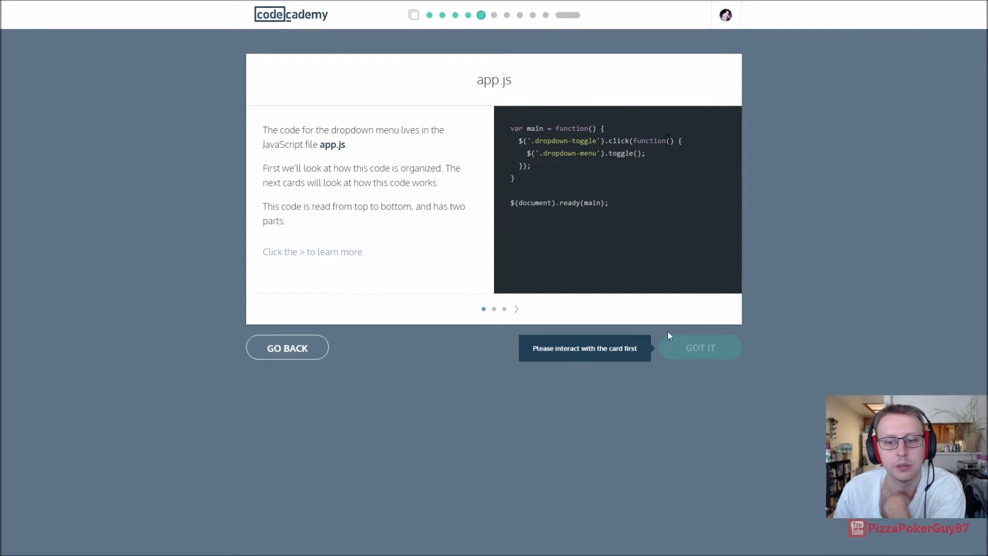
click(515, 309)
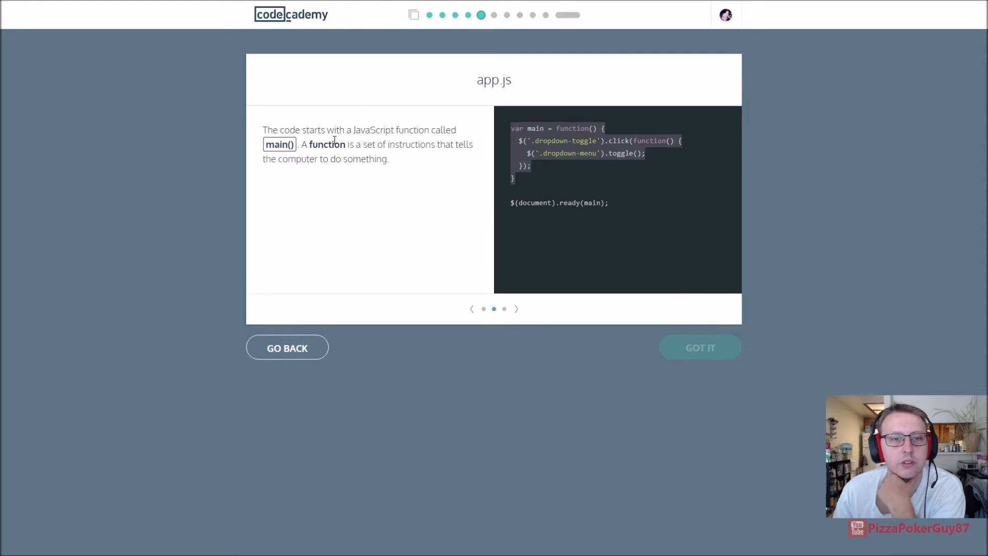
click(516, 308)
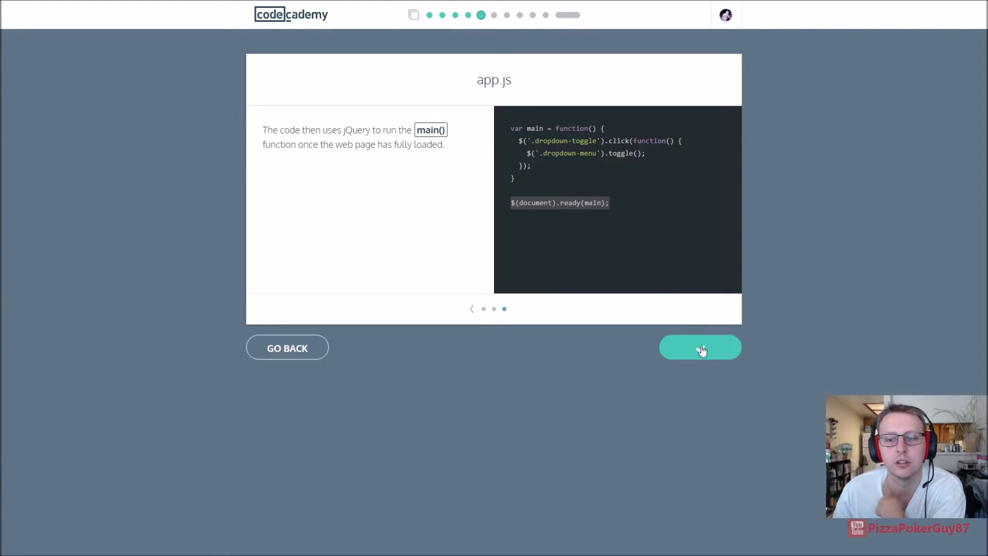
click(699, 347)
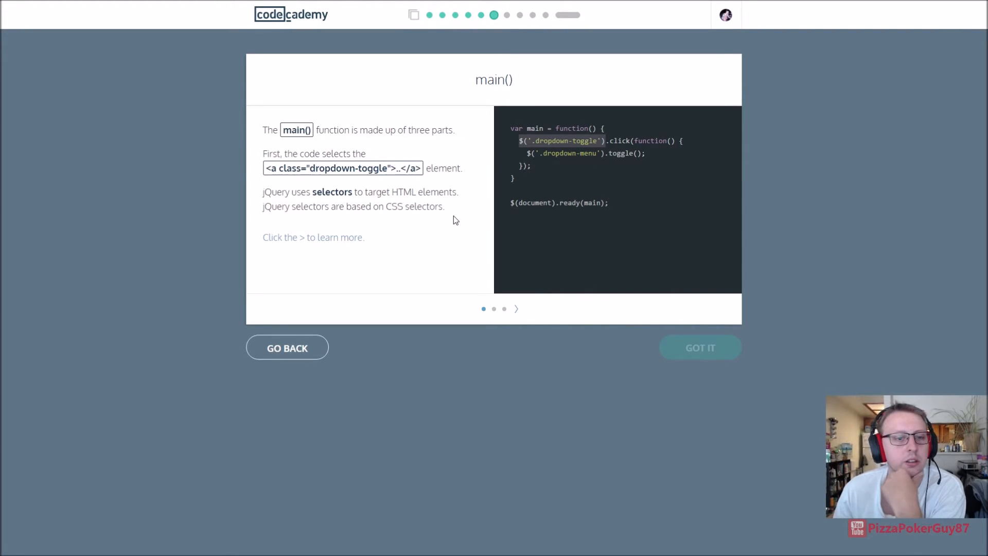
mouse_move(410, 143)
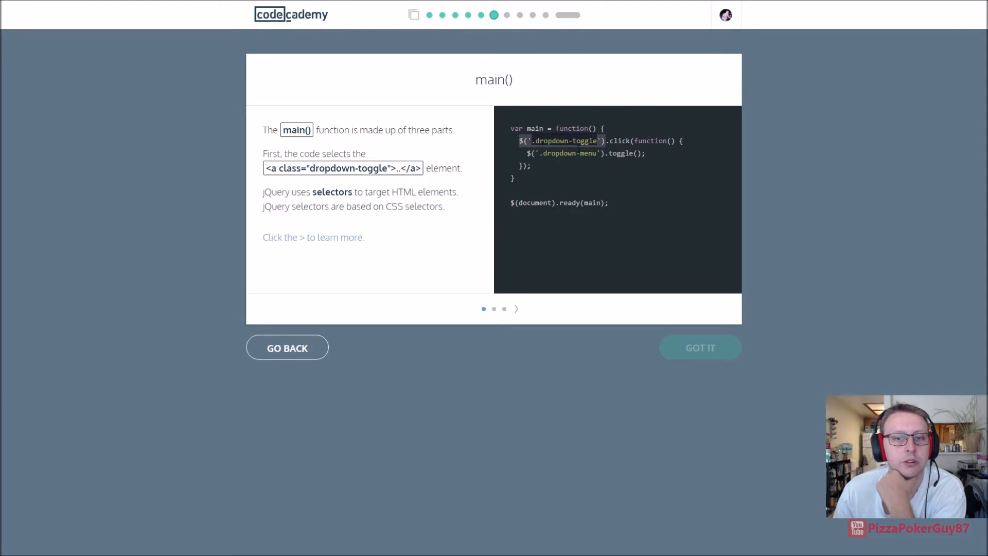
mouse_move(635, 259)
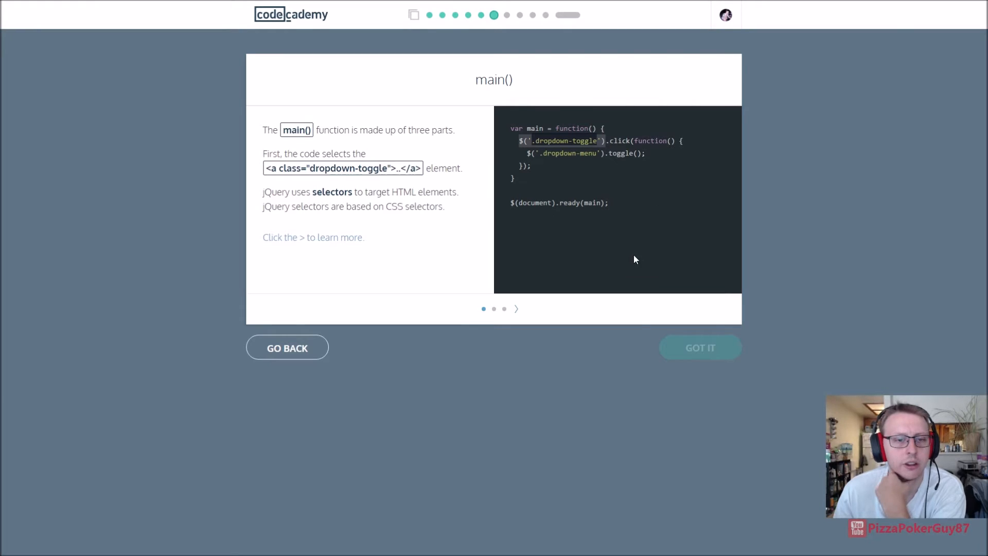
mouse_move(522, 315)
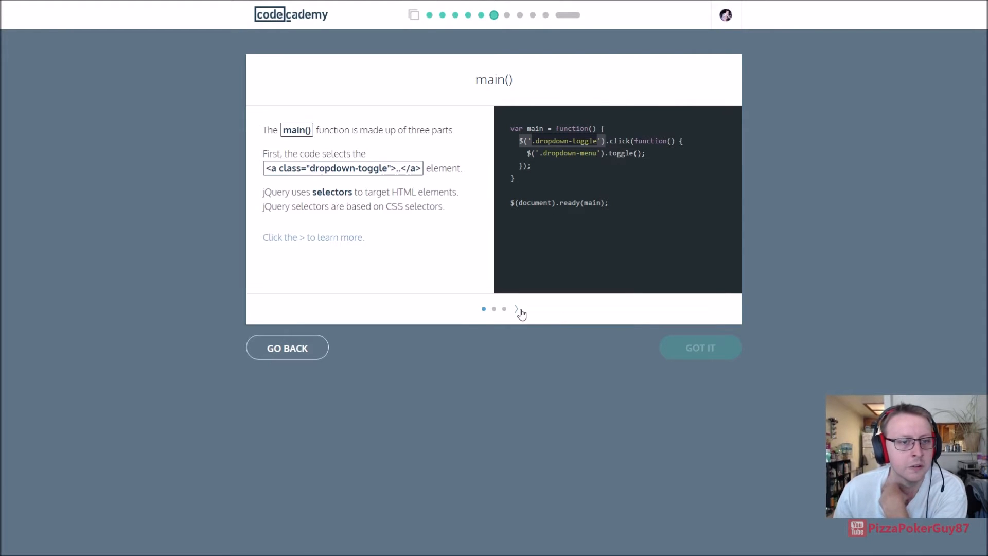
click(516, 309)
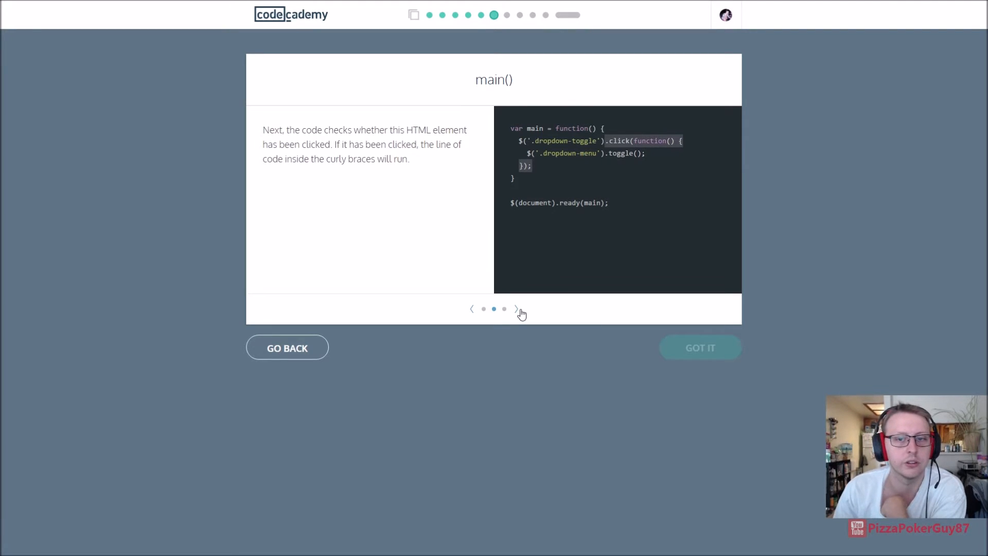
click(517, 309)
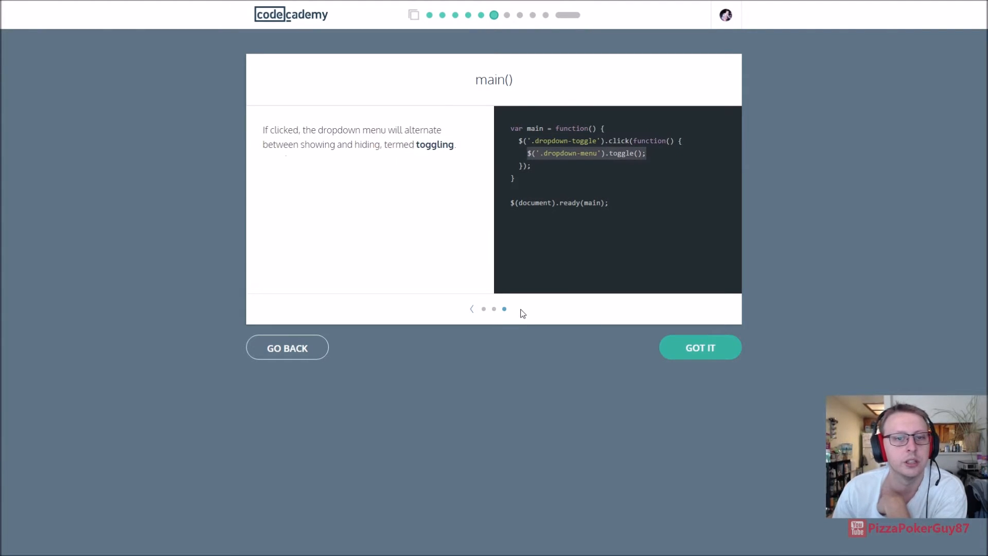
mouse_move(321, 89)
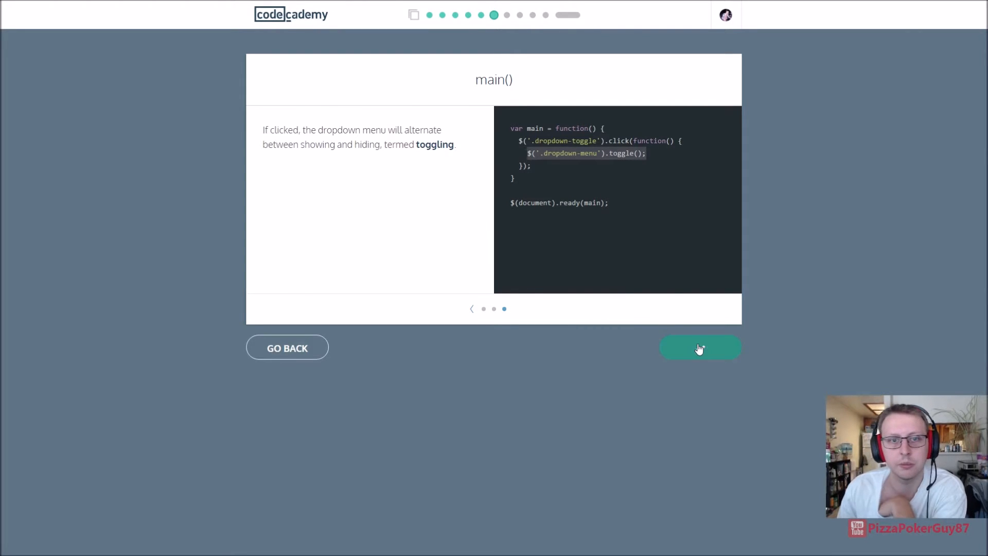
click(699, 348)
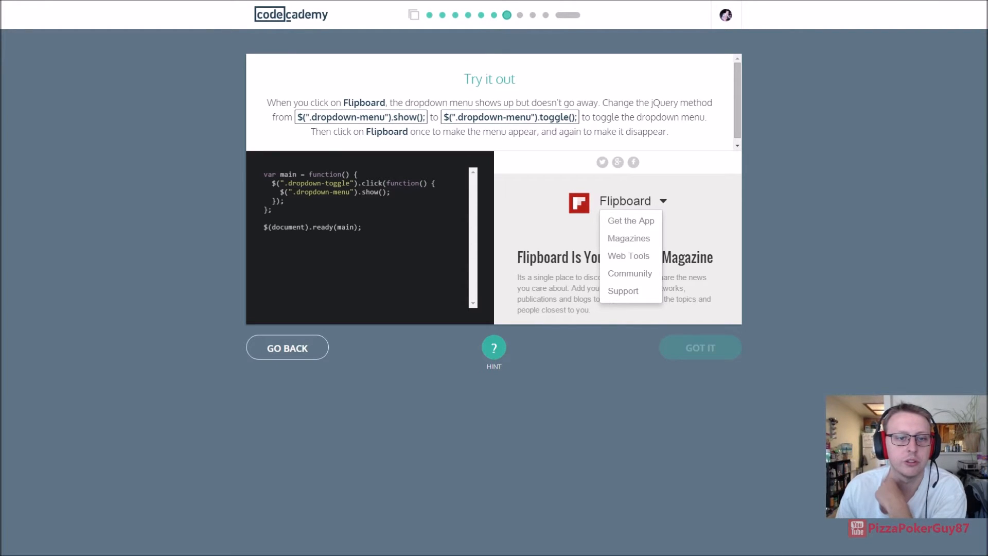
Change $(".dropdown-menu").show() to .toggle() and continue to the $(document).ready() card
double_click(369, 192)
text(toggle)
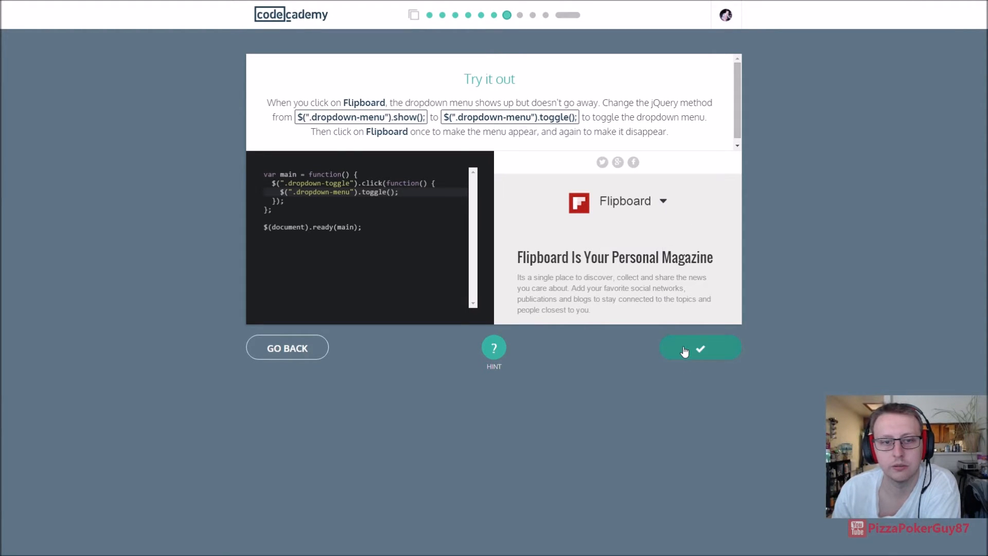
click(699, 348)
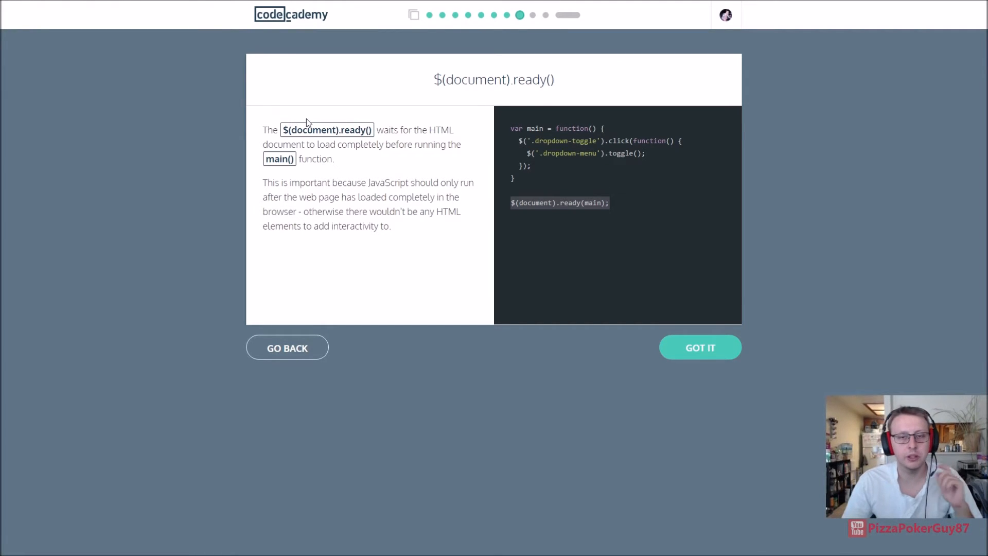
Finish the $(document).ready() card and test the Flipboard dropdown in the buggy exercise
click(699, 347)
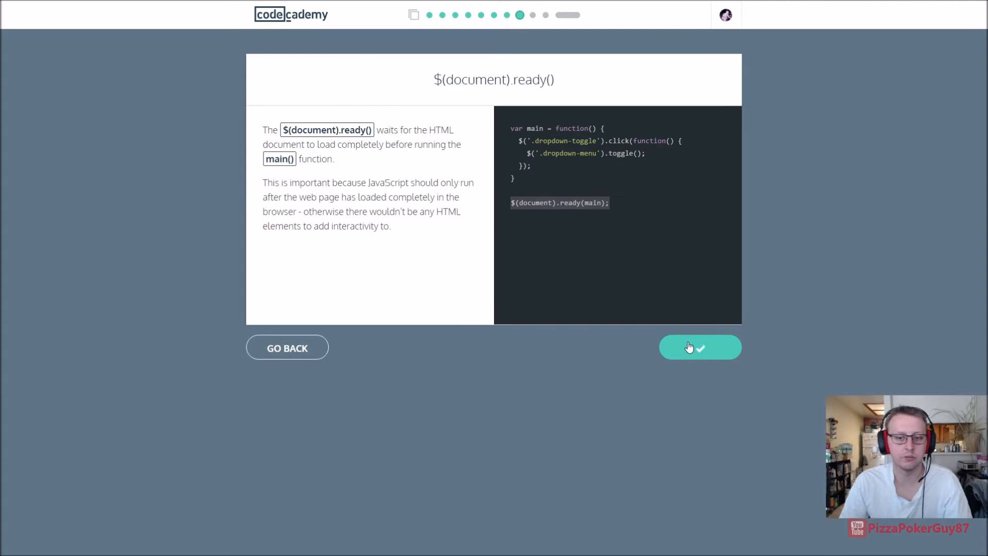
click(700, 348)
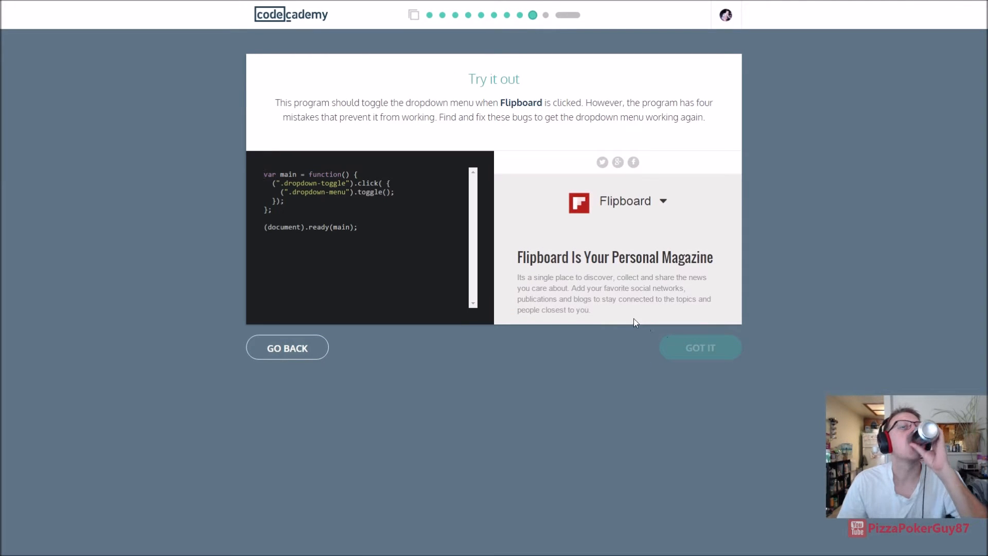
mouse_move(509, 160)
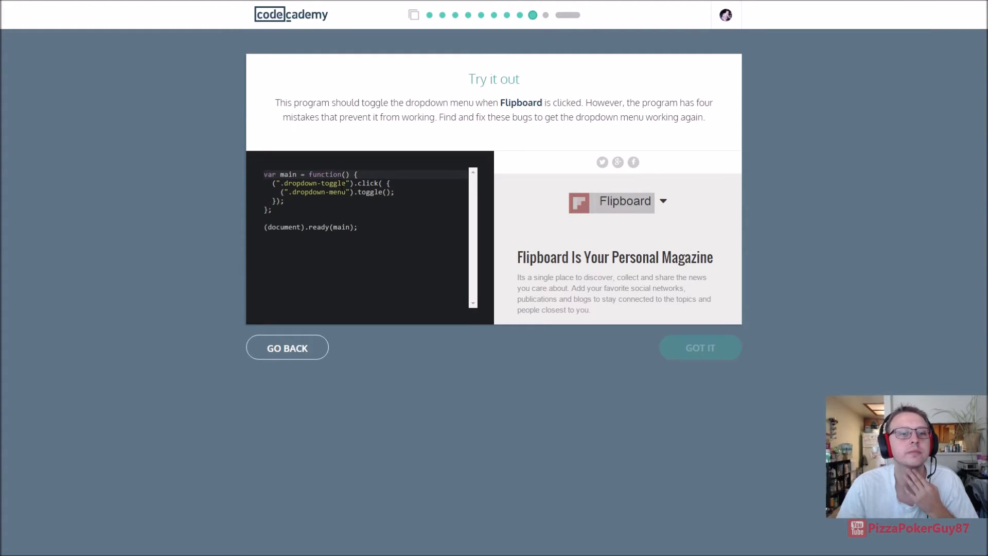
double_click(342, 227)
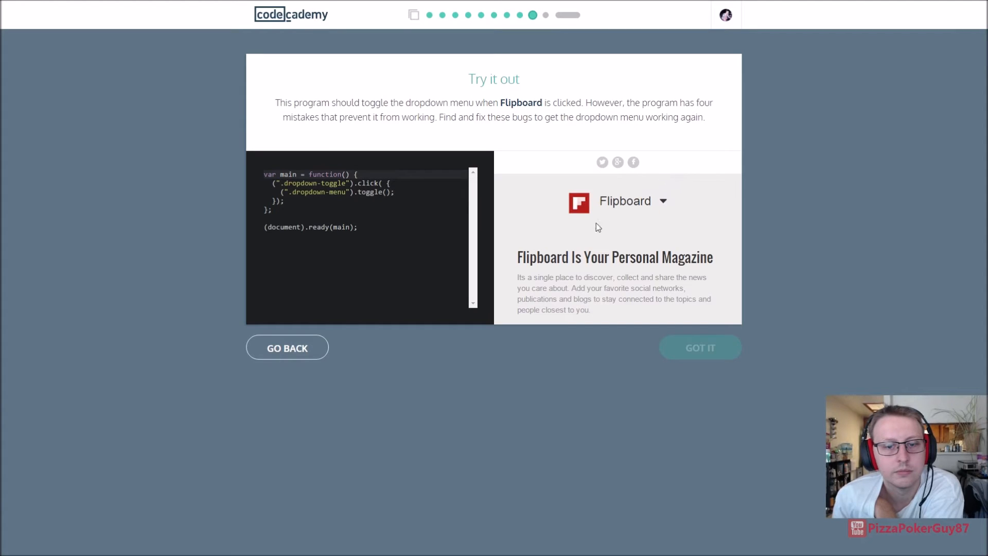
mouse_move(475, 225)
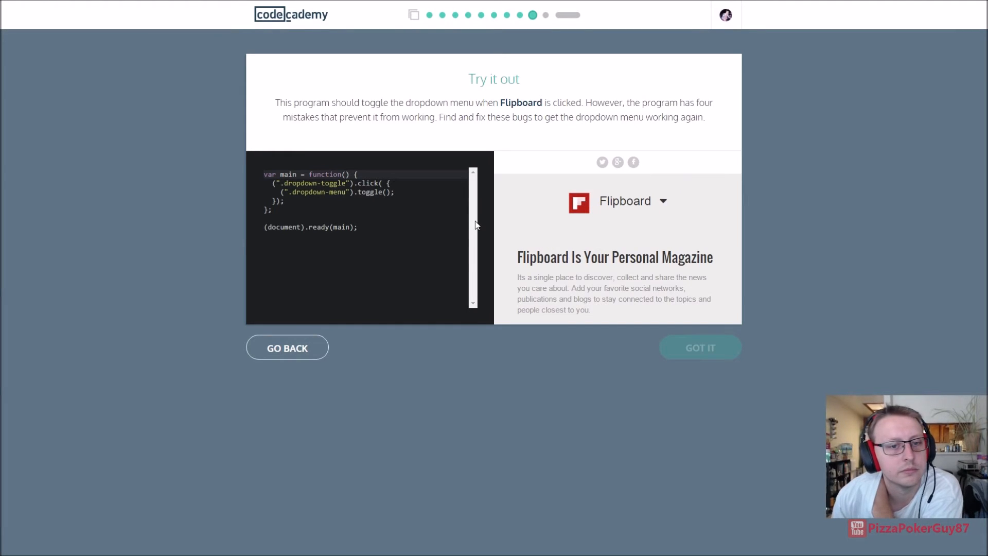
mouse_move(512, 70)
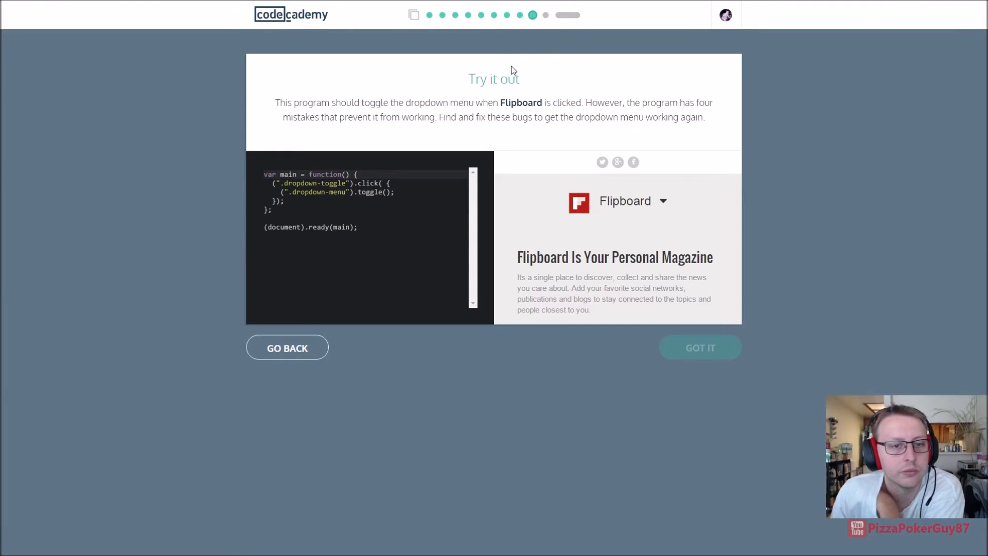
Recheck the ready() card, insert function into the .click() call, and accept the fixed program
click(383, 183)
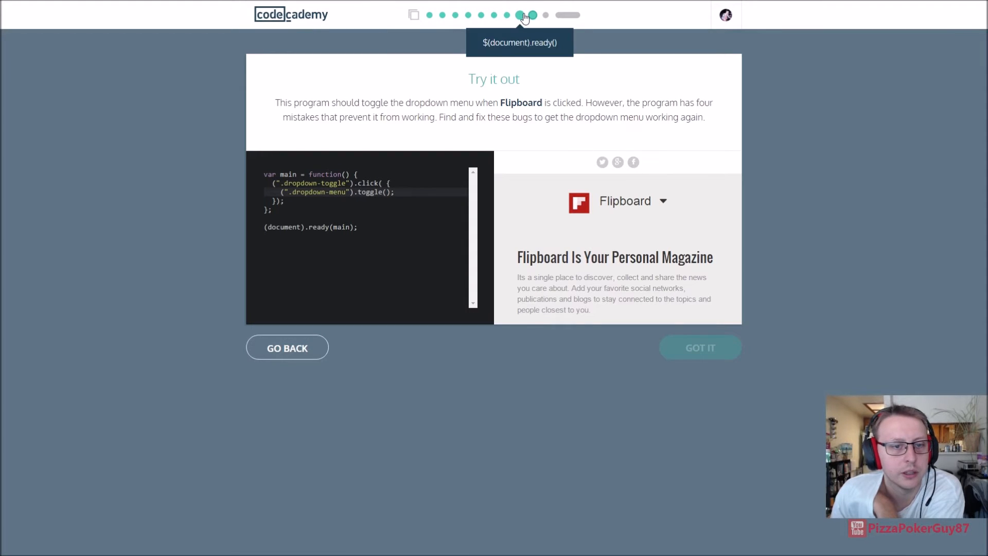
click(531, 14)
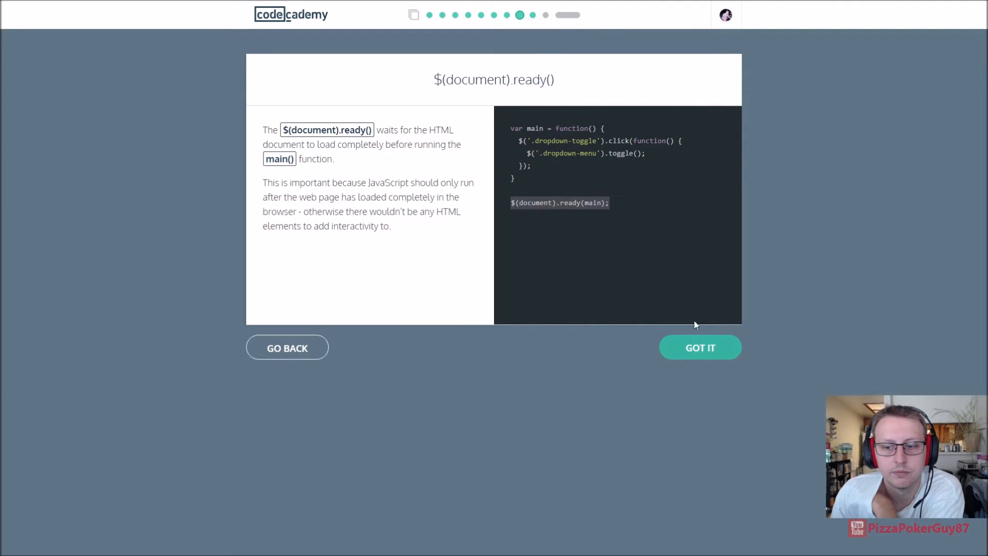
click(700, 347)
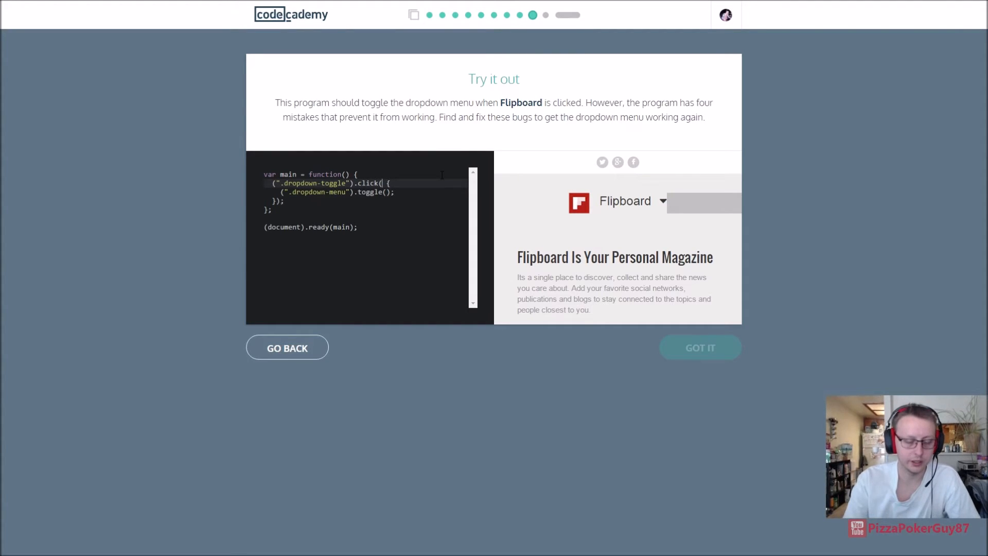
text(function()
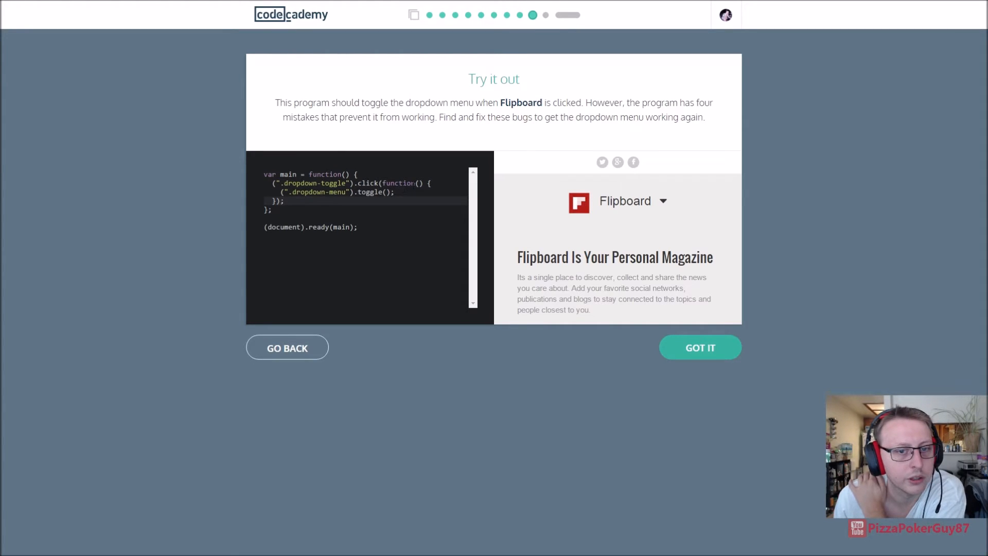
click(700, 347)
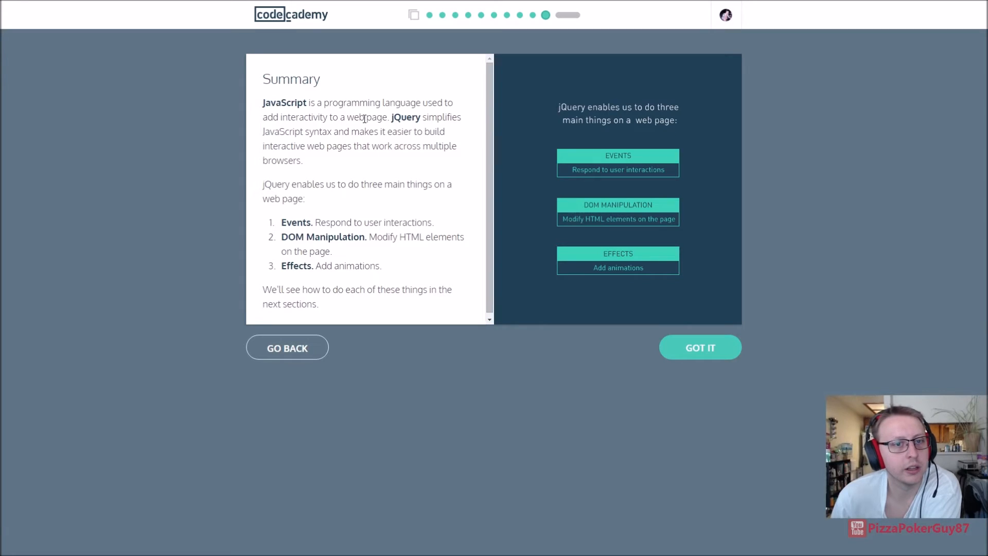
mouse_move(313, 142)
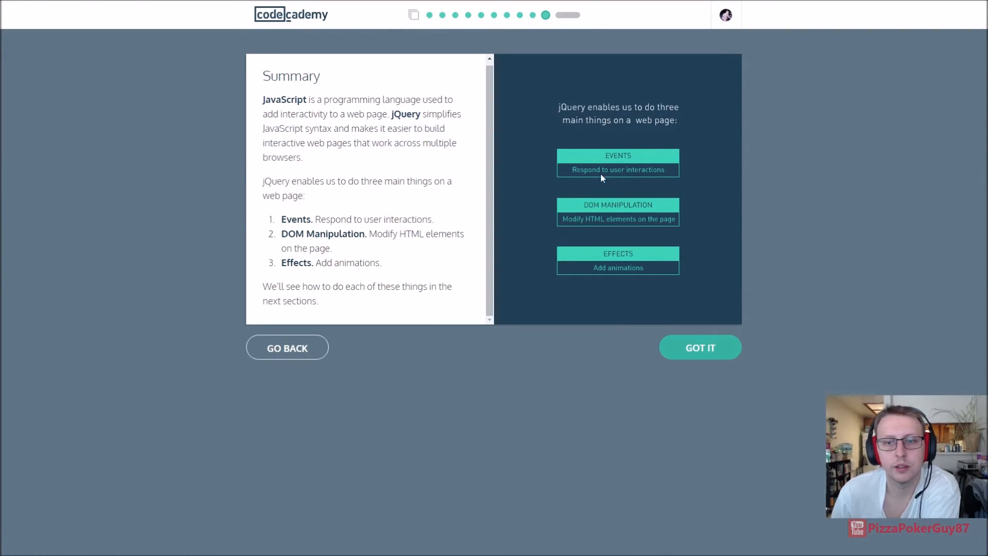
mouse_move(627, 225)
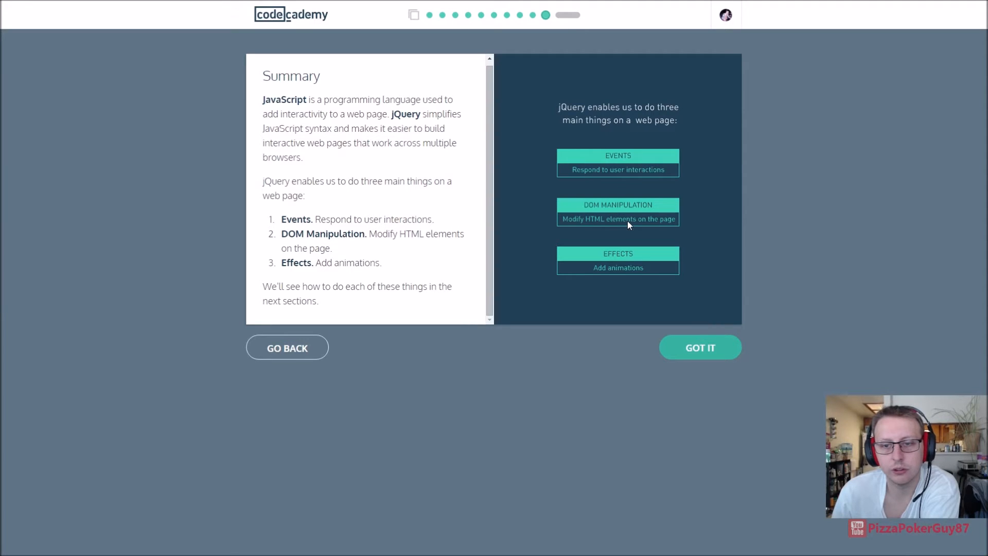
mouse_move(608, 286)
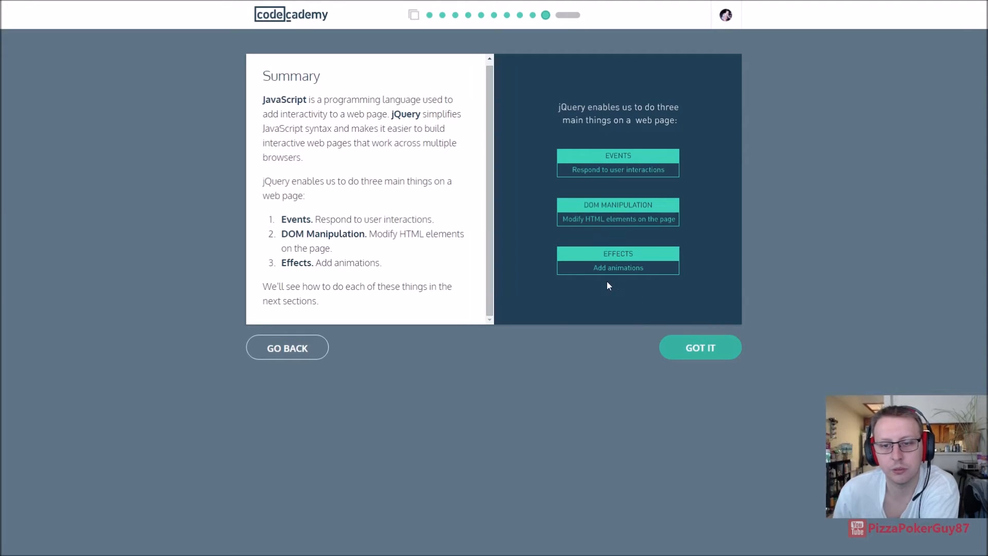
Finish the Summary card and proceed past the Great job popup to the Push Menu environment
click(700, 348)
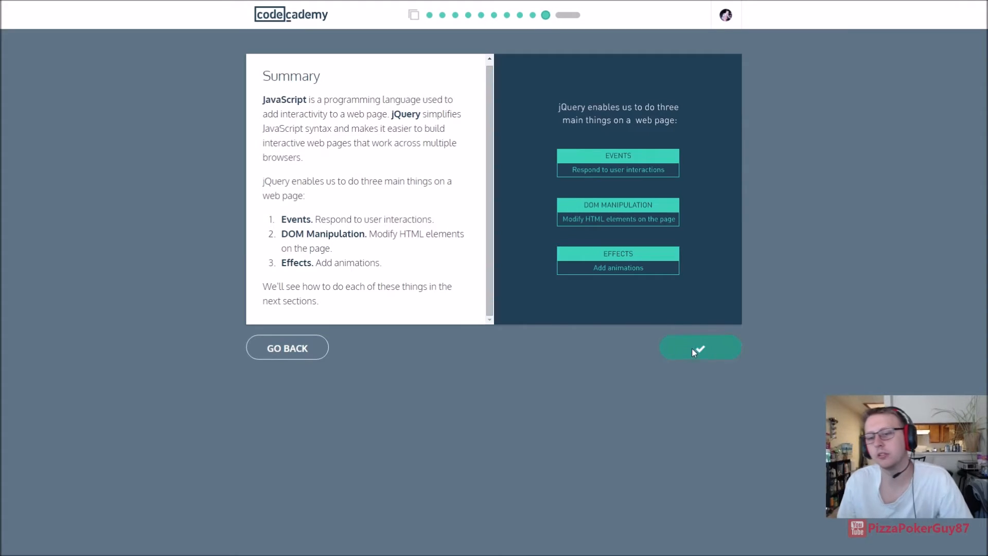
click(699, 347)
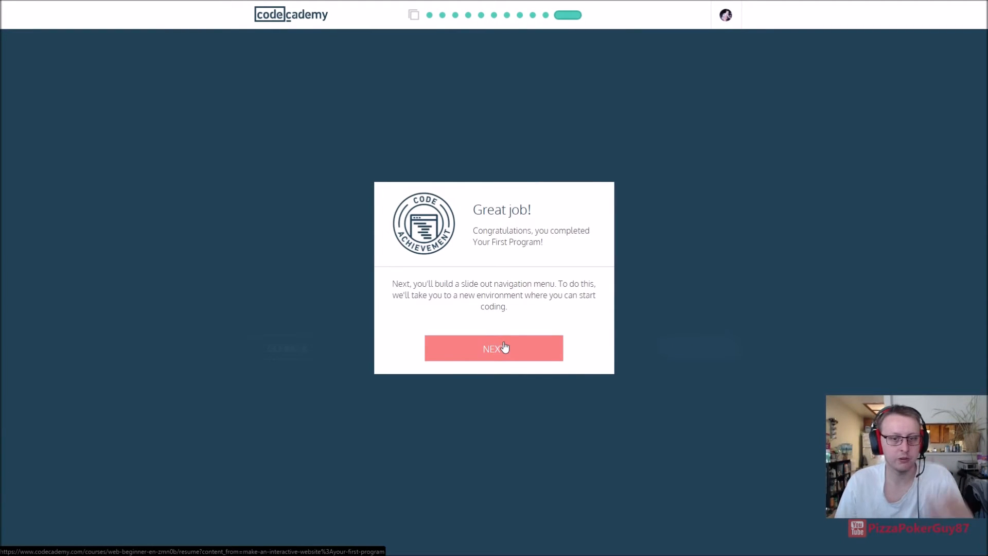
click(494, 348)
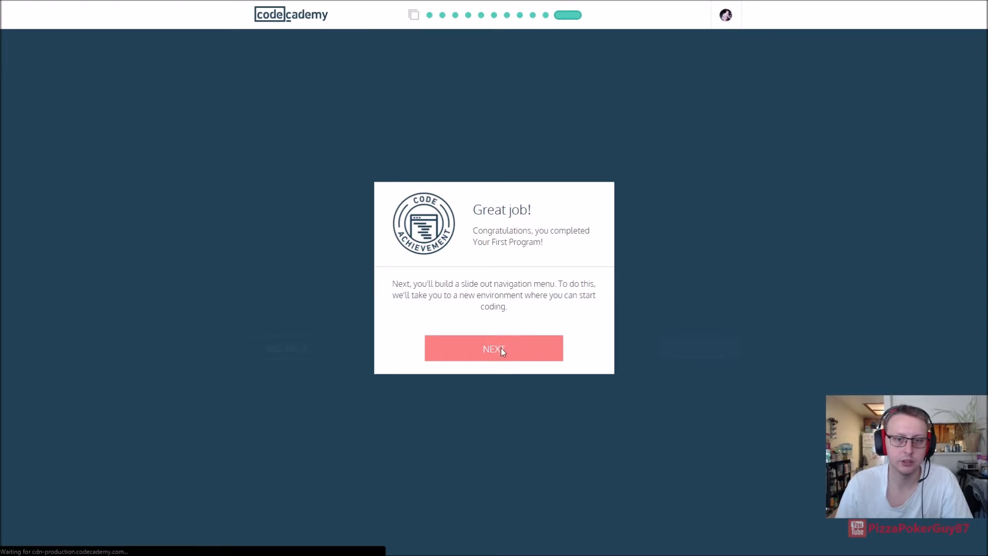
click(494, 349)
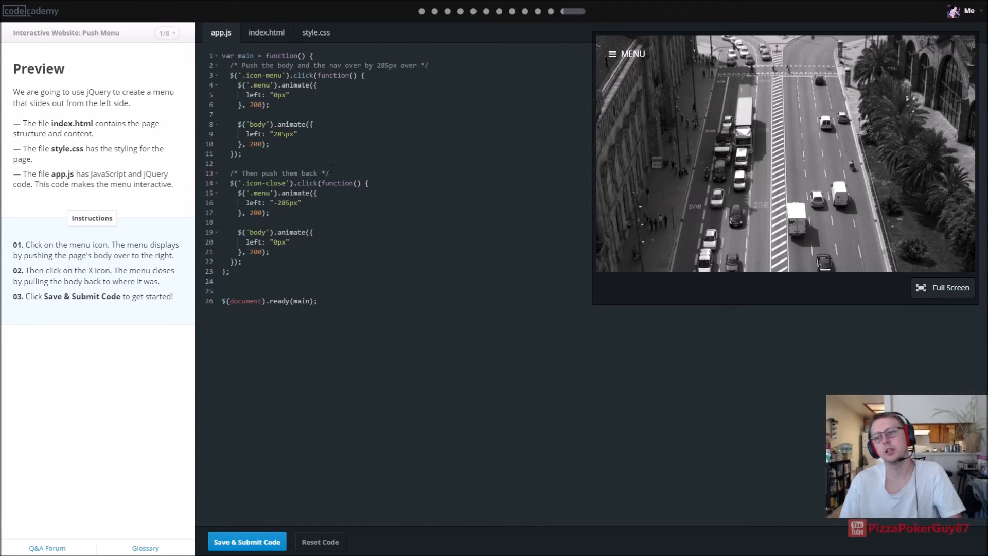
Open and close the push menu in the preview, submit the code, and start lesson 2/8
click(949, 287)
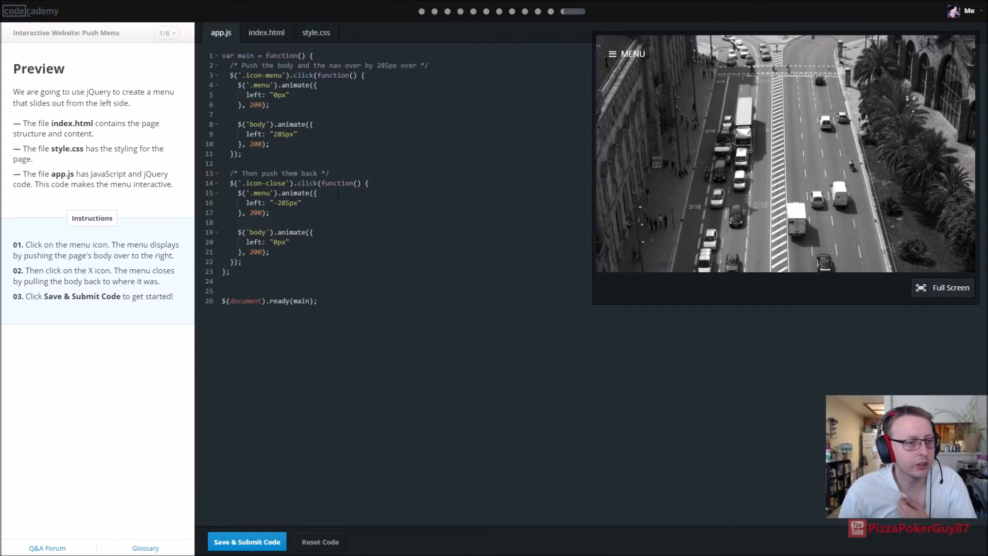
mouse_move(637, 76)
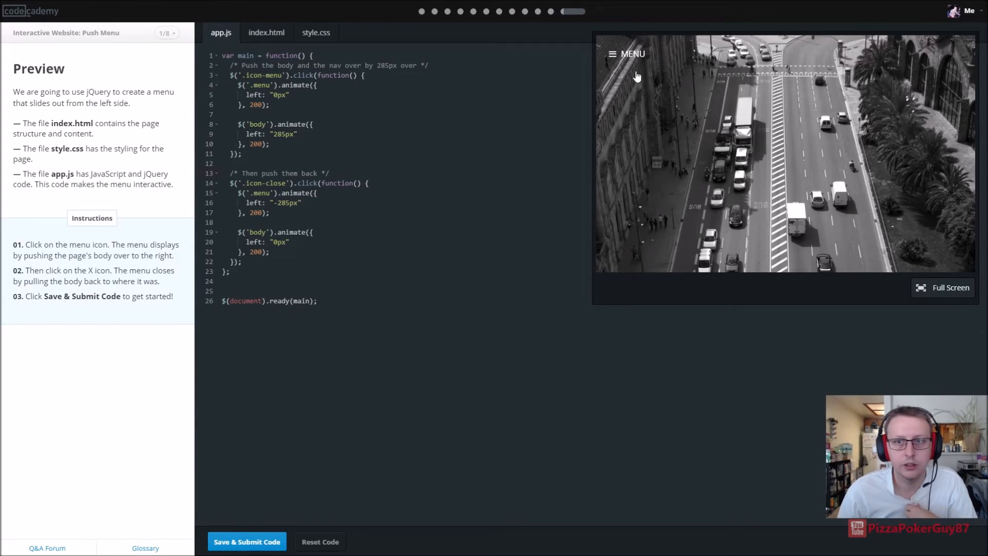
click(612, 54)
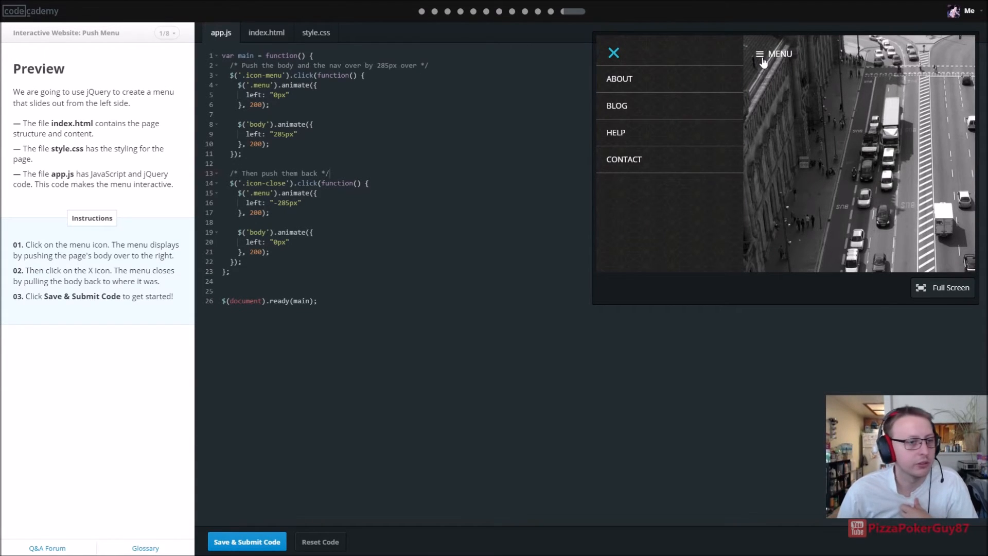
mouse_move(715, 59)
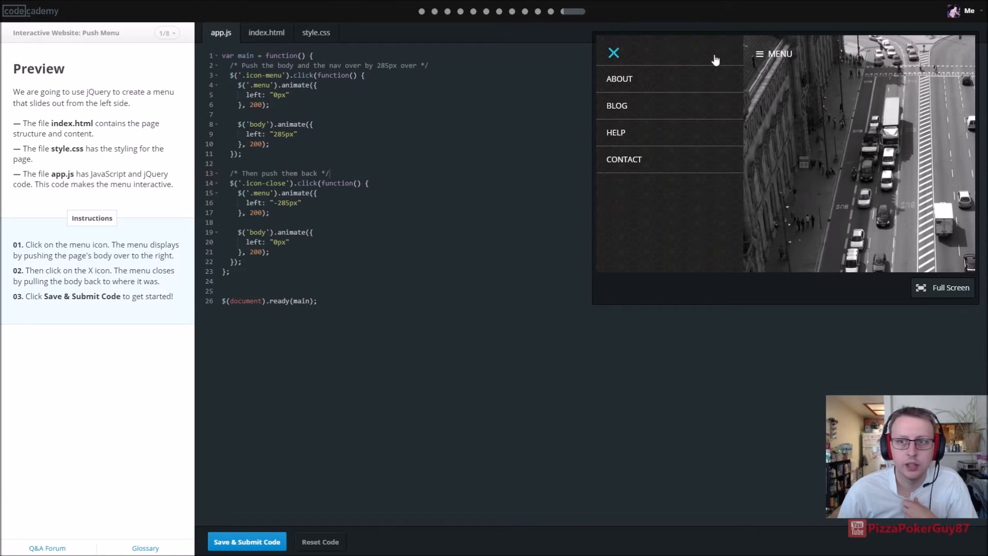
click(613, 53)
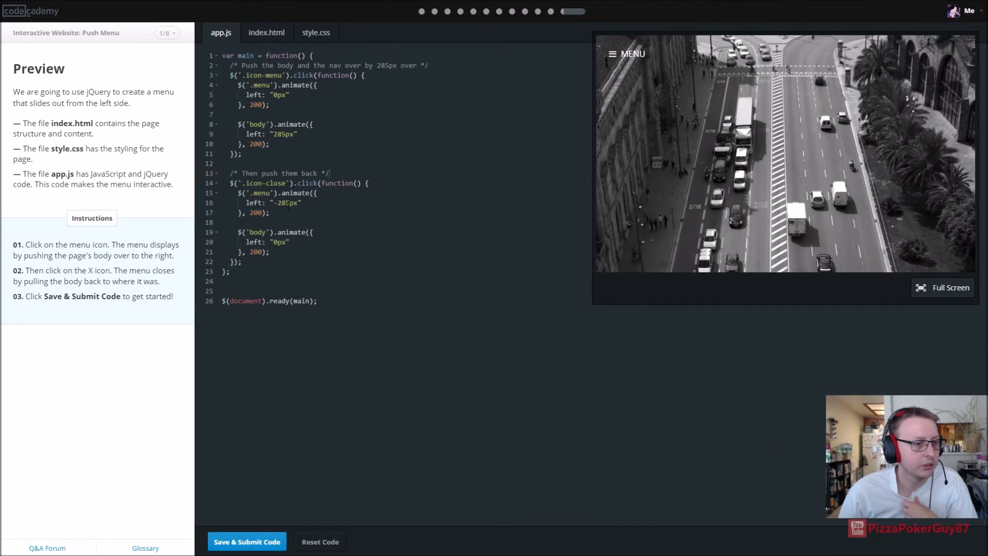
click(247, 541)
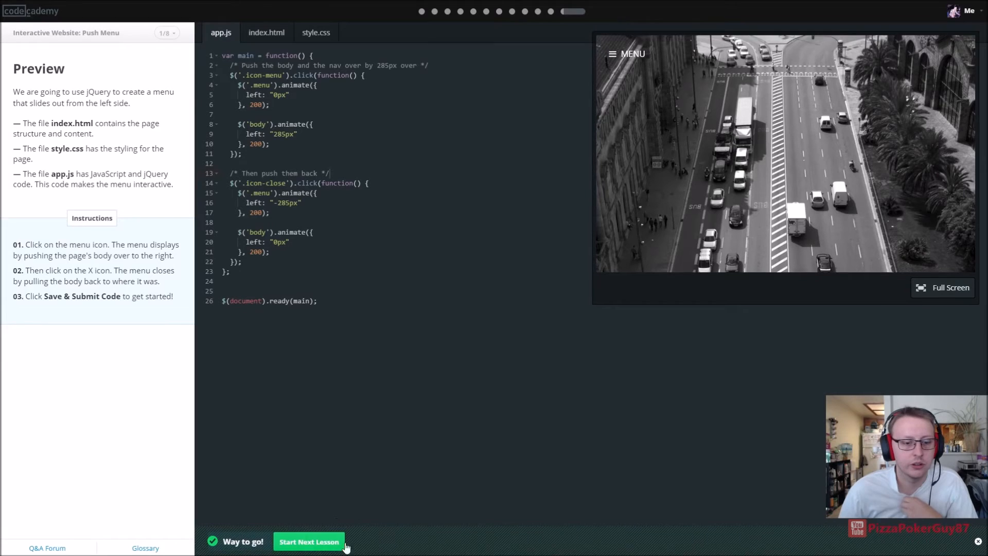
click(308, 541)
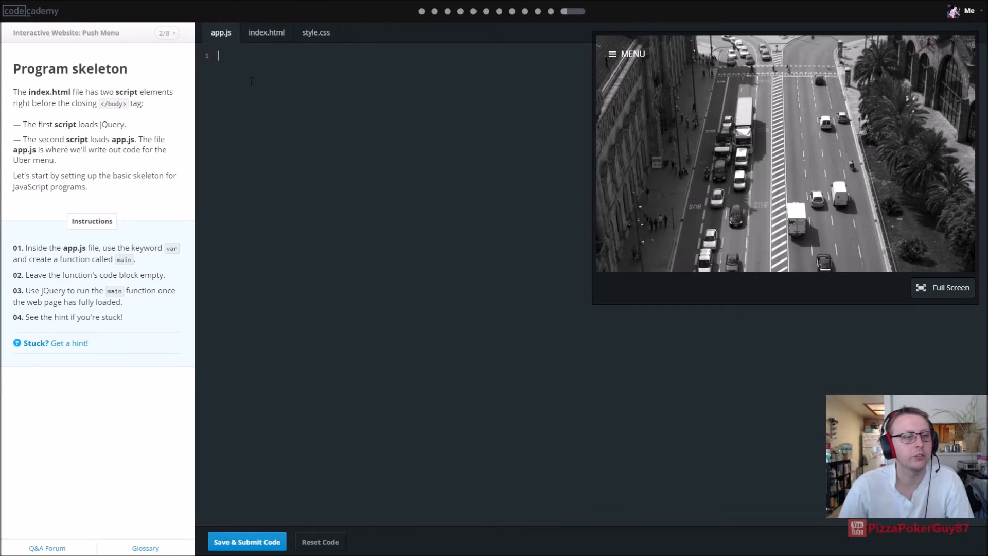
Write the empty main function in app.js: var main = function(){ };
text(var)
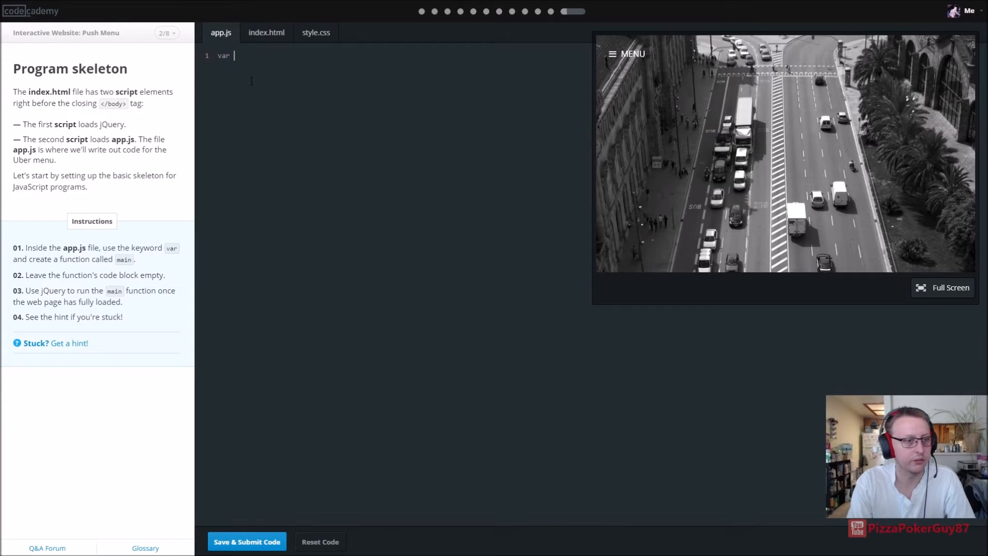
text(main =)
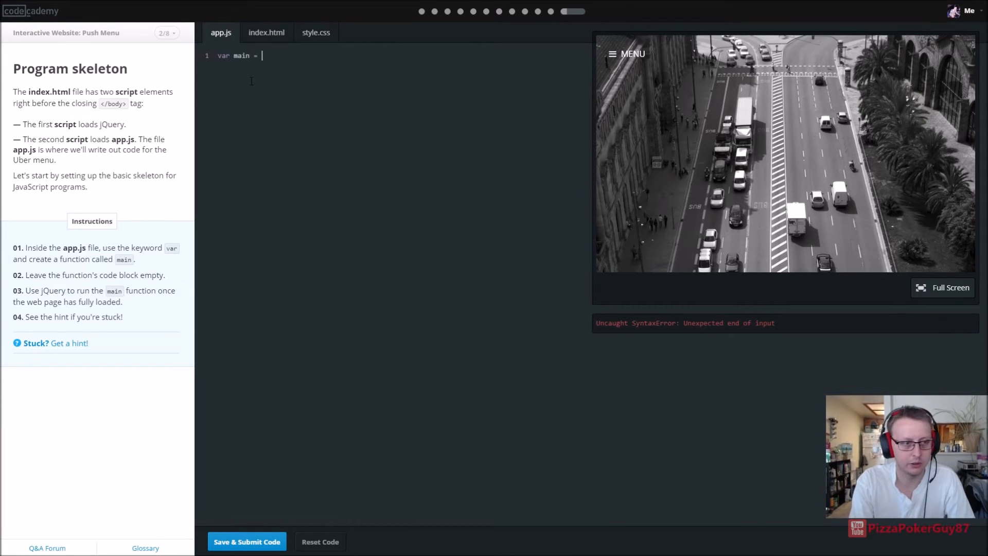
text(functio)
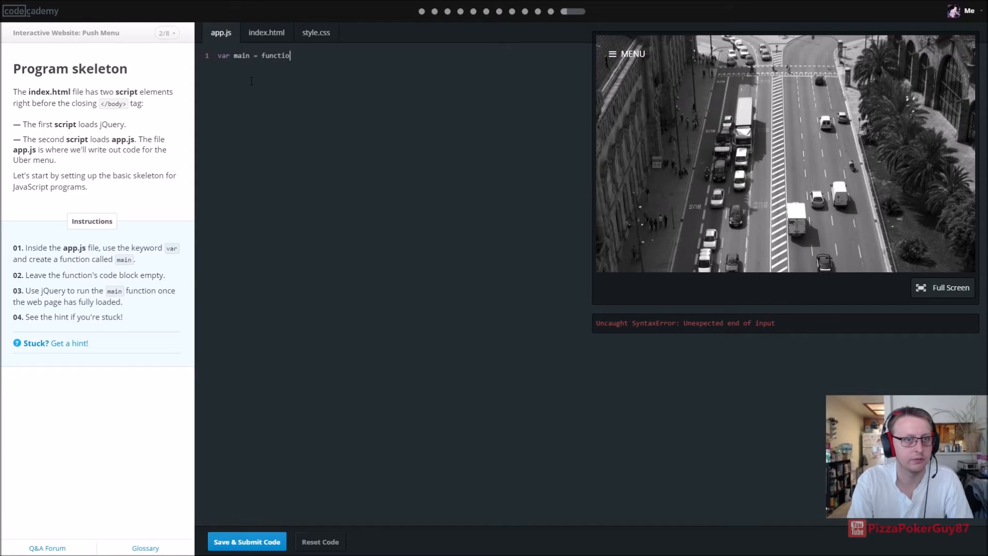
text(n())
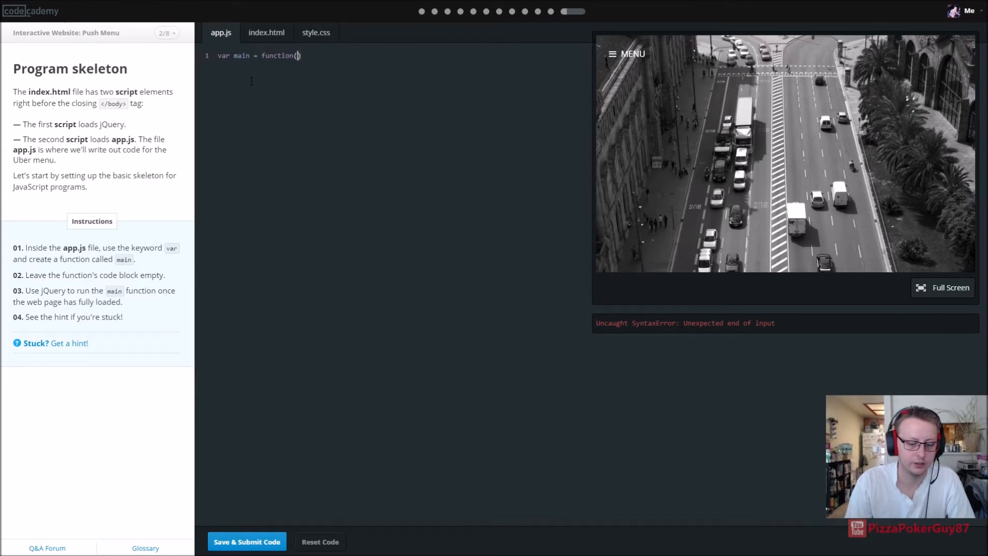
text({)
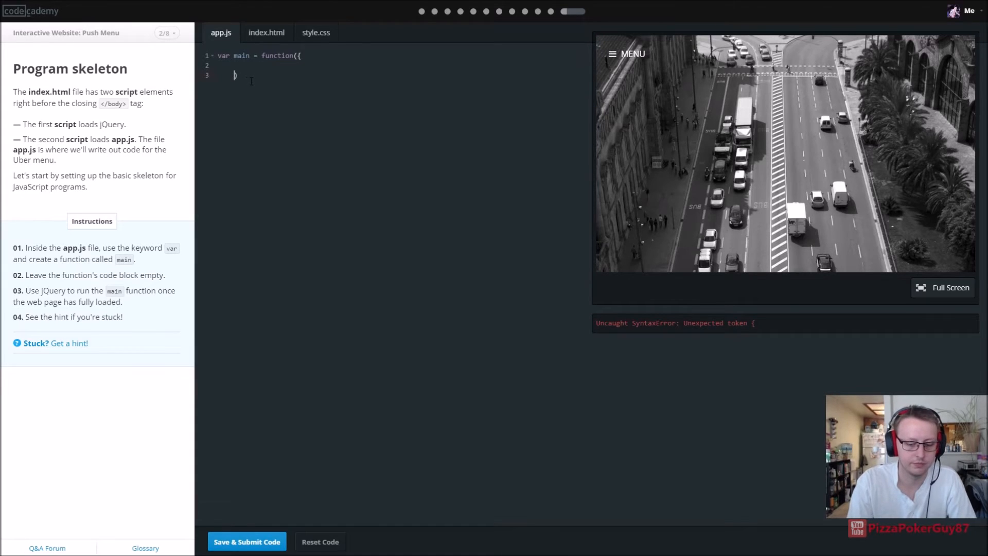
text(}))
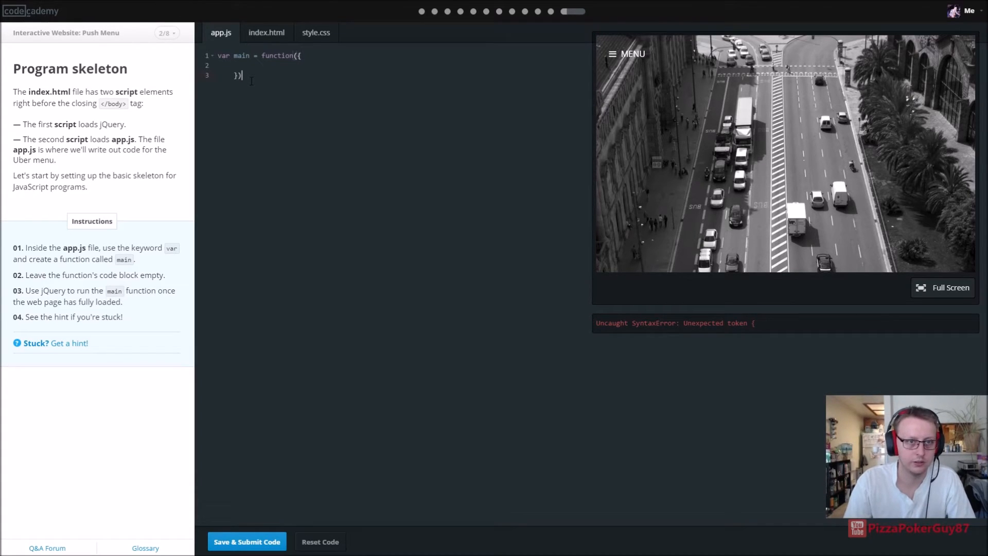
text(;)
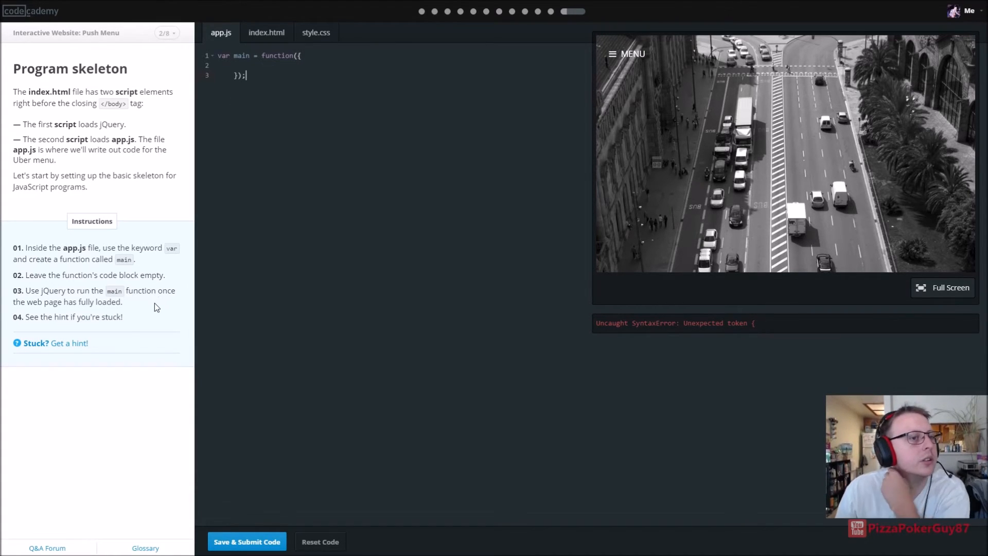
mouse_move(107, 289)
text())
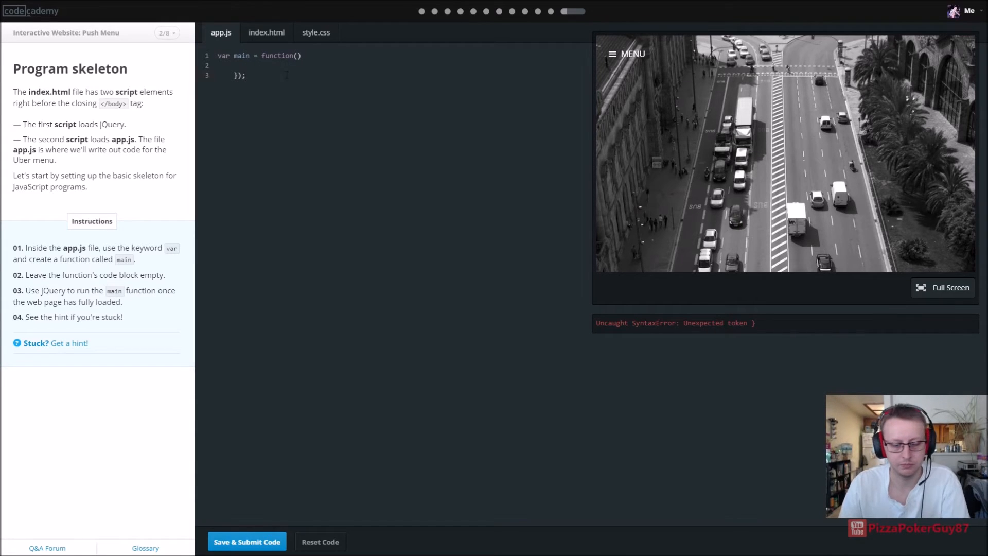
text({)
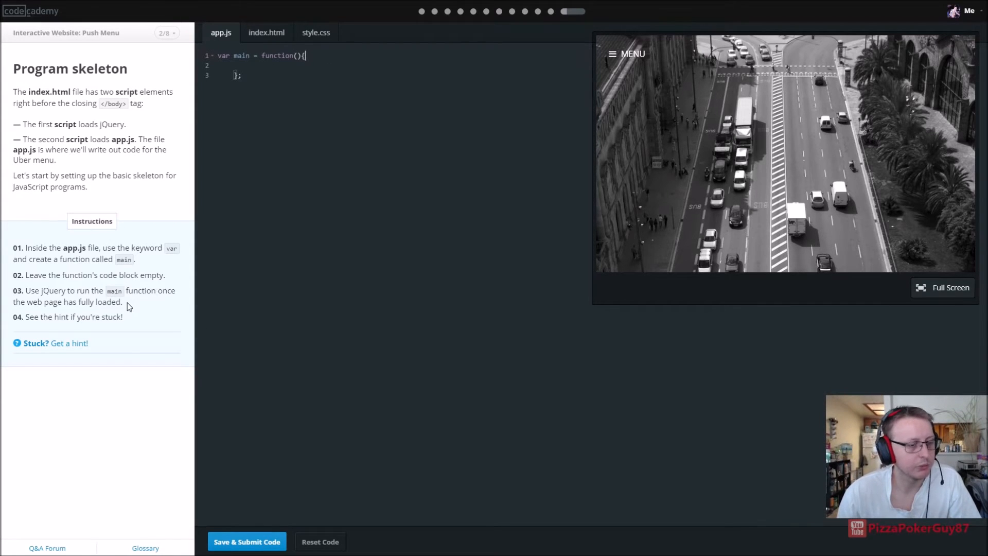
Check the hint, add $(document).ready(main); and submit the skeleton code
click(68, 343)
text($)
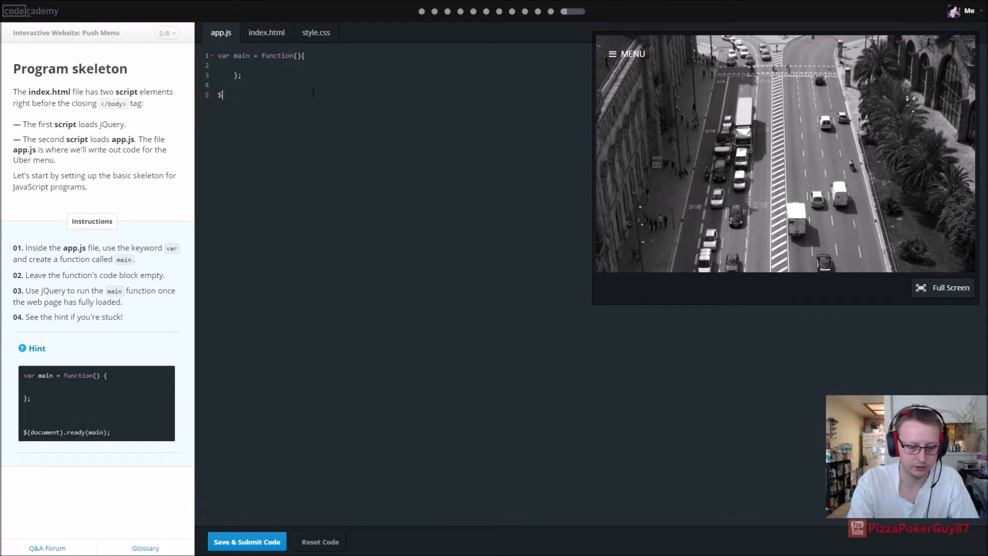
text((docu)
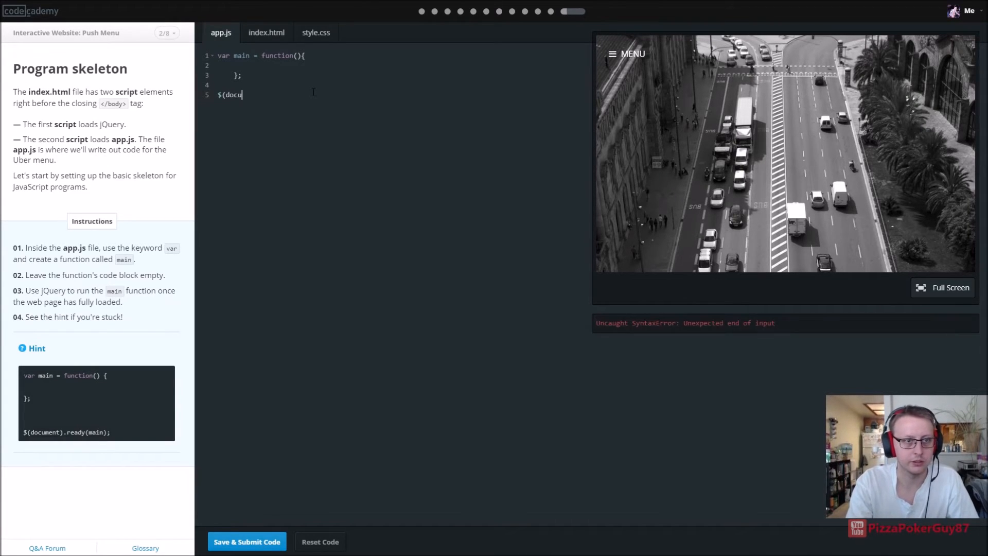
text(ment)
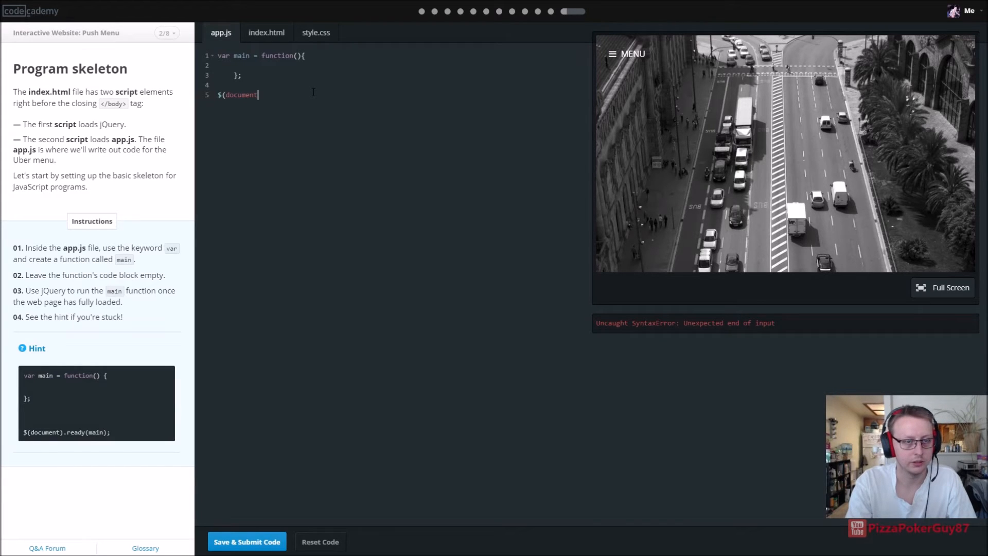
text().ready)
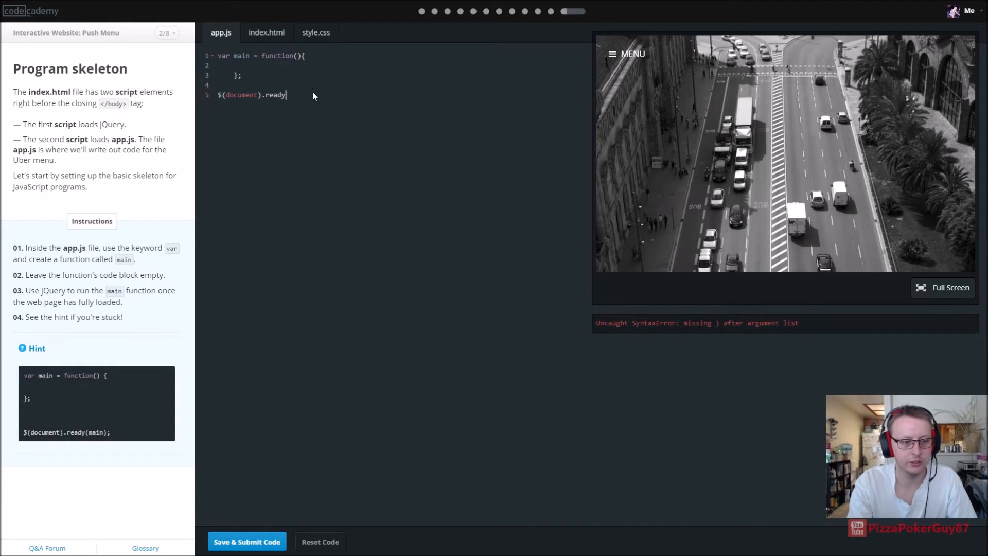
text((main))
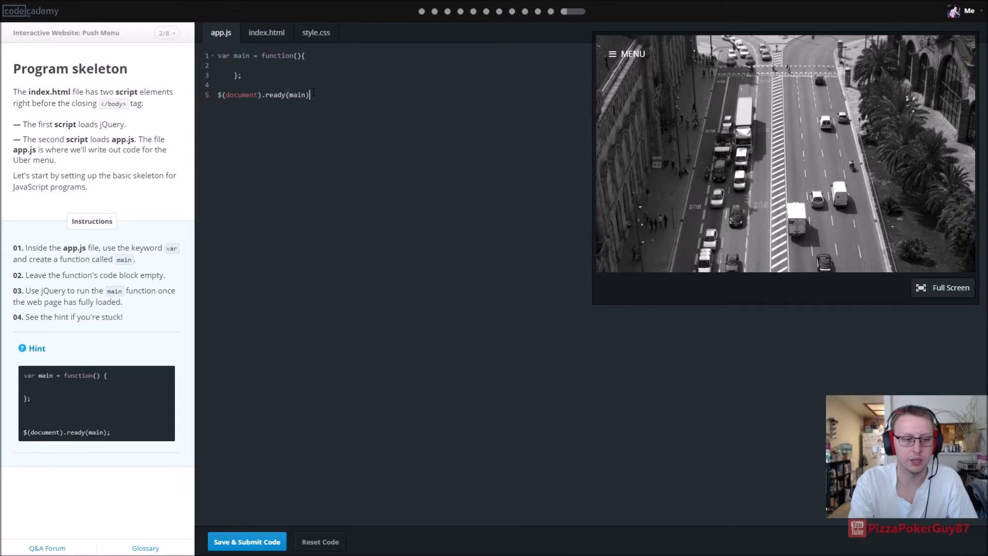
click(246, 541)
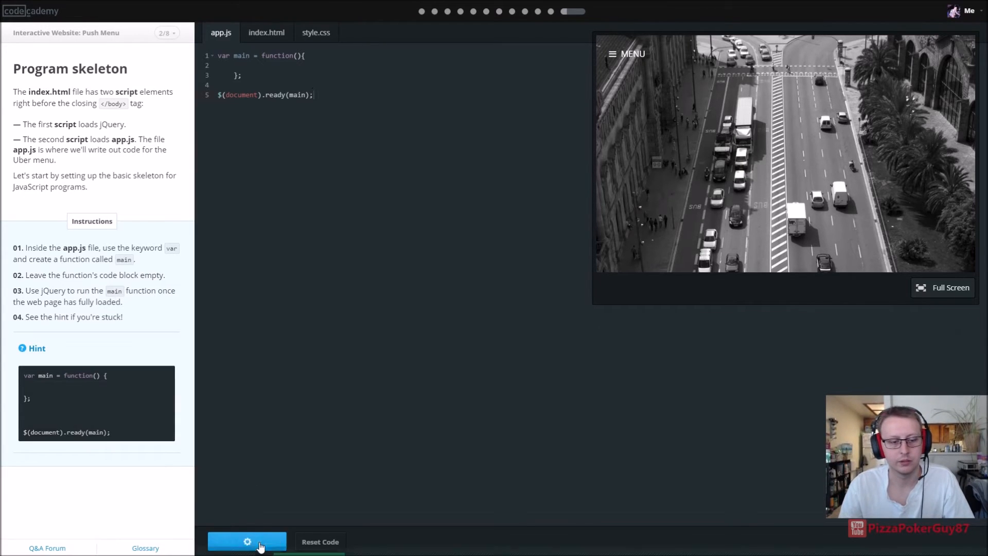
click(247, 541)
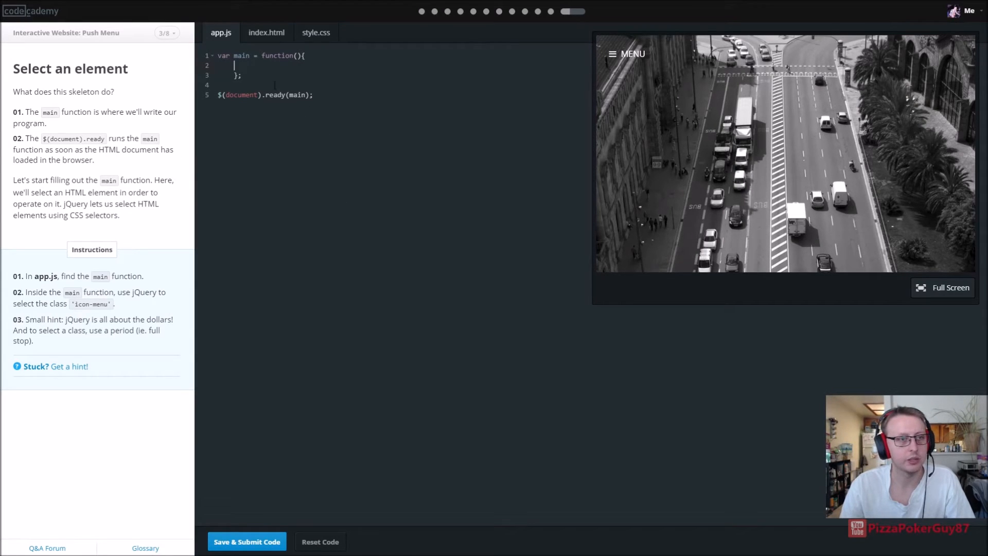
Type $(".icon-menu"); inside the main function
text($)
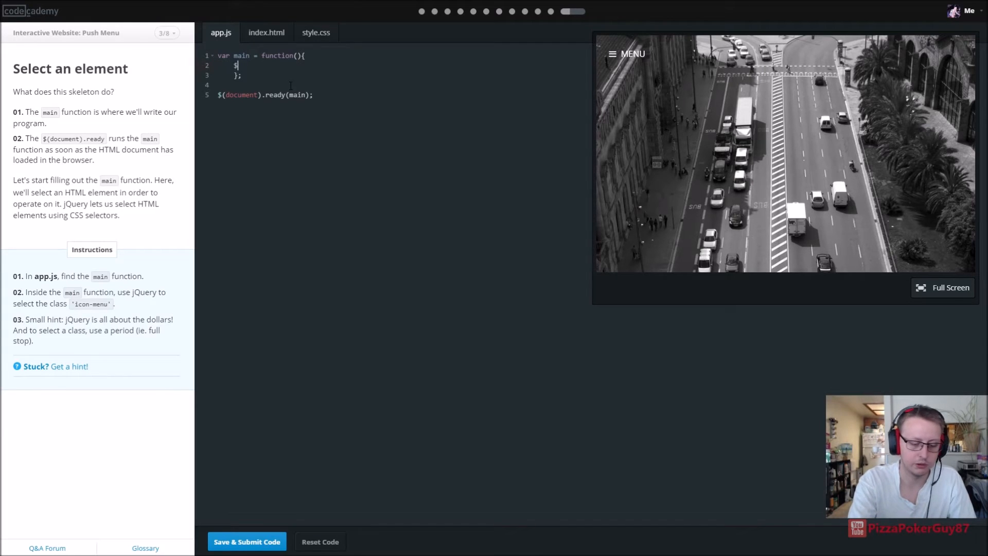
text((")
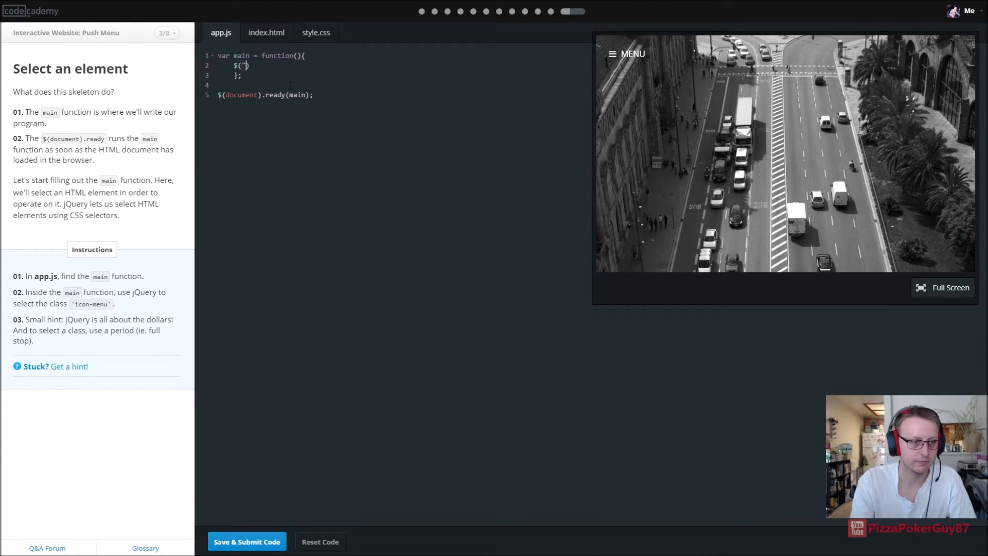
text(ic)
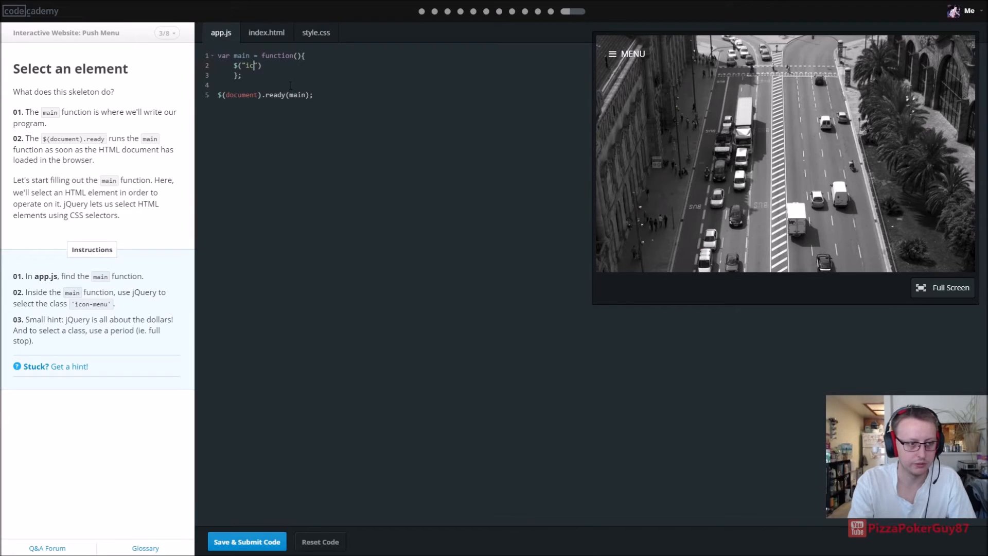
text(con-me)
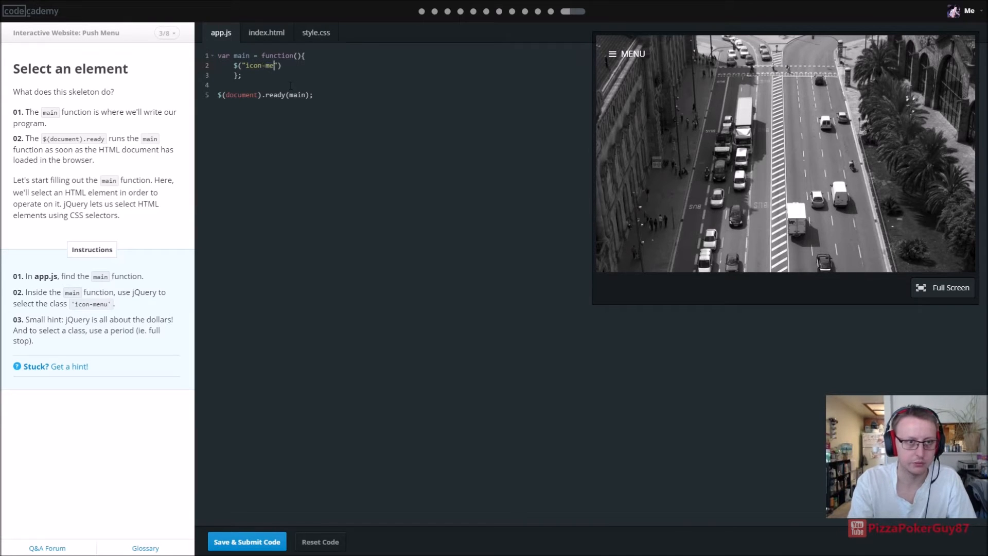
text(nu)
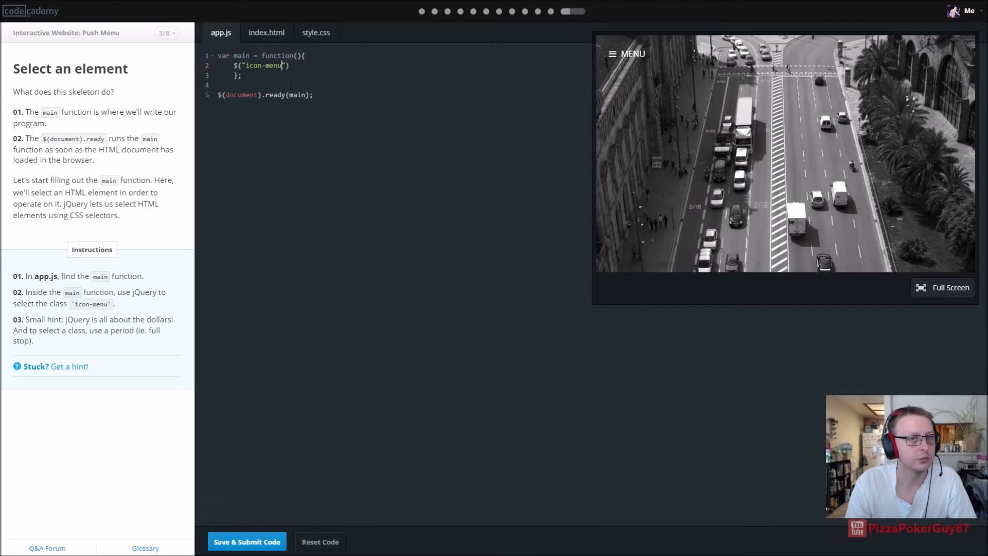
text(.)
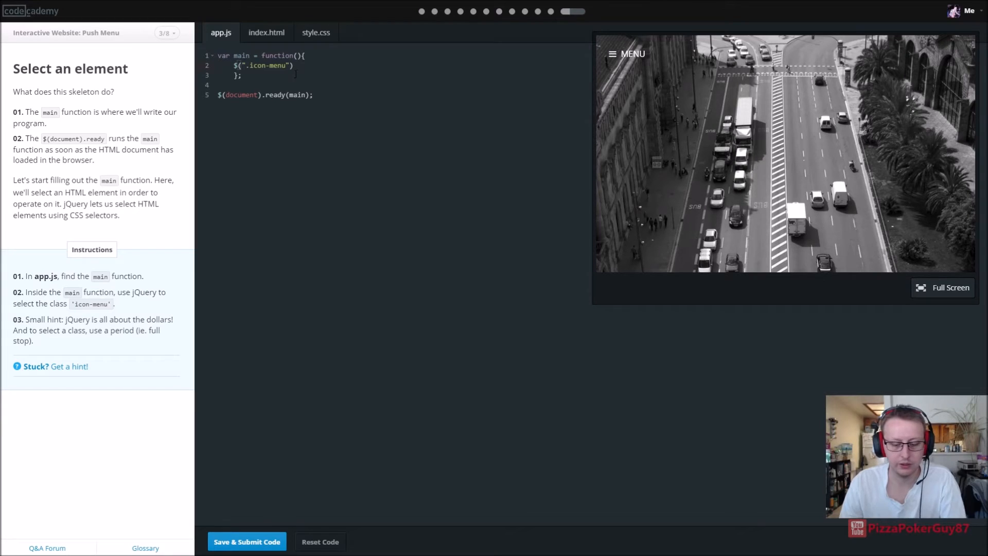
View the hint, submit the selector code, and start lesson 4/8, Respond to a click
click(70, 366)
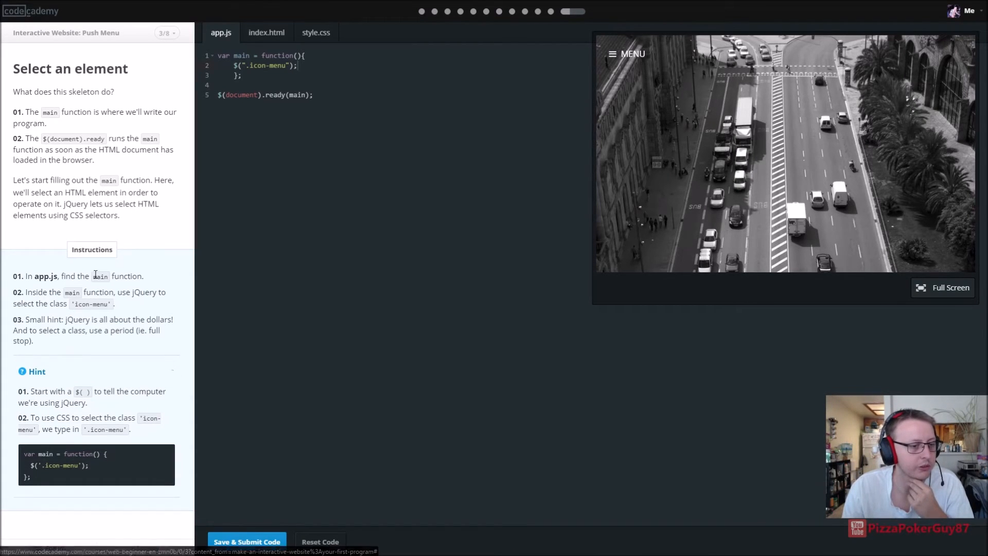
click(246, 541)
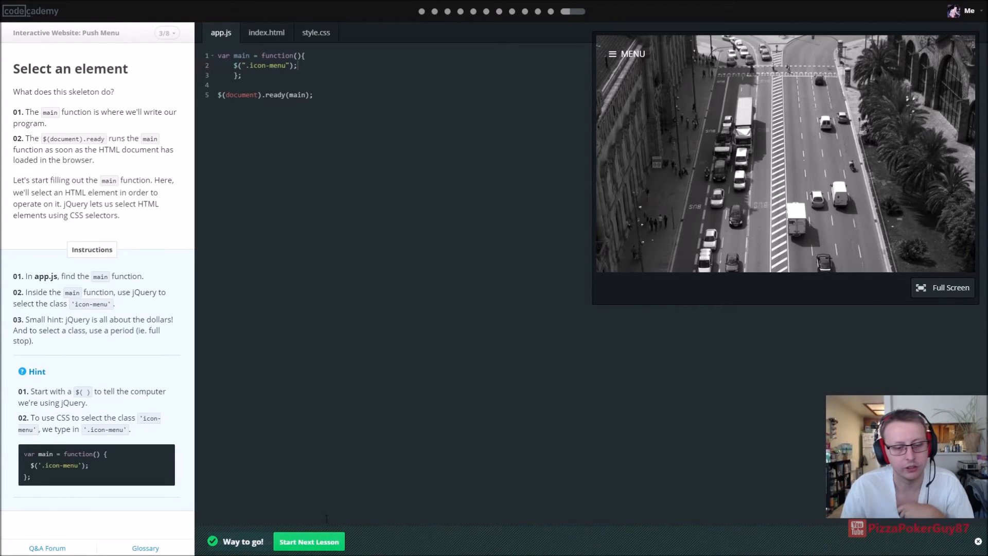
click(309, 542)
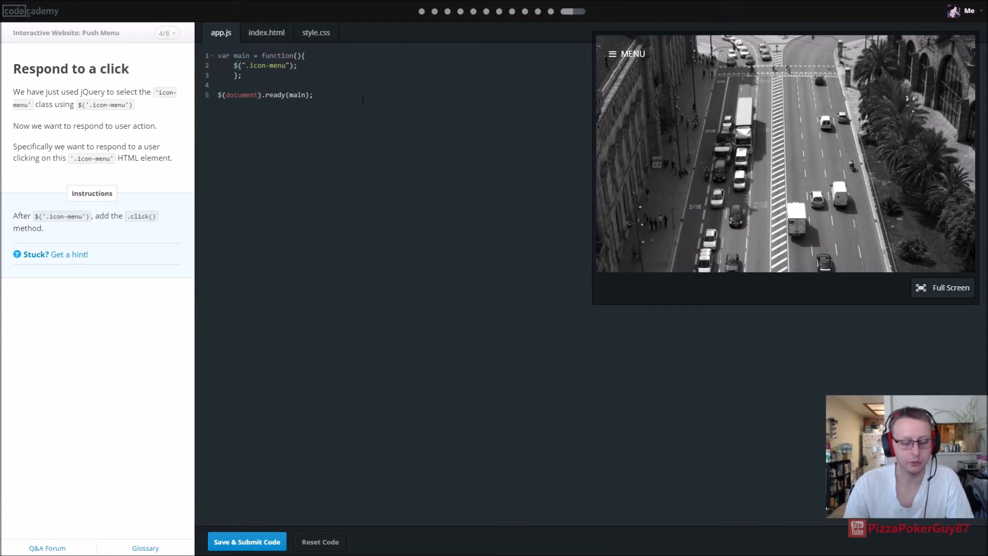
Append .click() to the $(".icon-menu") selection
text(.)
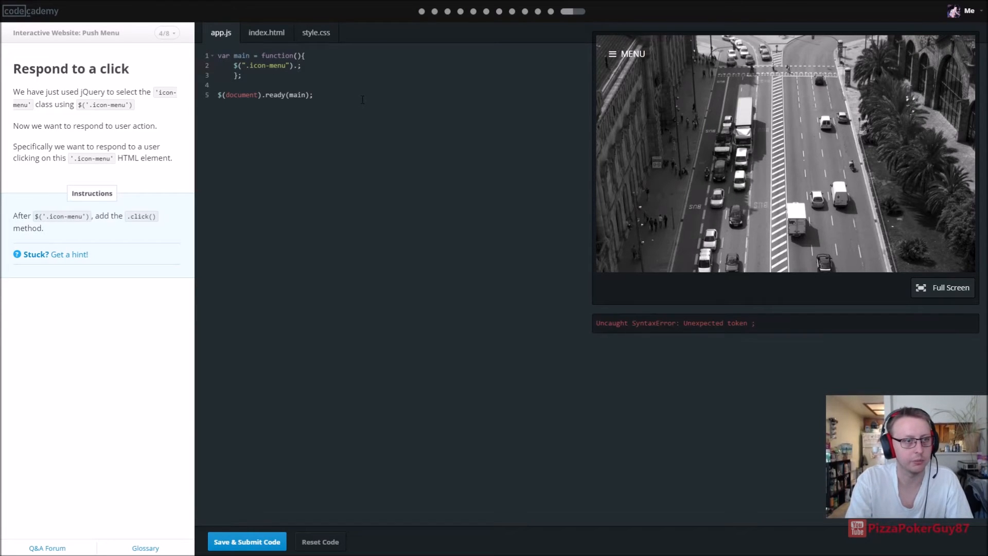
text(click)
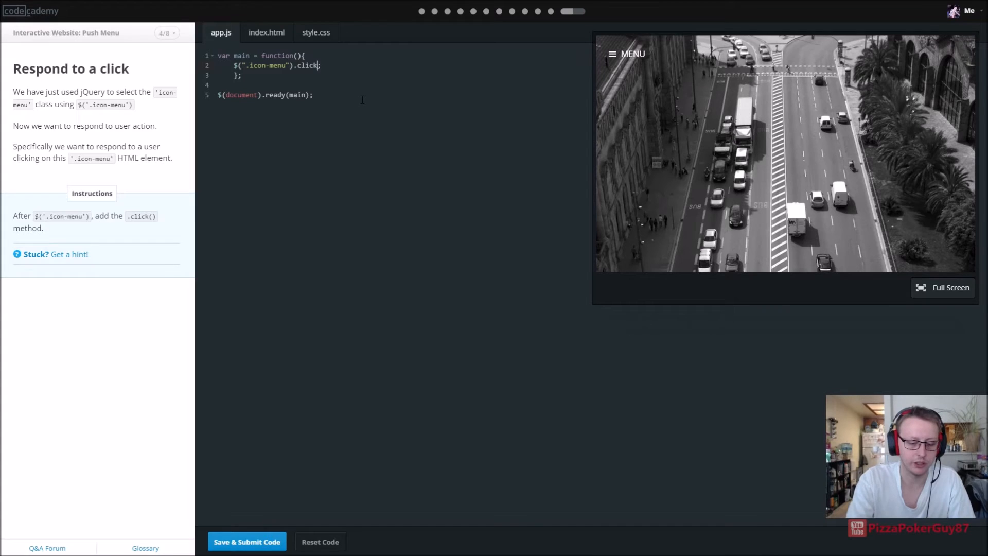
text(())
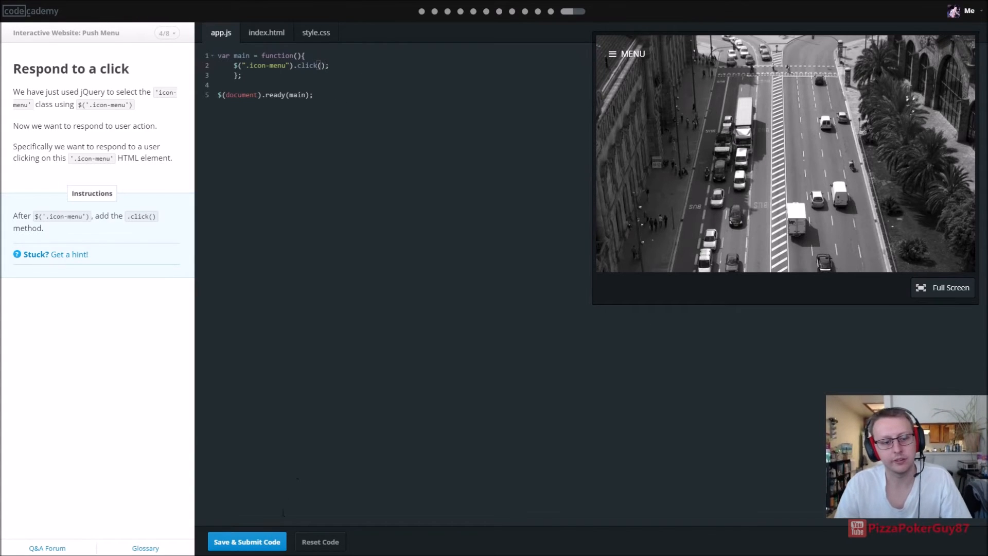
Resubmit with single quotes per the hint until accepted, reaching lesson 5/8 Open the menu
click(246, 541)
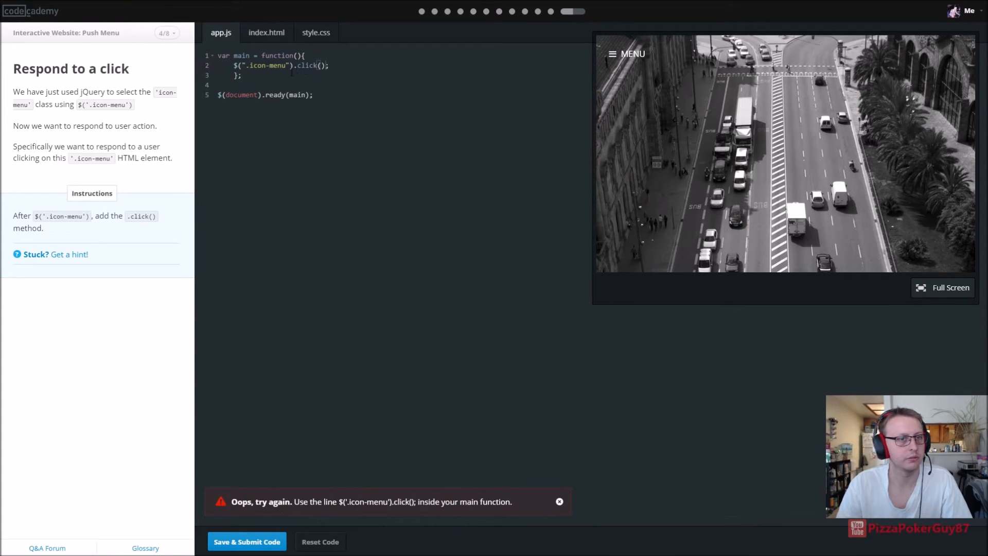
click(246, 542)
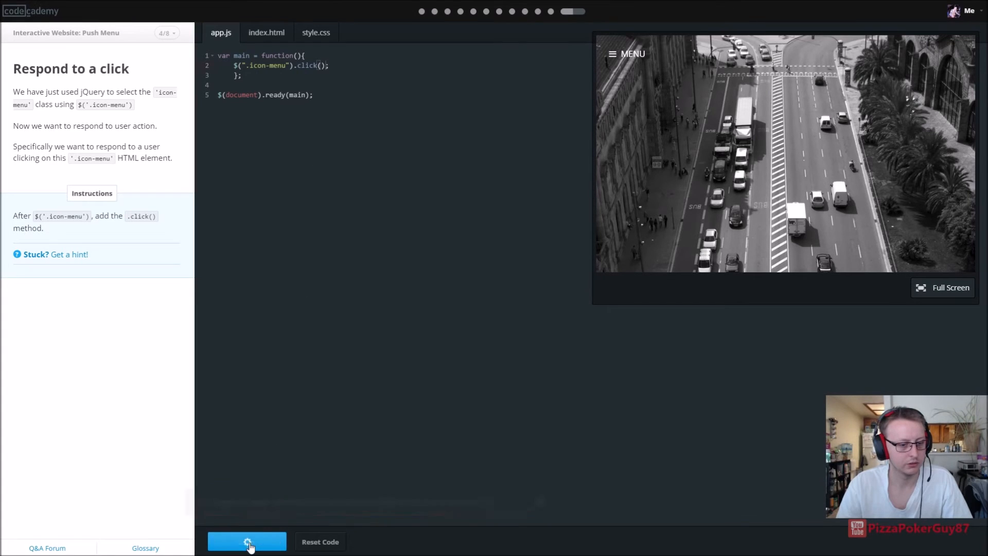
click(247, 541)
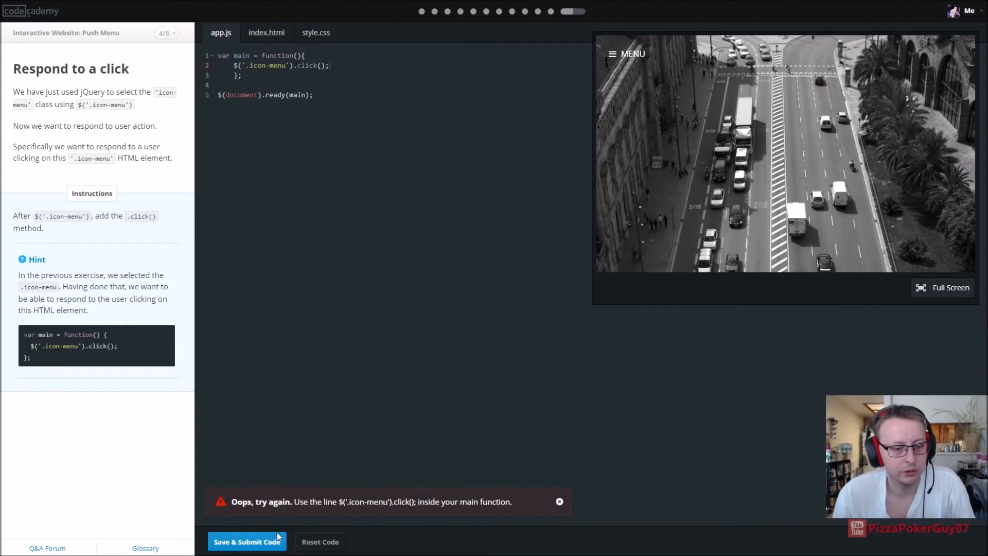
click(247, 541)
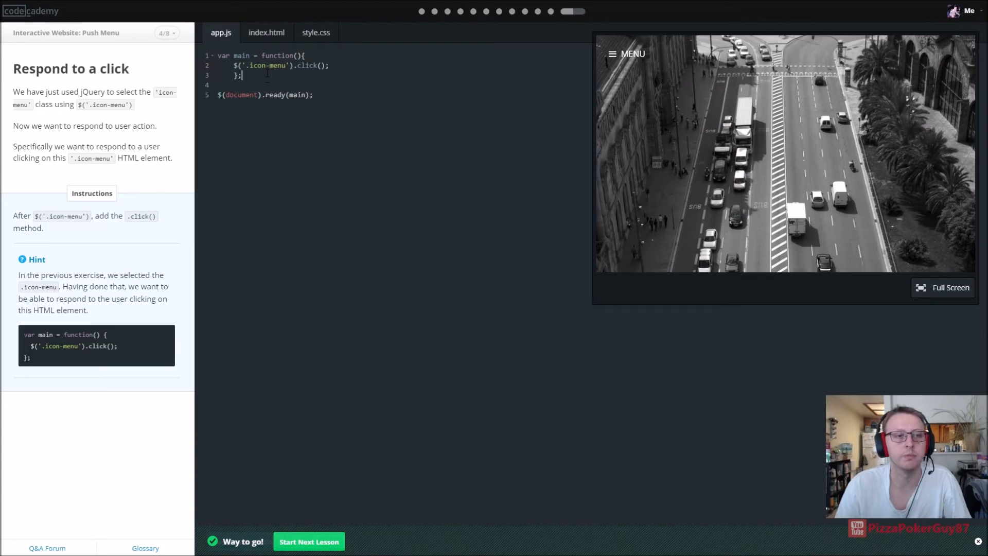
click(309, 541)
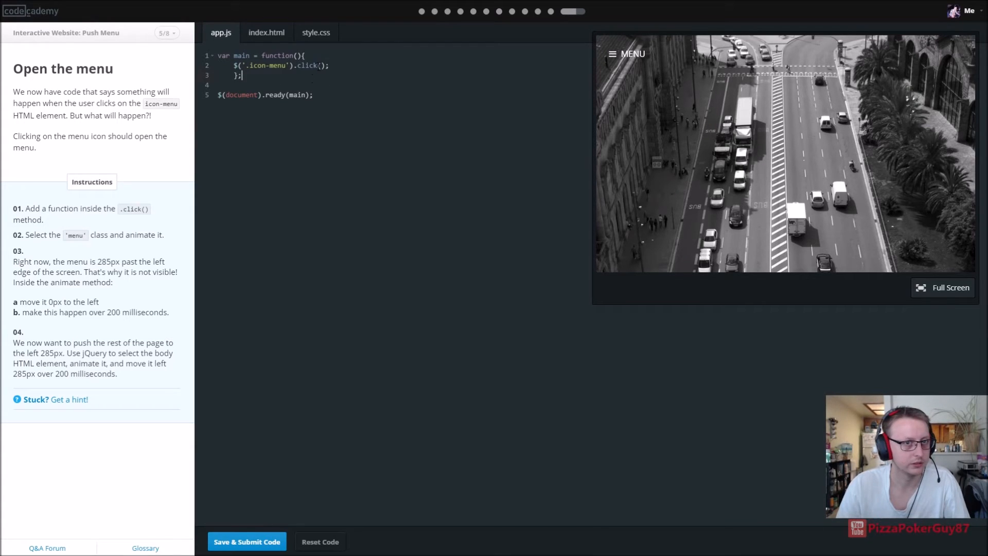
Put an anonymous function() { } inside .click() whose body starts with $('.menu')
text(f)
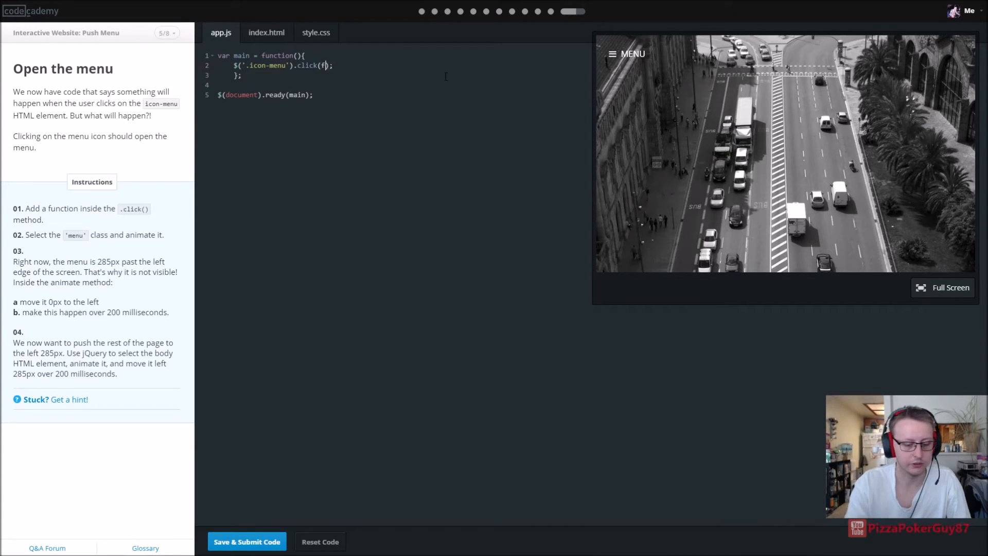
text(unction())
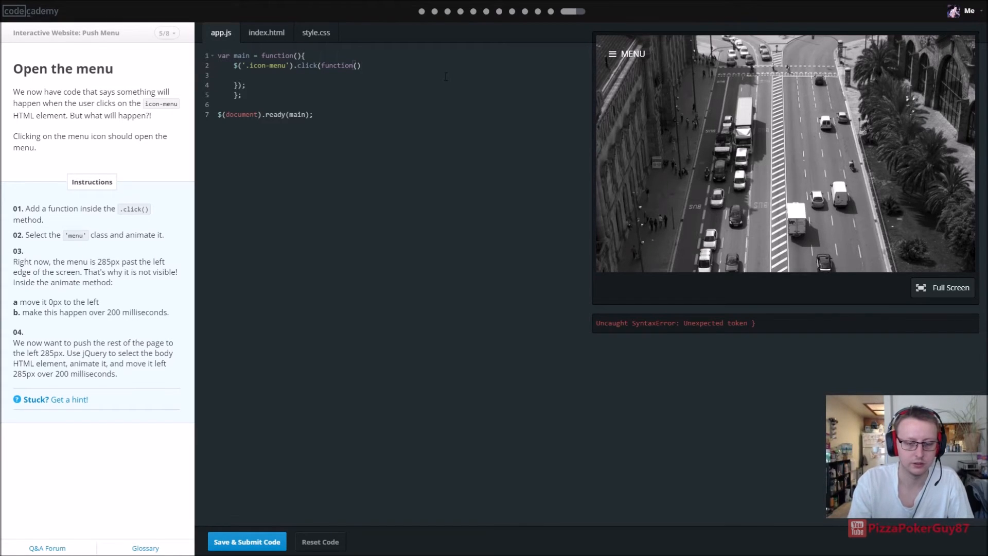
text({)
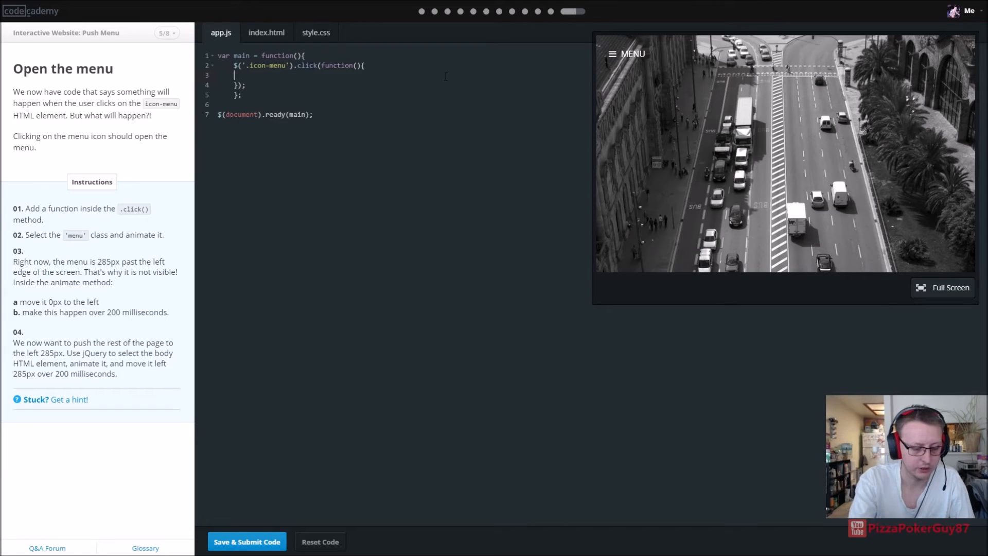
text($(')
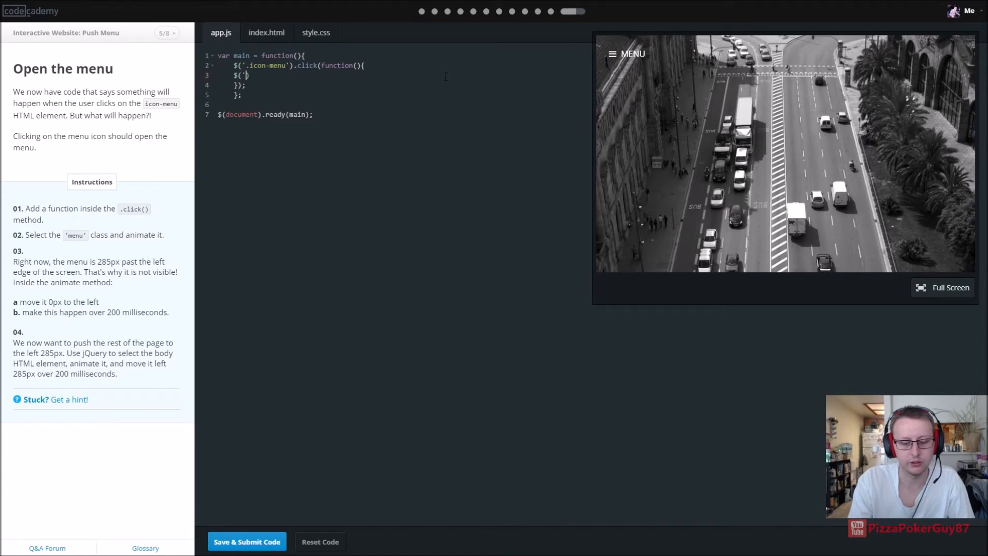
text(menu)
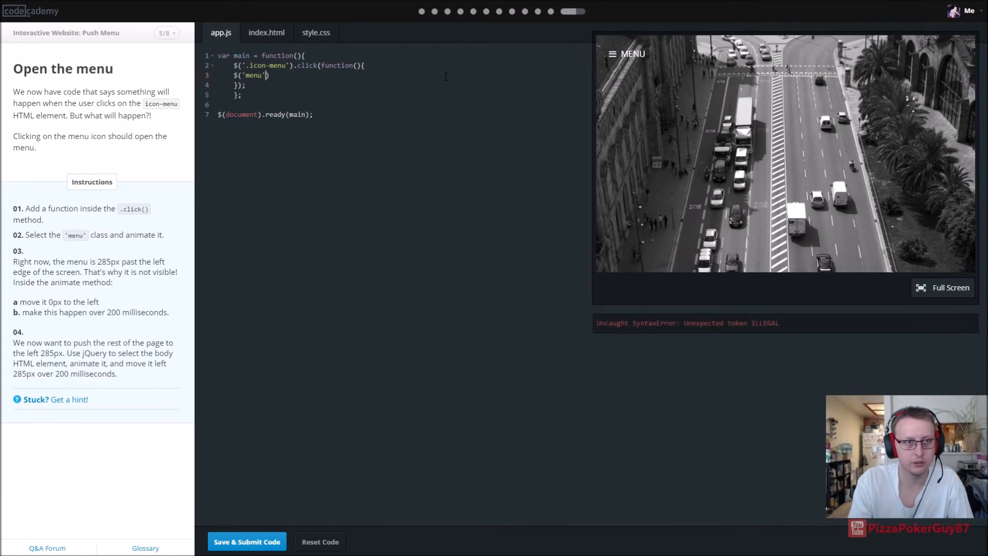
text(.)
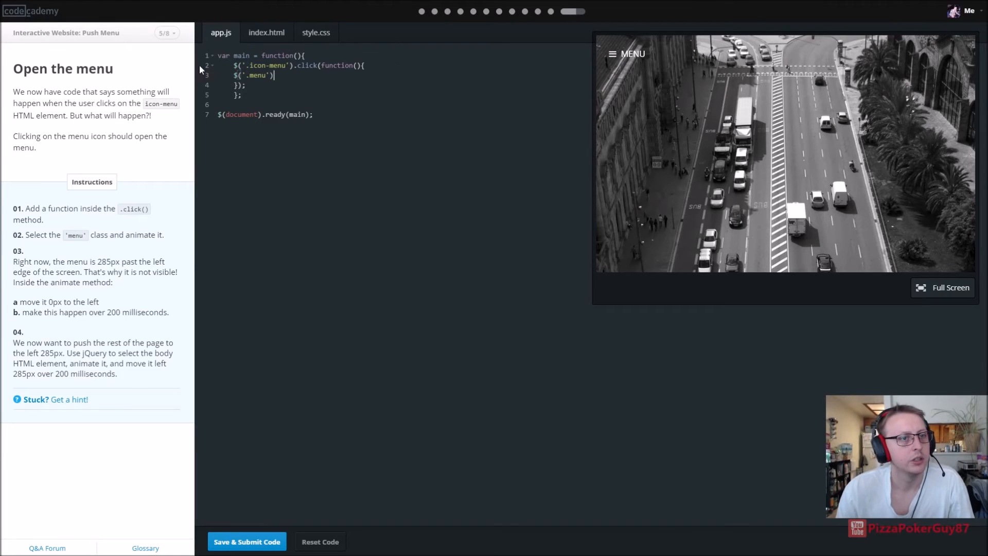
Reveal the hint and scroll to its .animate() example for .menu at 0px and body at 285px
click(69, 399)
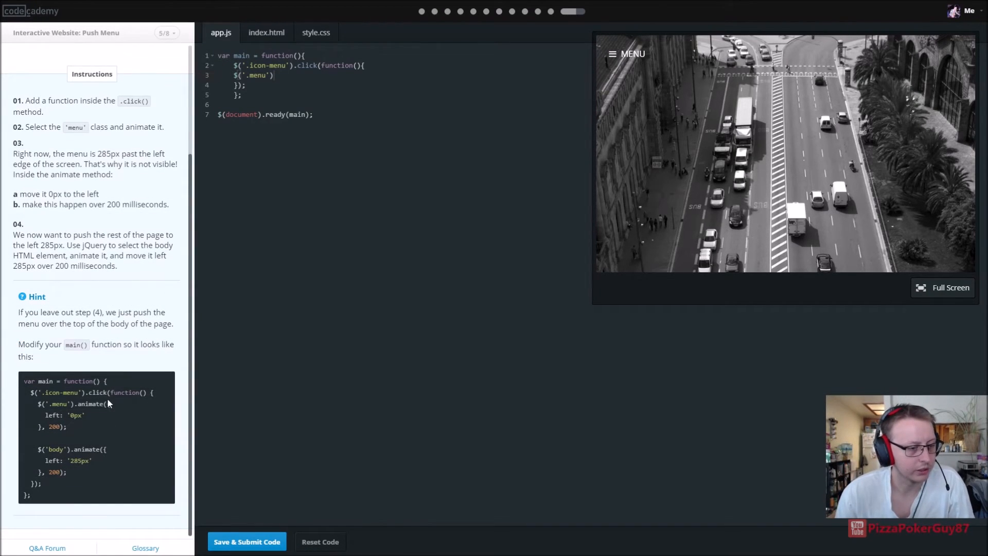
mouse_move(70, 423)
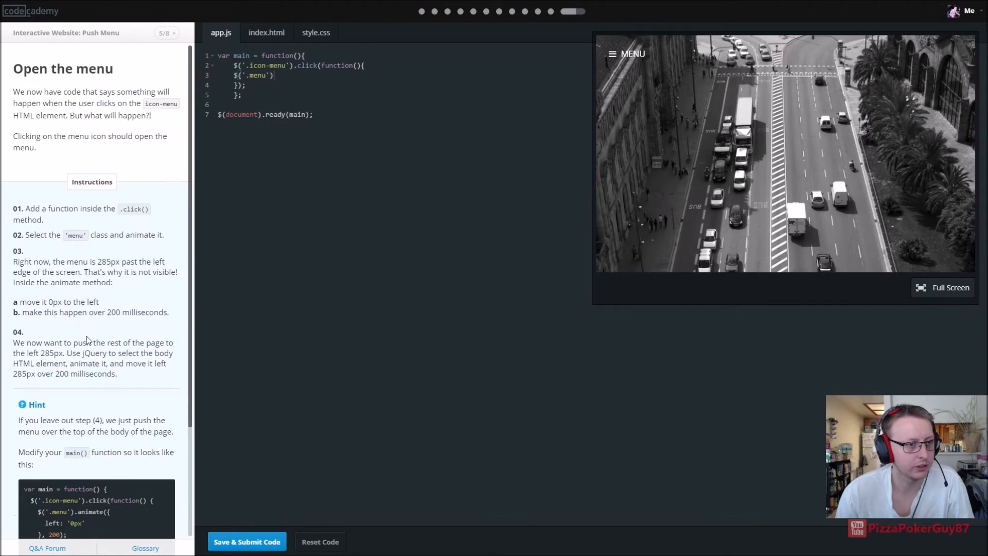
scroll(down, 3)
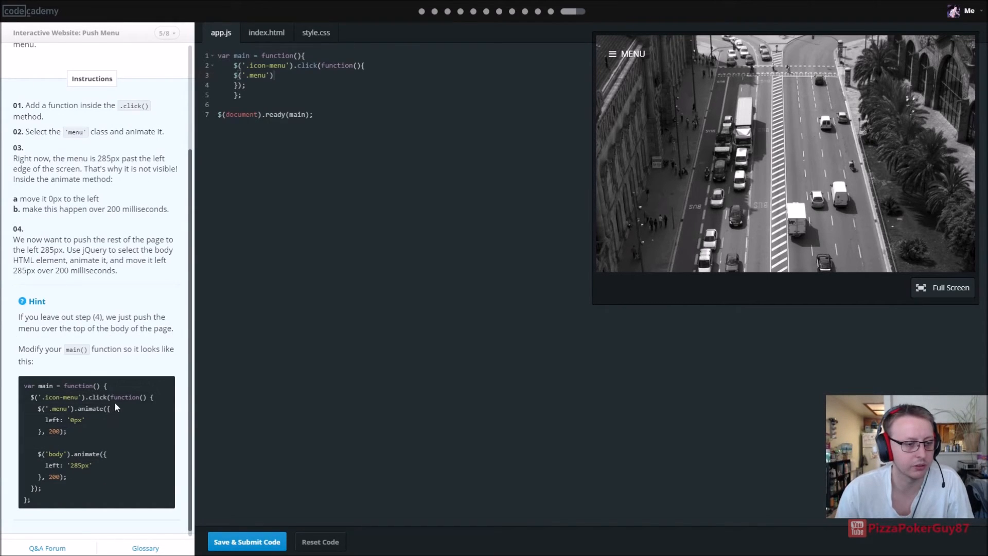
mouse_move(103, 395)
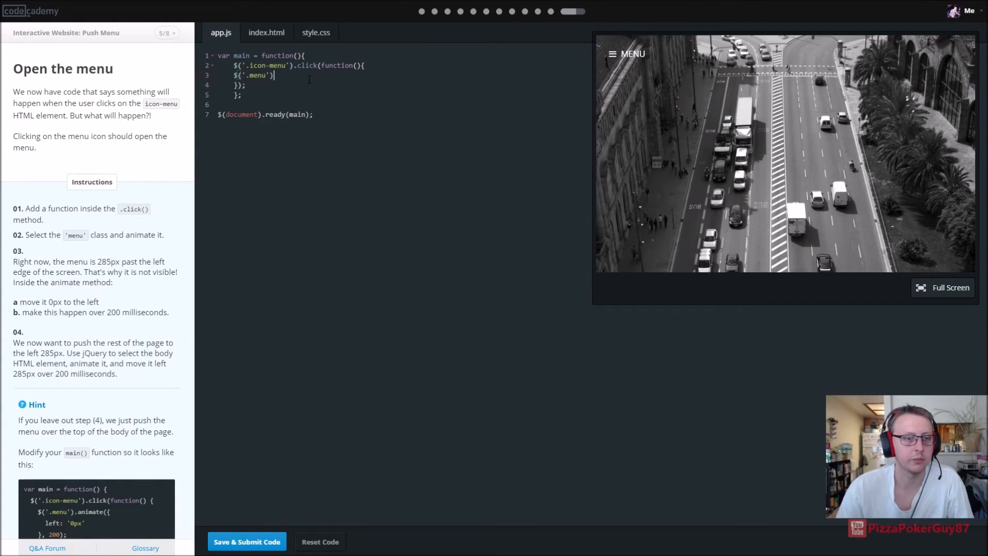
Chain .animate({ left: '0px' }, 200); onto $('.menu')
text(.an)
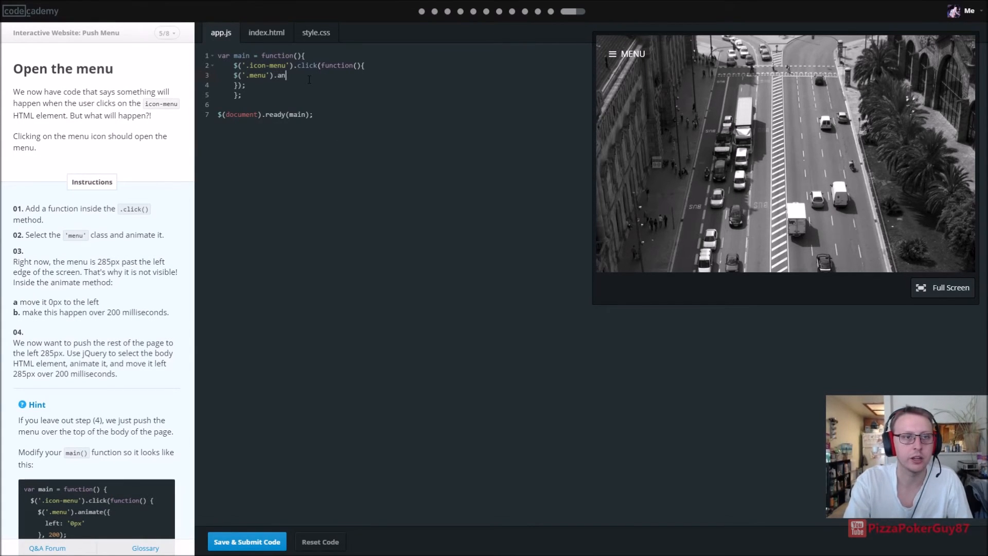
text(imate({)
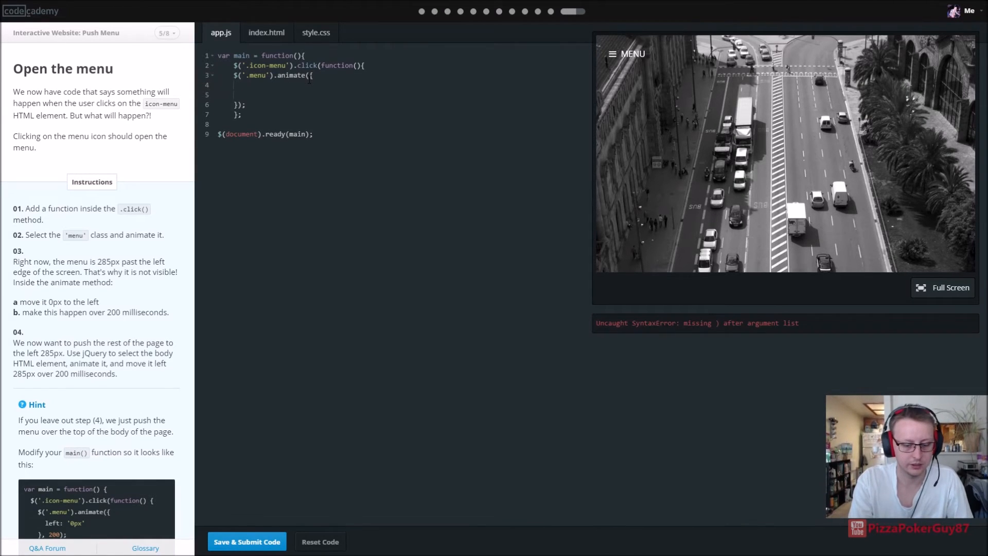
text(})
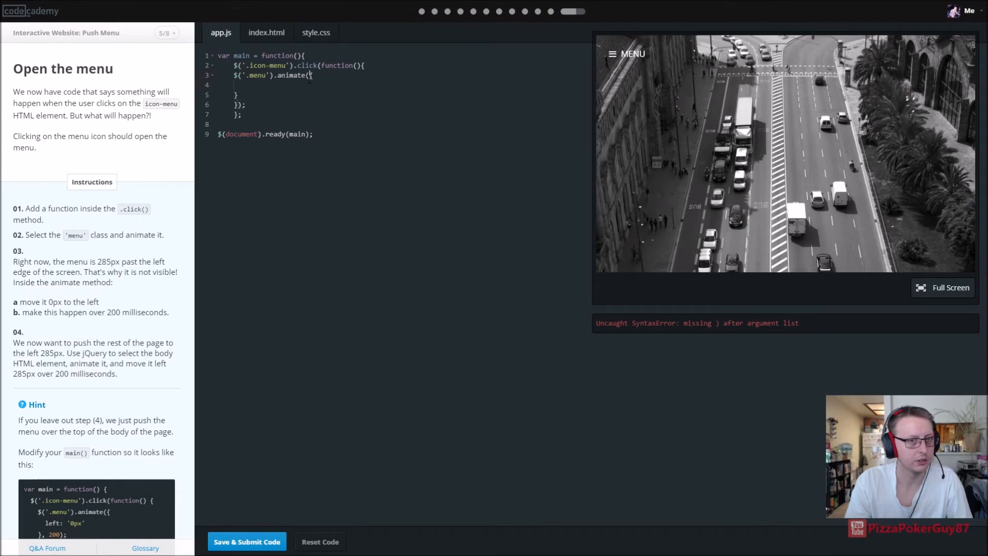
text({)
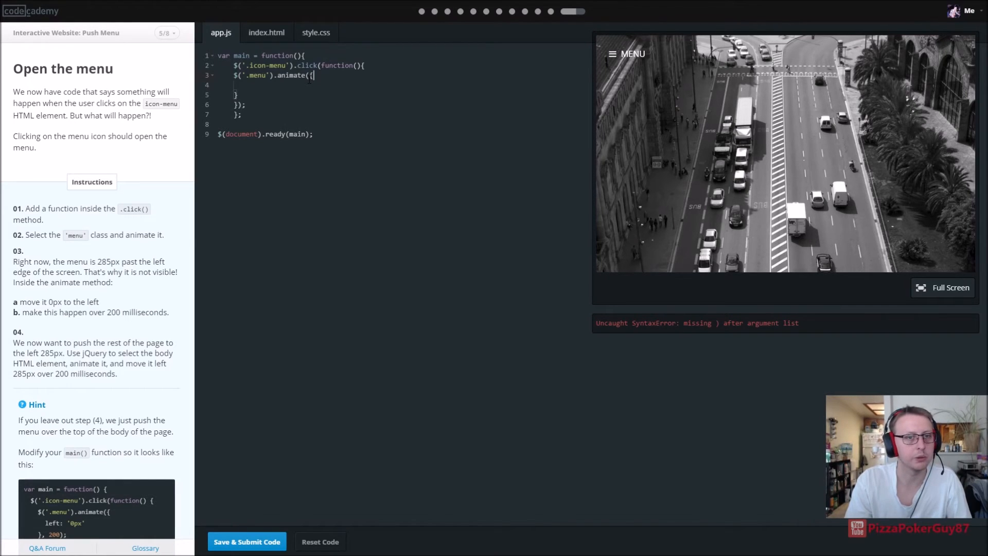
text(left:)
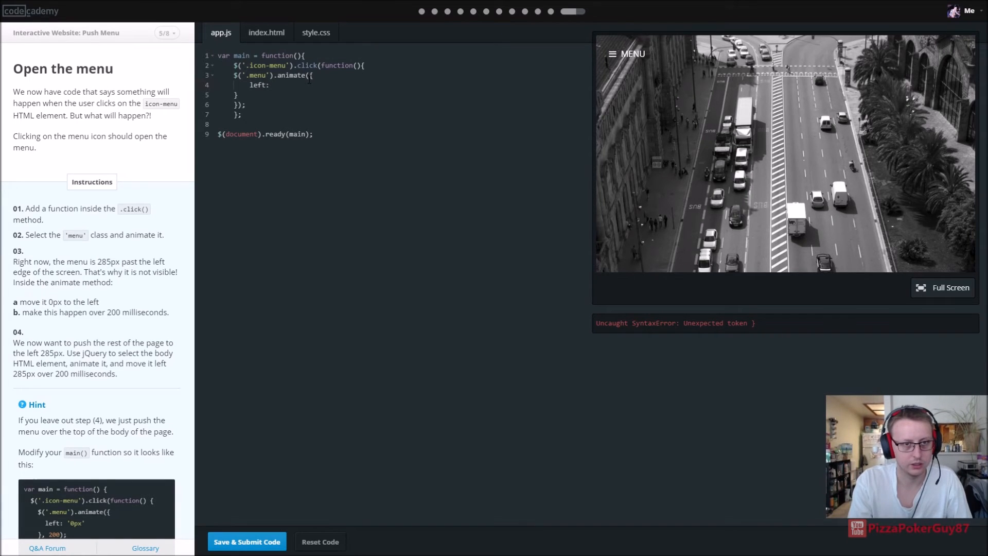
text('0px')
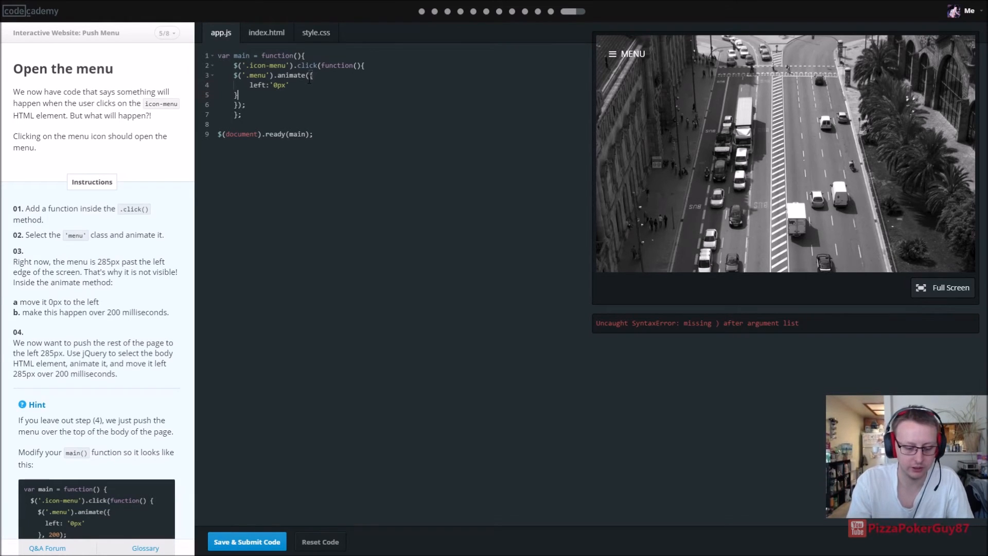
text(, 200))
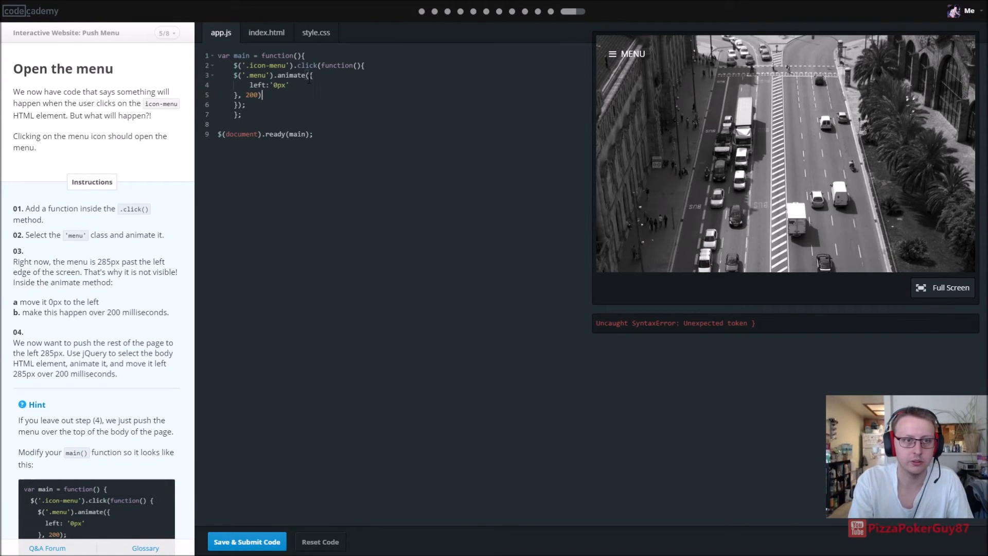
text(;)
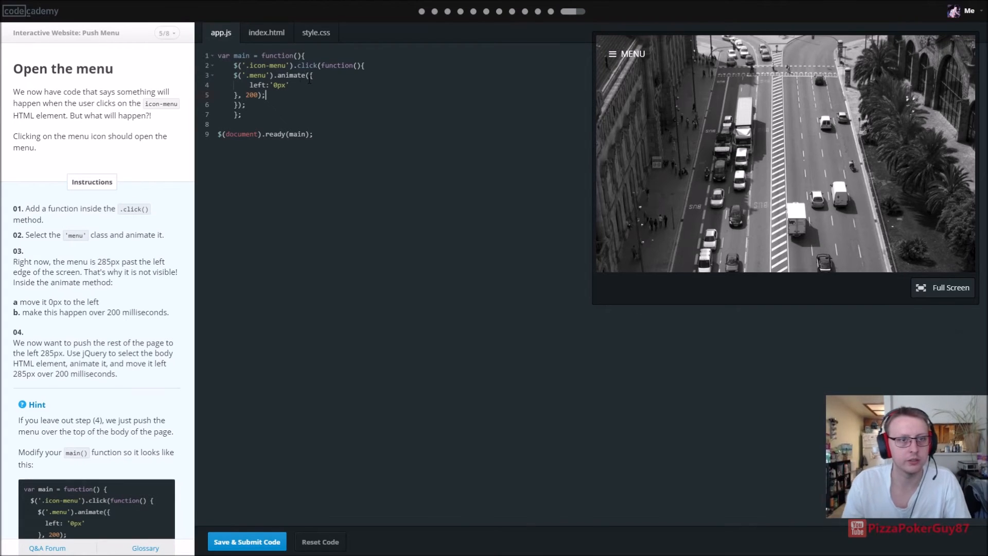
scroll(down, 3)
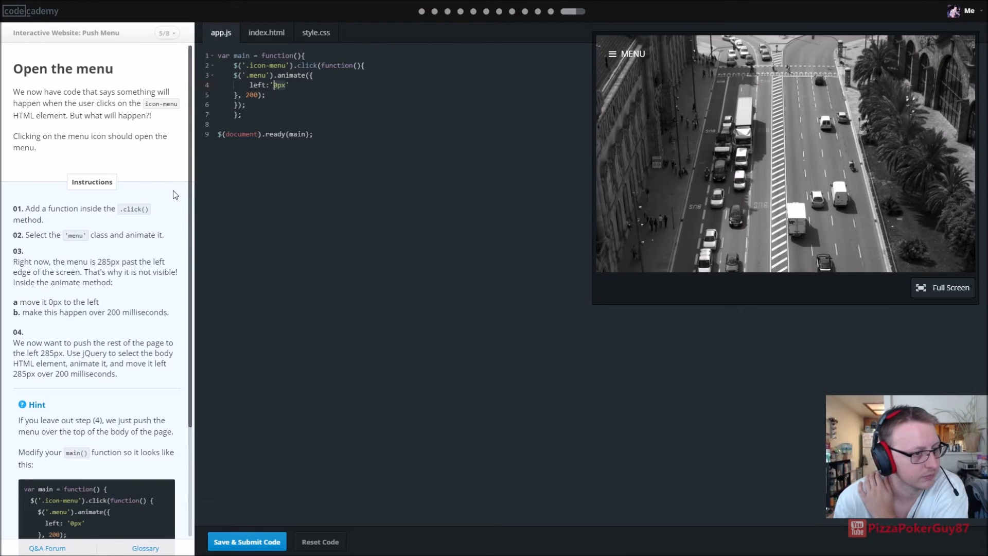
mouse_move(130, 267)
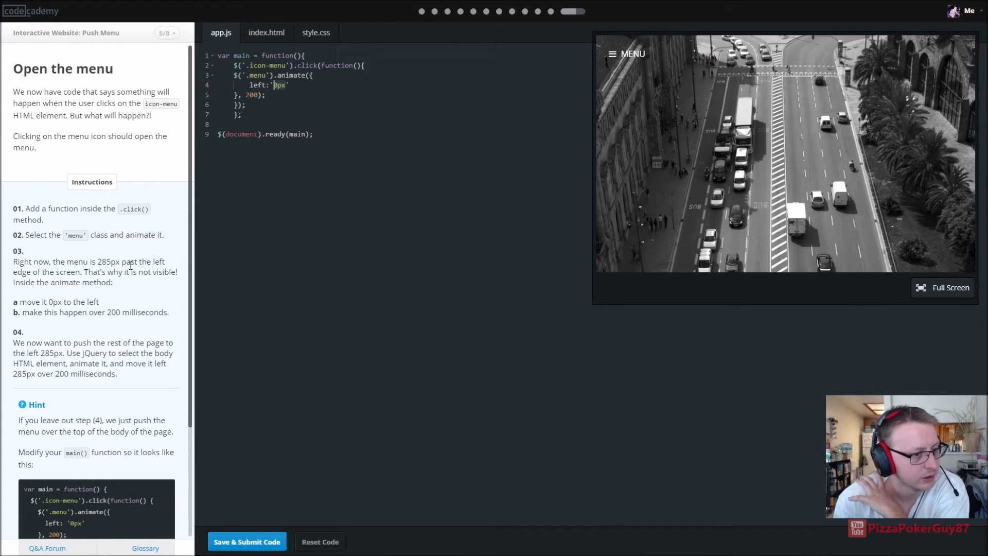
mouse_move(128, 293)
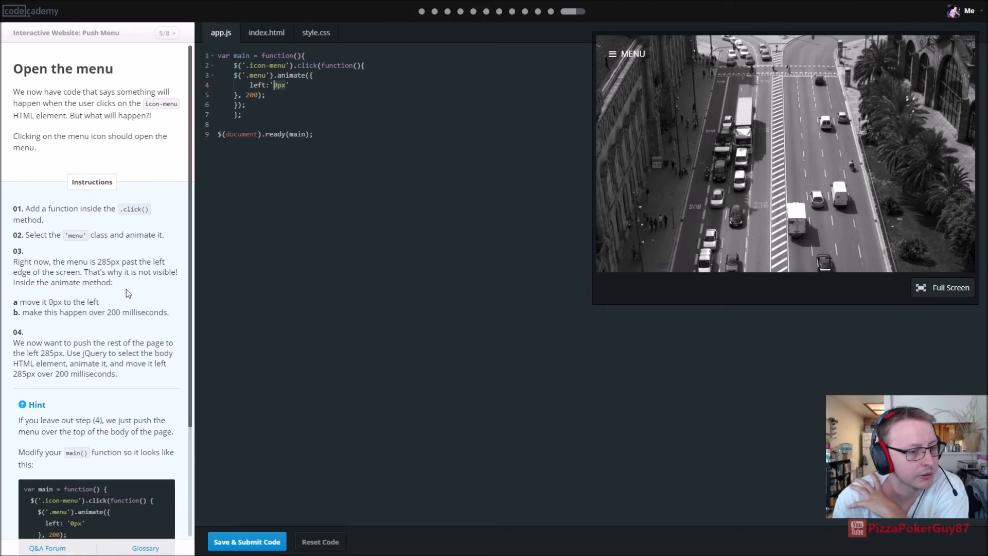
mouse_move(126, 287)
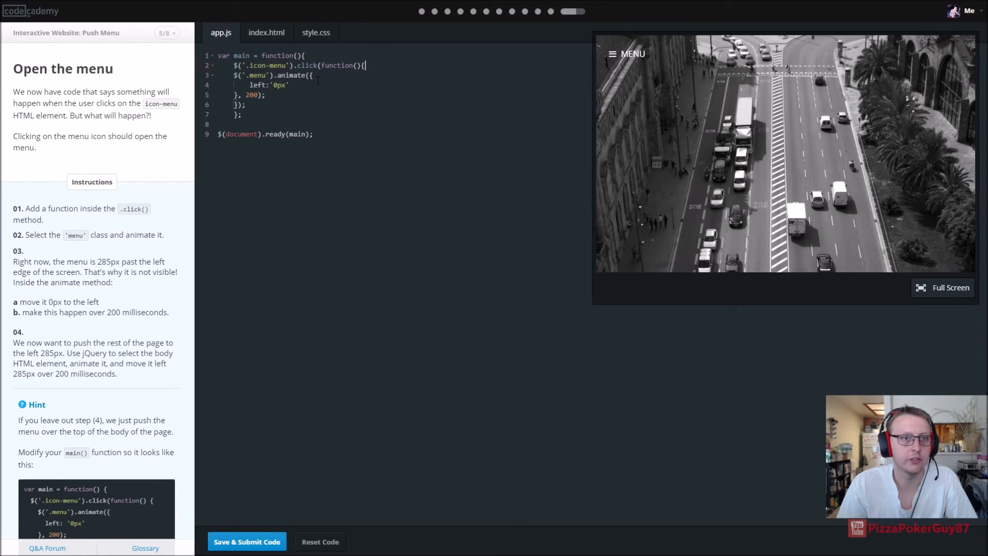
mouse_move(303, 55)
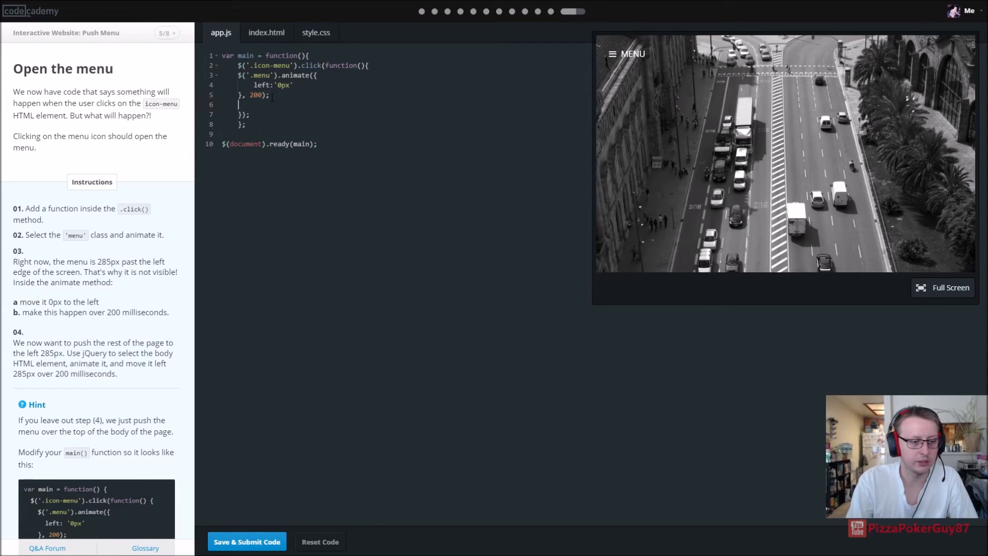
Add $('body').animate({ left: '285px' }, 200); on a new line below the menu animation
key(enter)
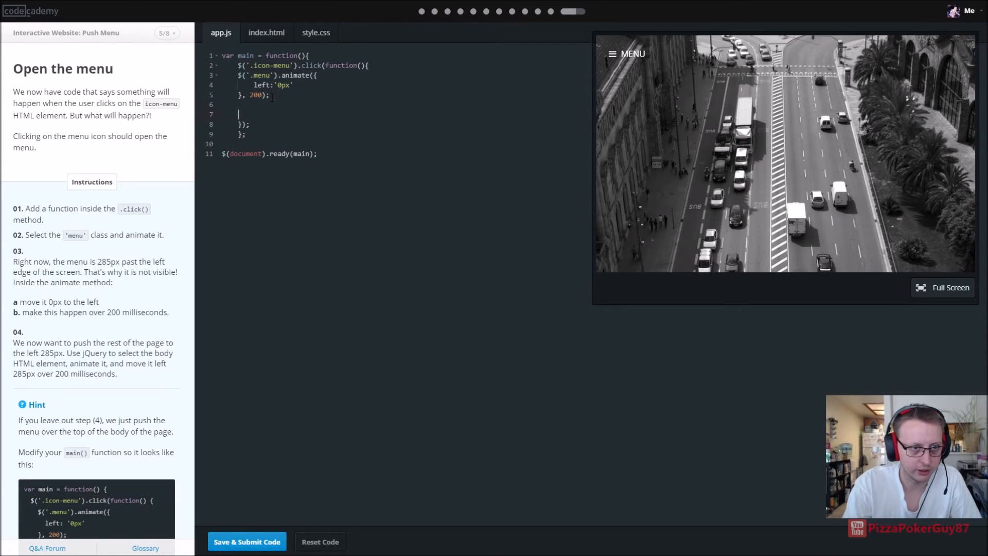
text($)
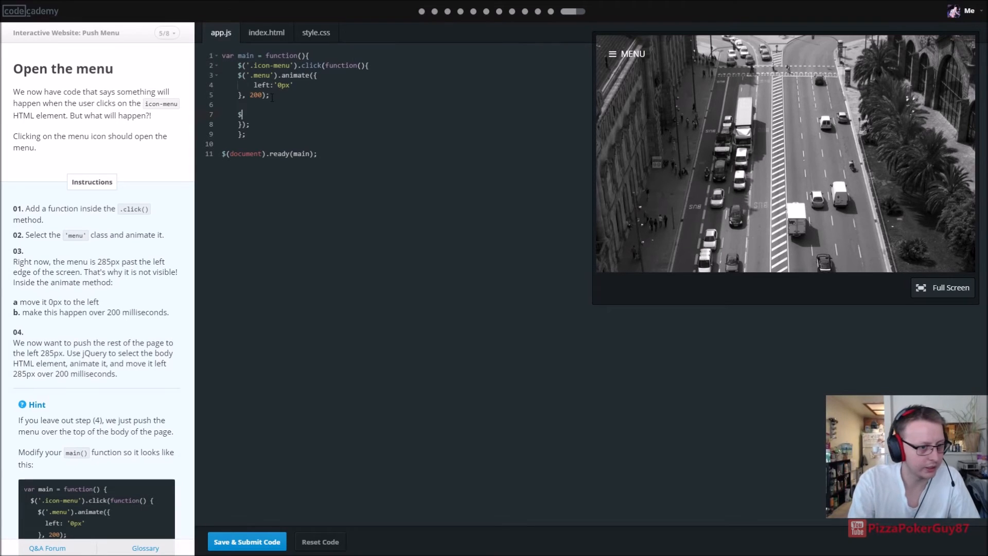
text(())
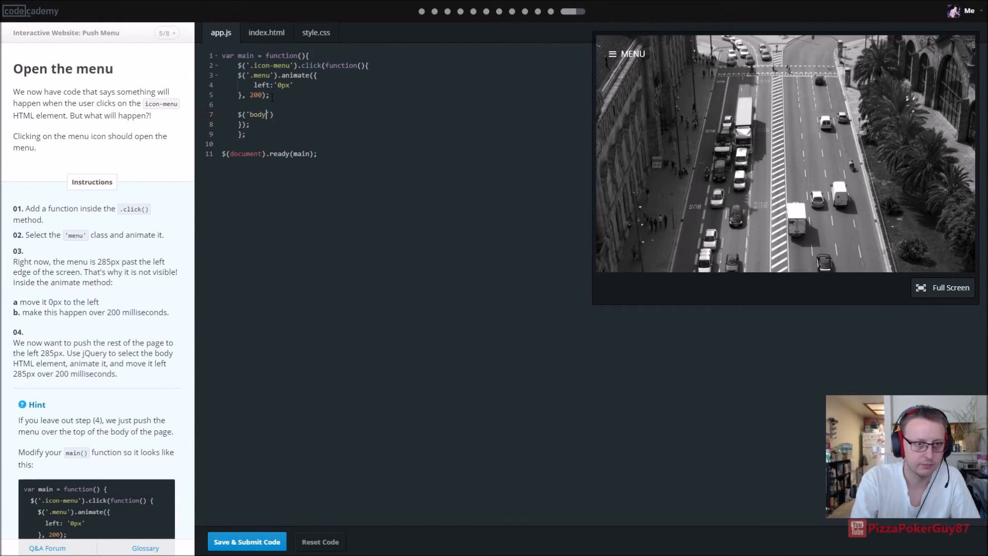
text())
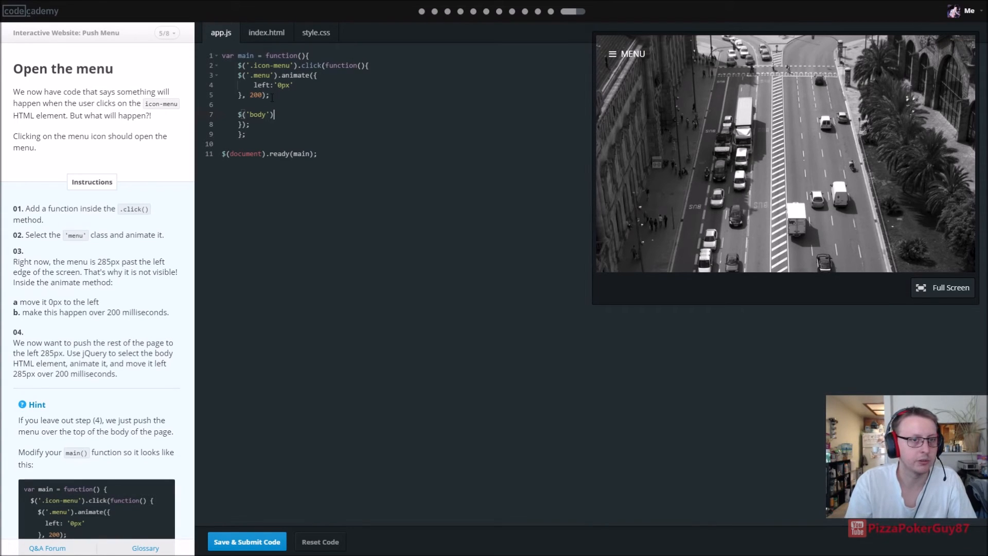
text(.ani)
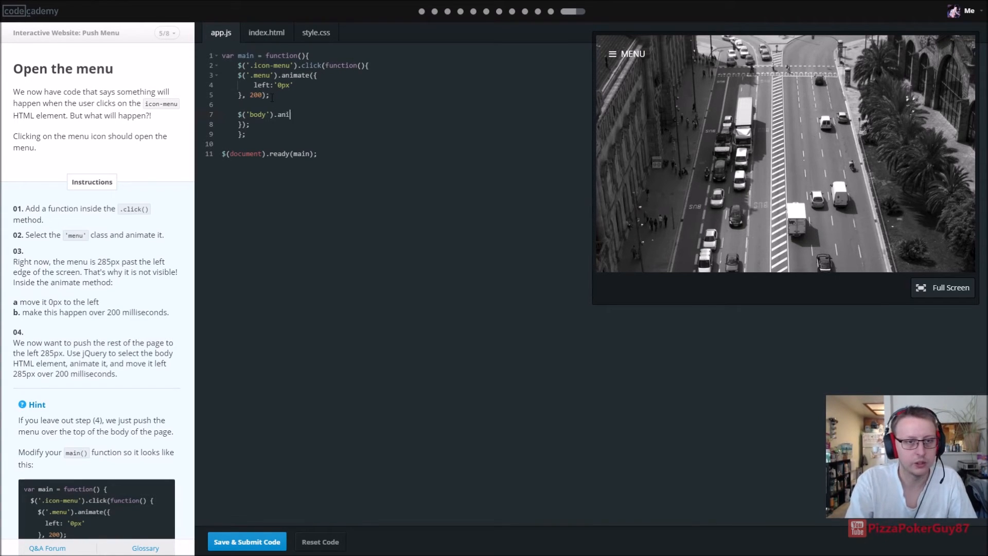
text(mate({)
text(}, 200);)
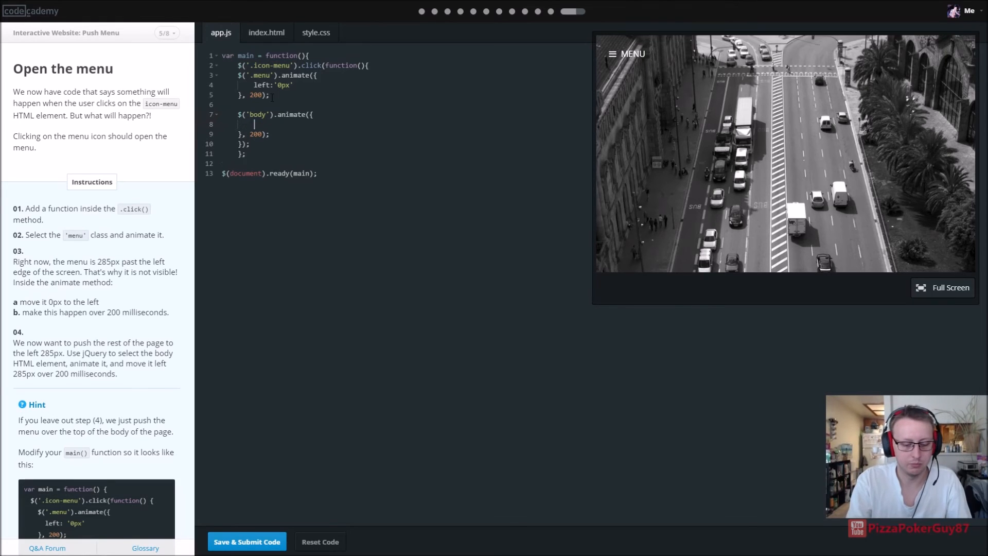
text(left:)
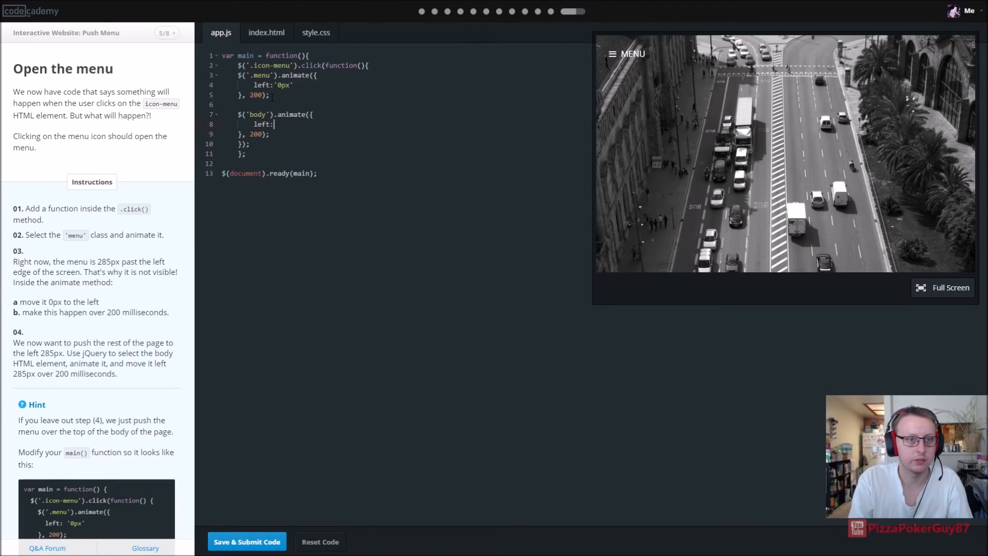
text([)
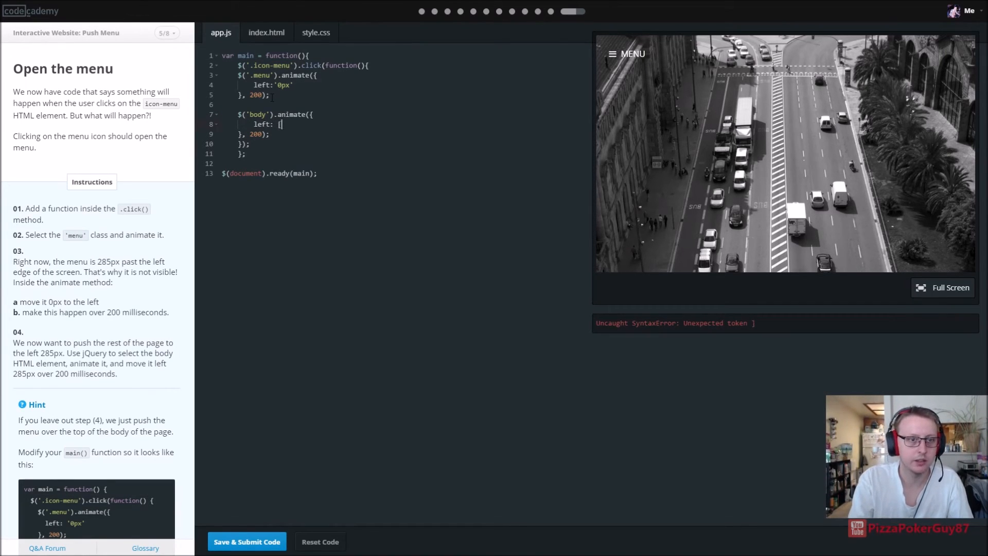
key(Backspace)
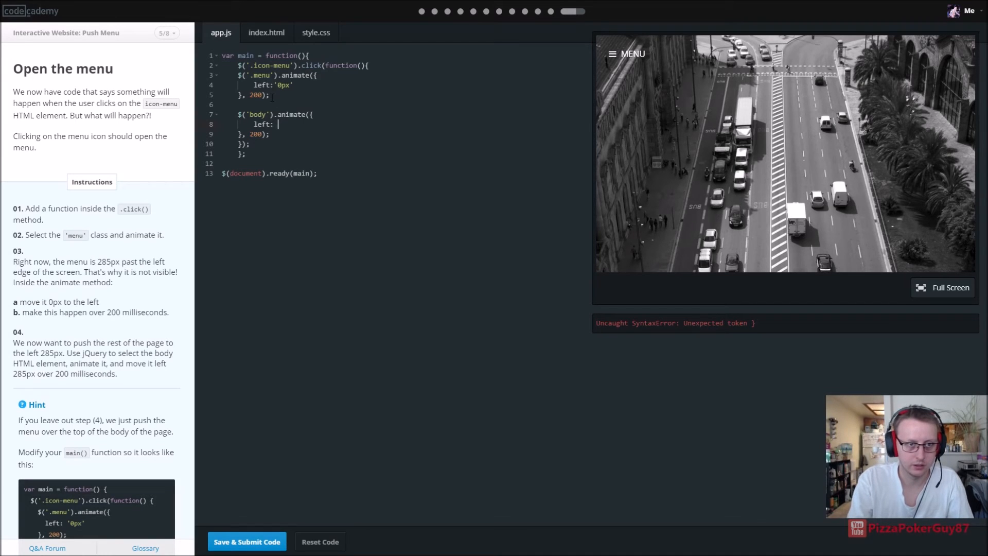
text(')
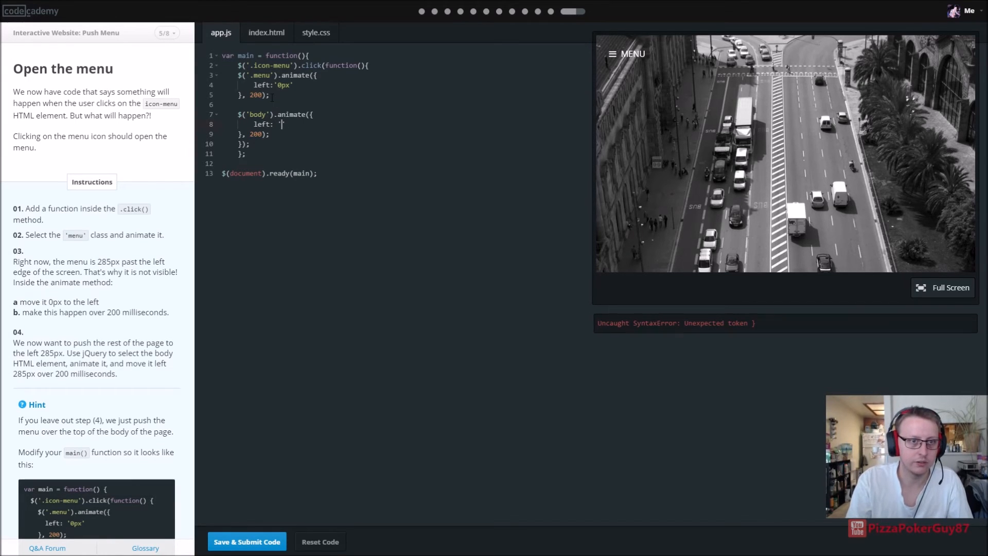
text(285px)
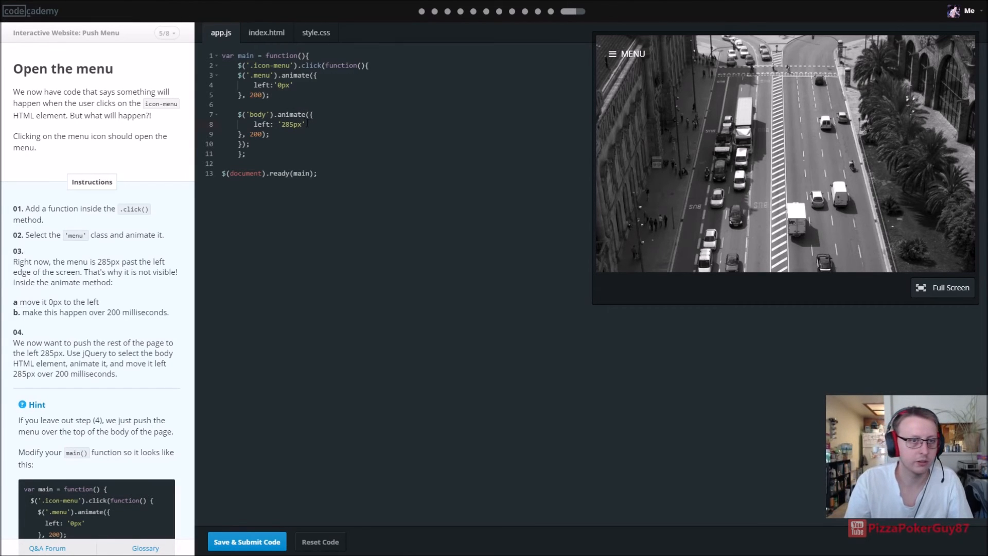
scroll(down, 3)
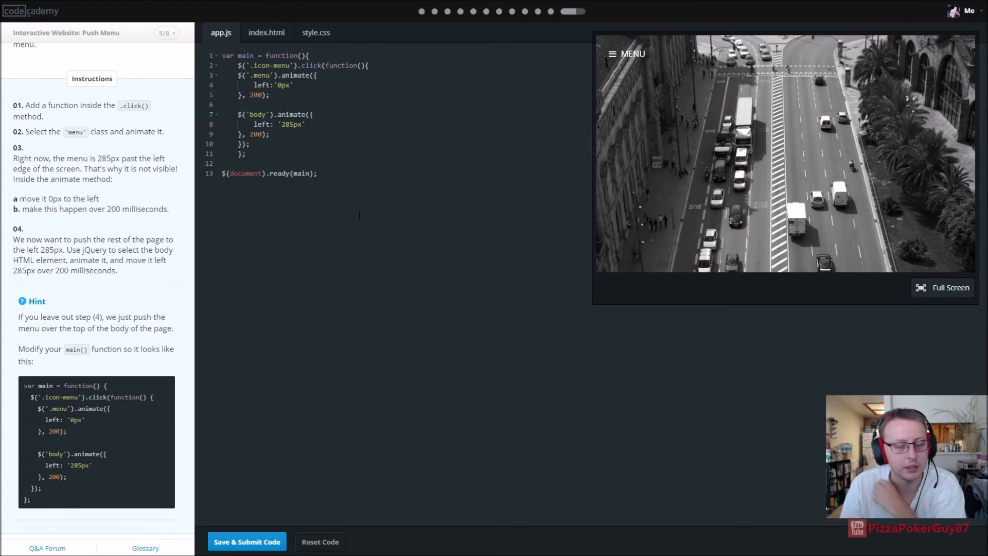
Pass the Open the menu lesson, try MENU in the preview, and advance to Review
click(247, 541)
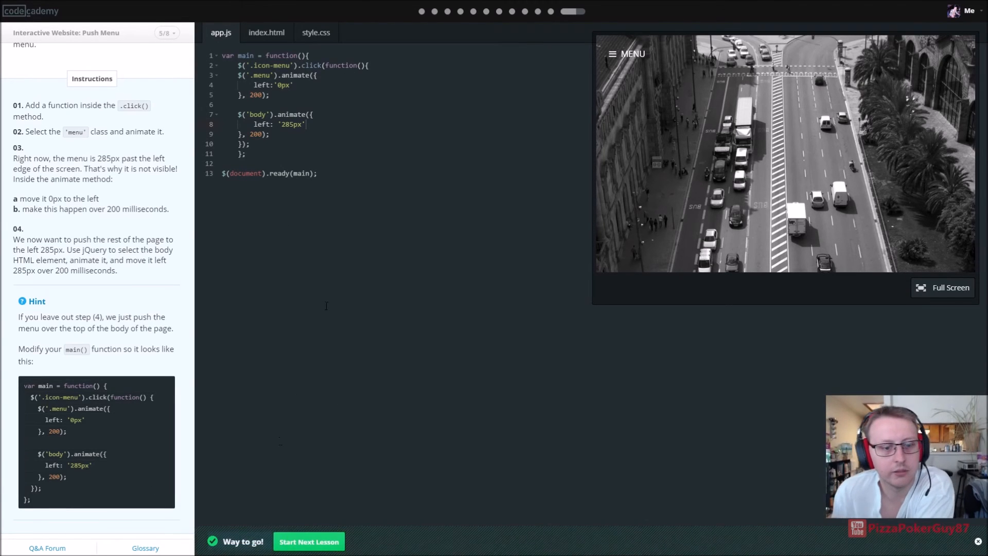
click(612, 54)
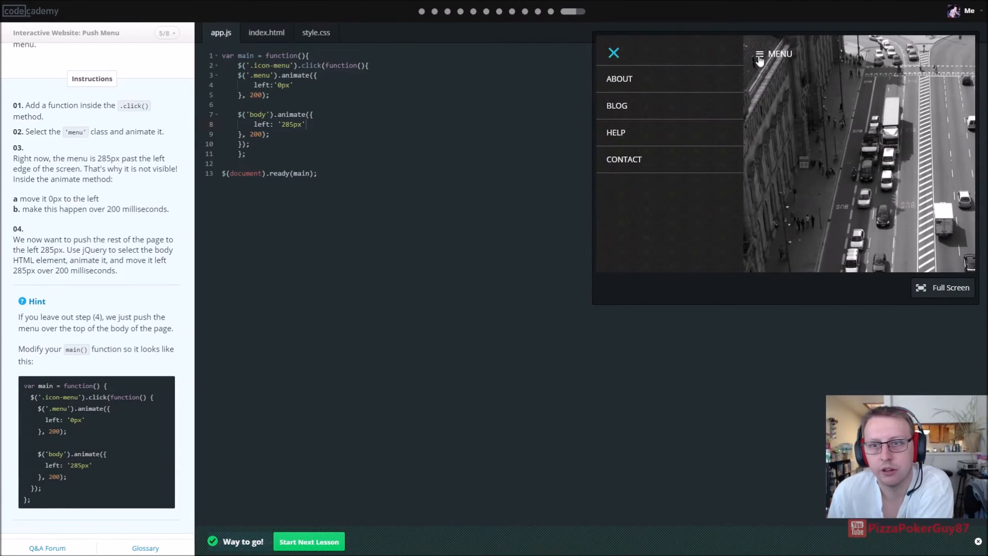
mouse_move(613, 56)
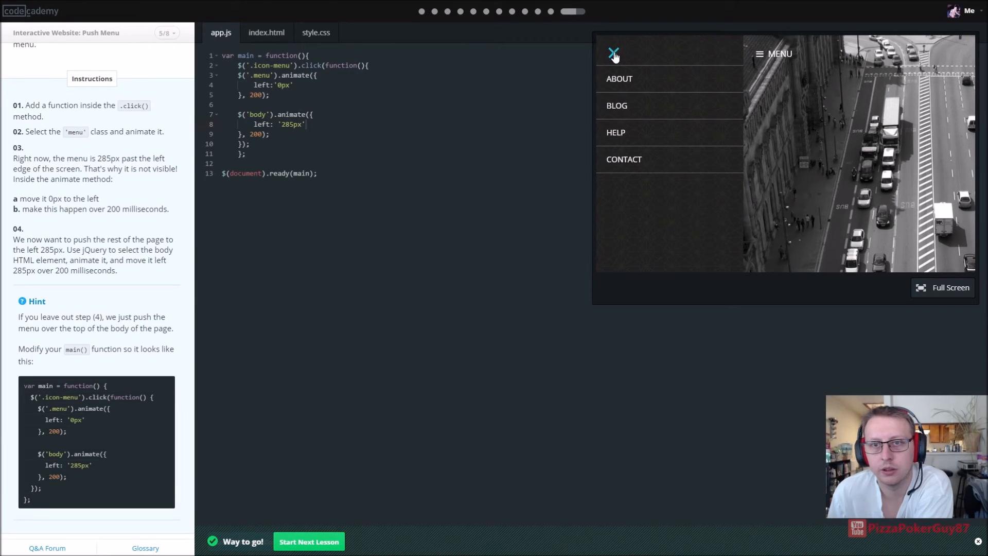
mouse_move(731, 59)
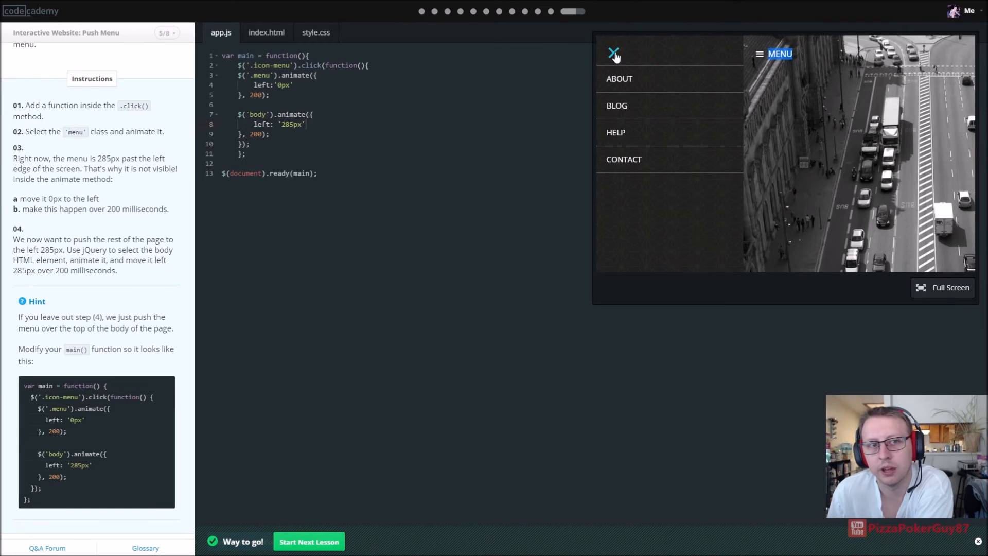
click(309, 541)
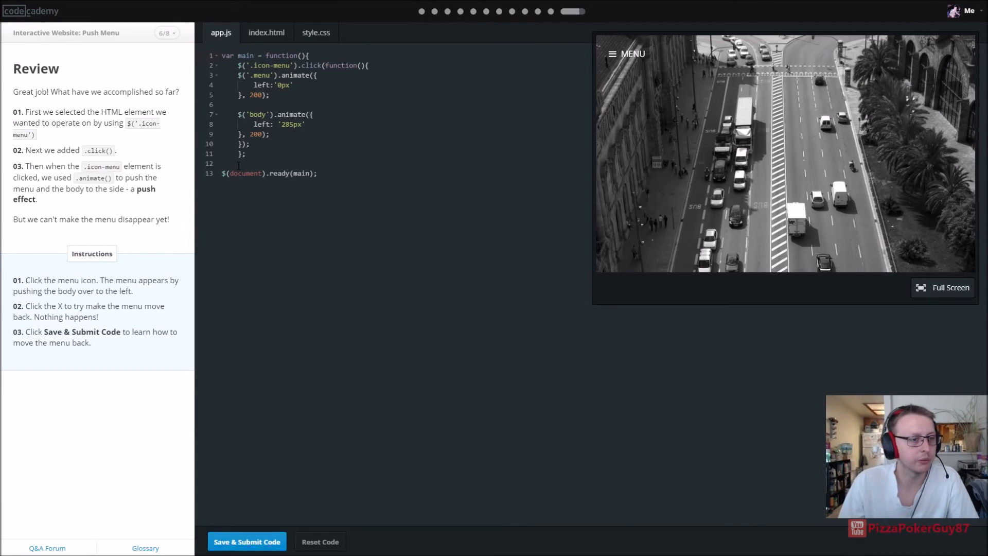
mouse_move(629, 94)
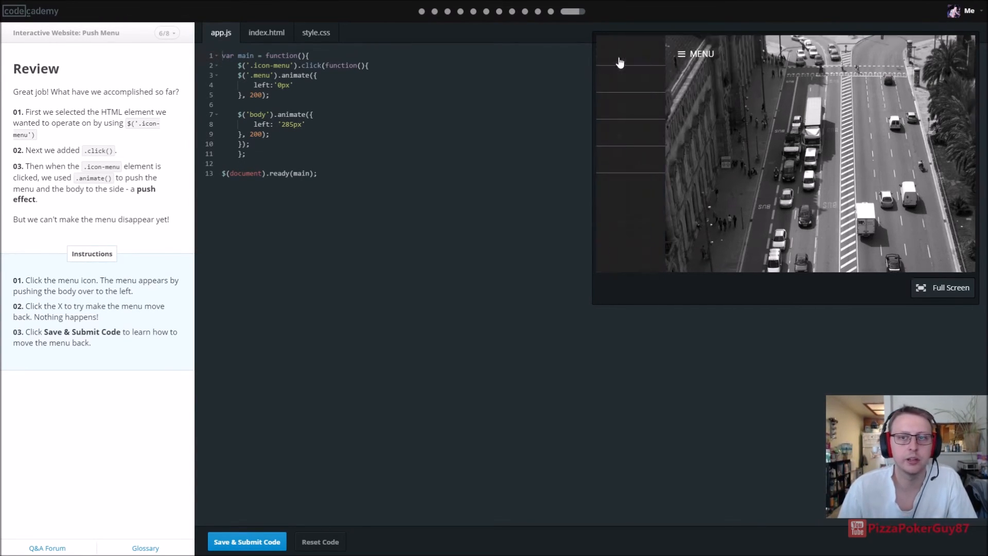
Test opening and closing the preview menu, then submit to finish the Review lesson
click(681, 54)
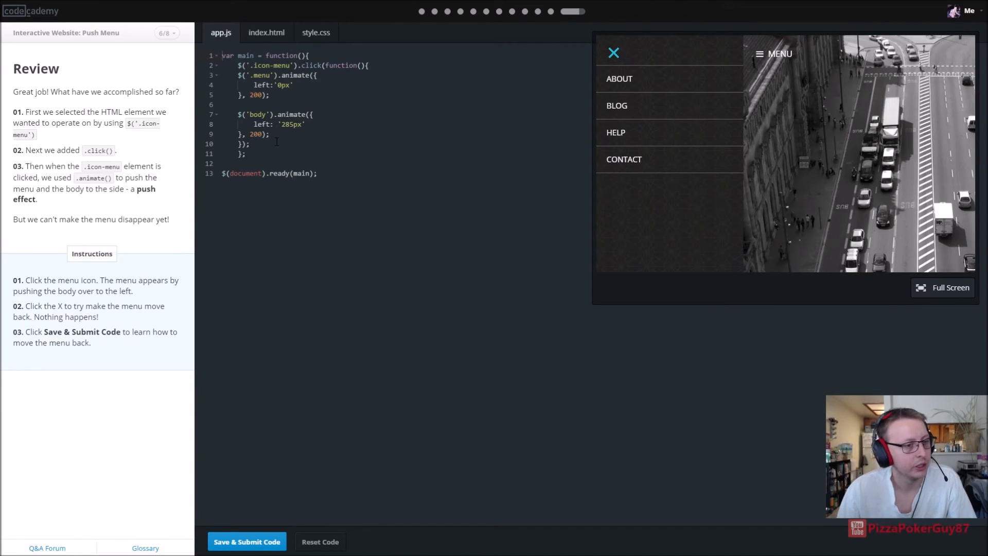
mouse_move(620, 53)
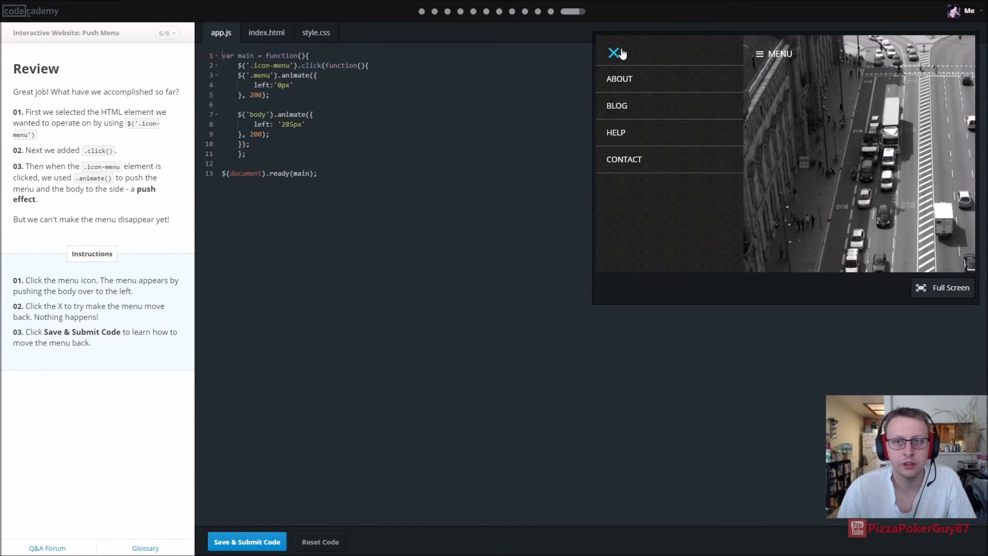
click(612, 53)
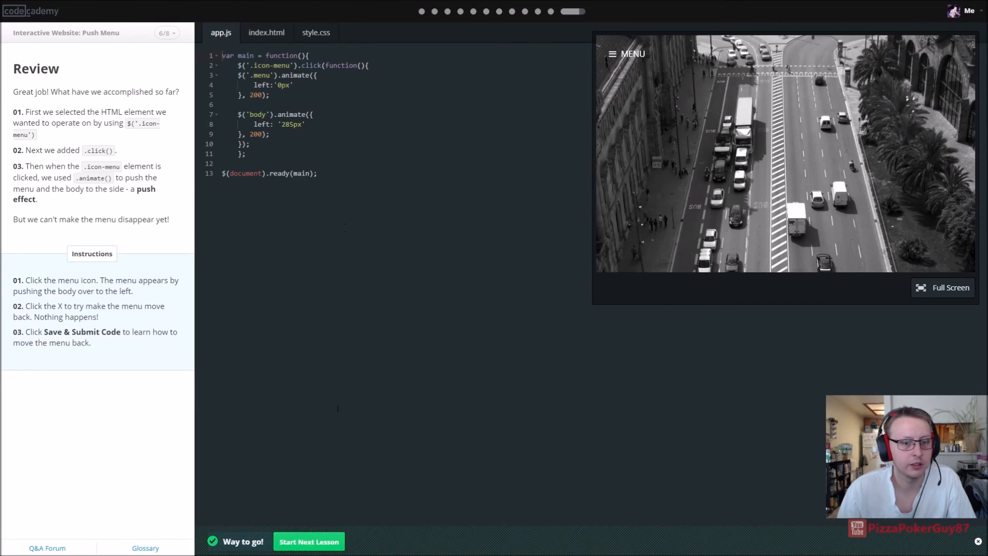
click(309, 542)
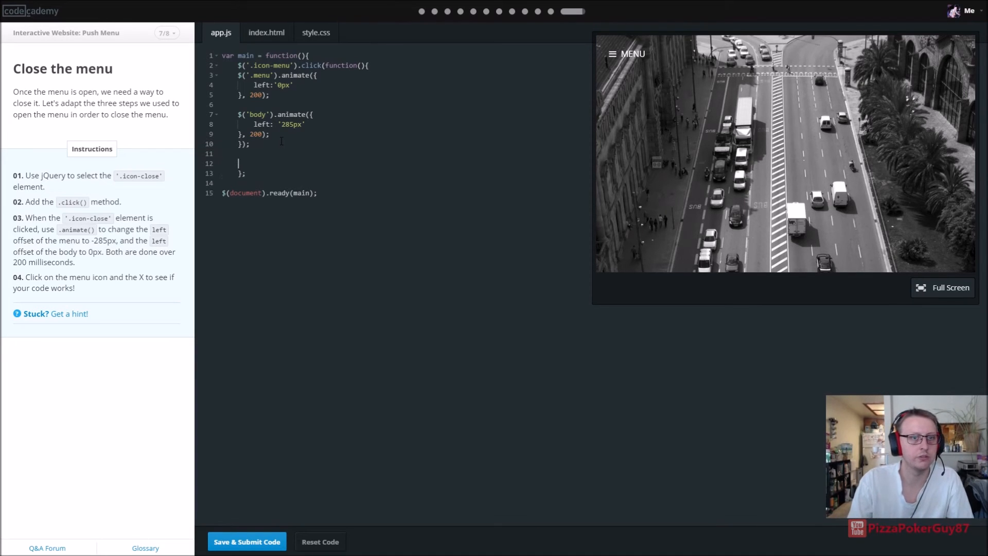
Write $('.icon-close').animate({ left: '-285px' }, 200); and submit it, which gets rejected
text($(')
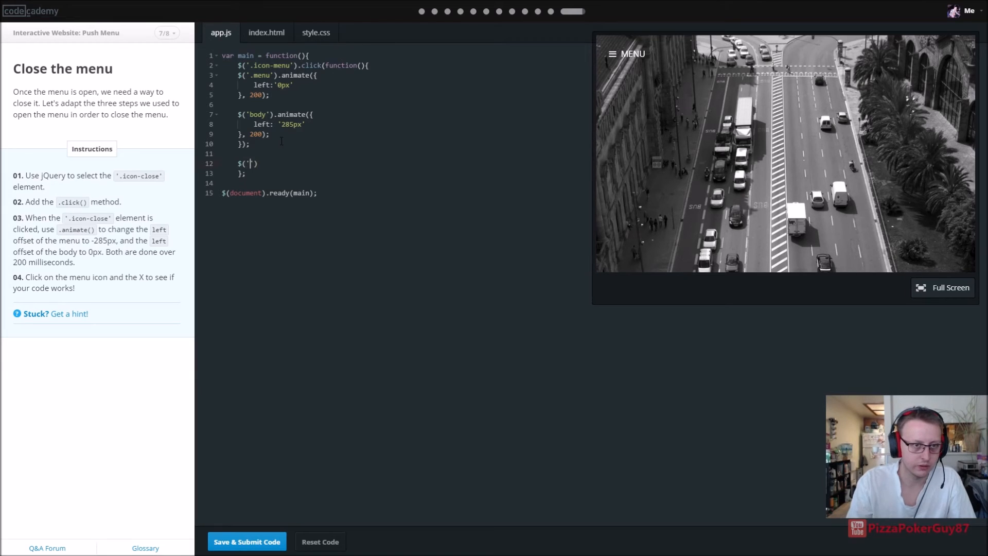
text(.icon-close)
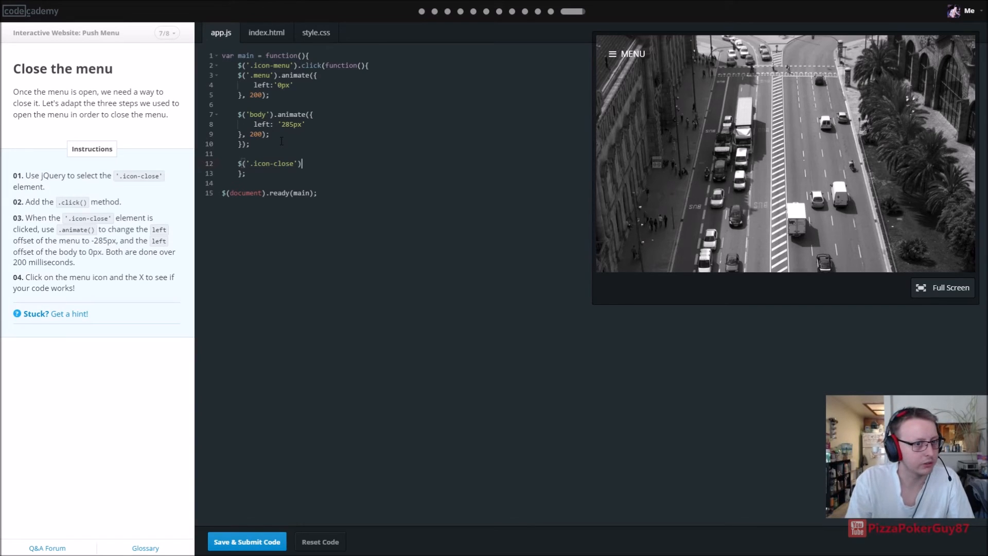
text(.animate()
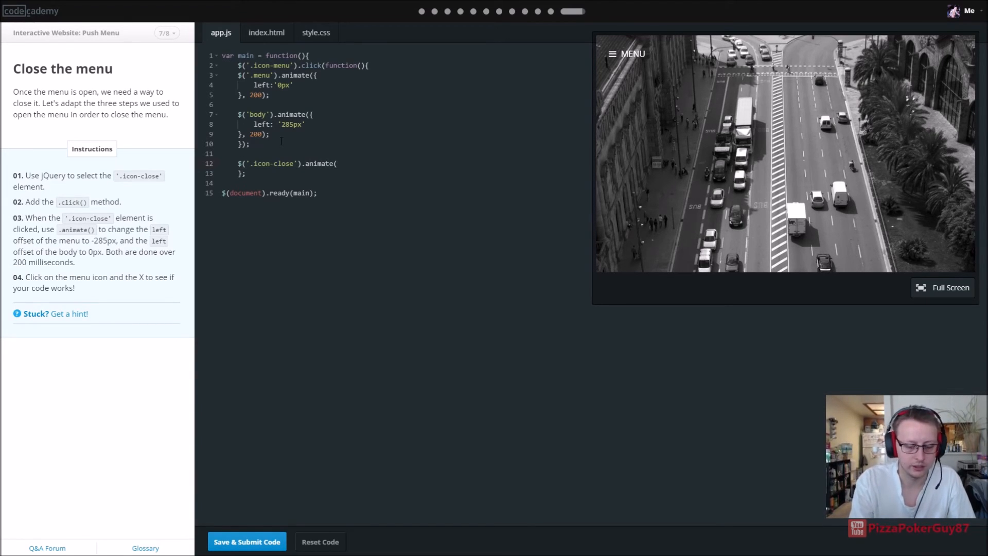
text({)
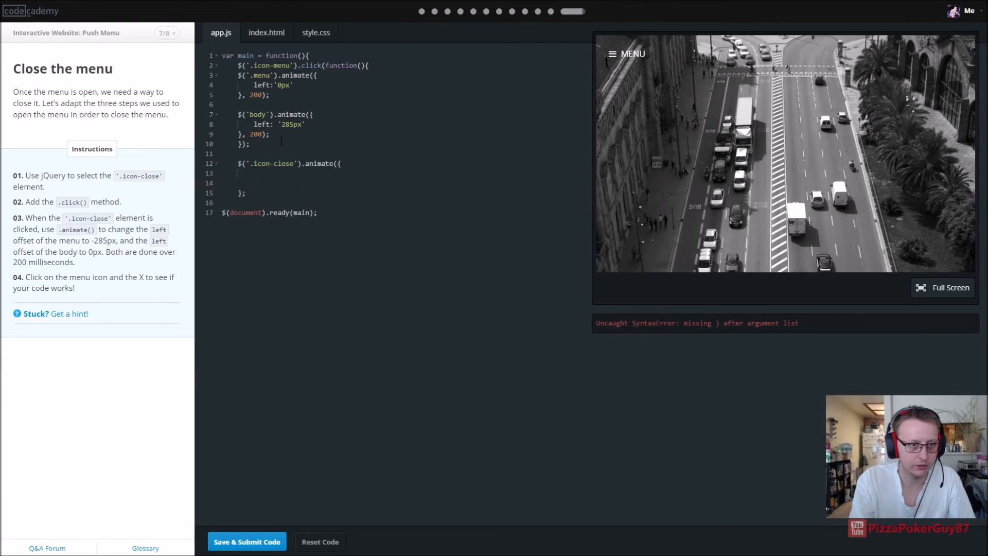
text(});)
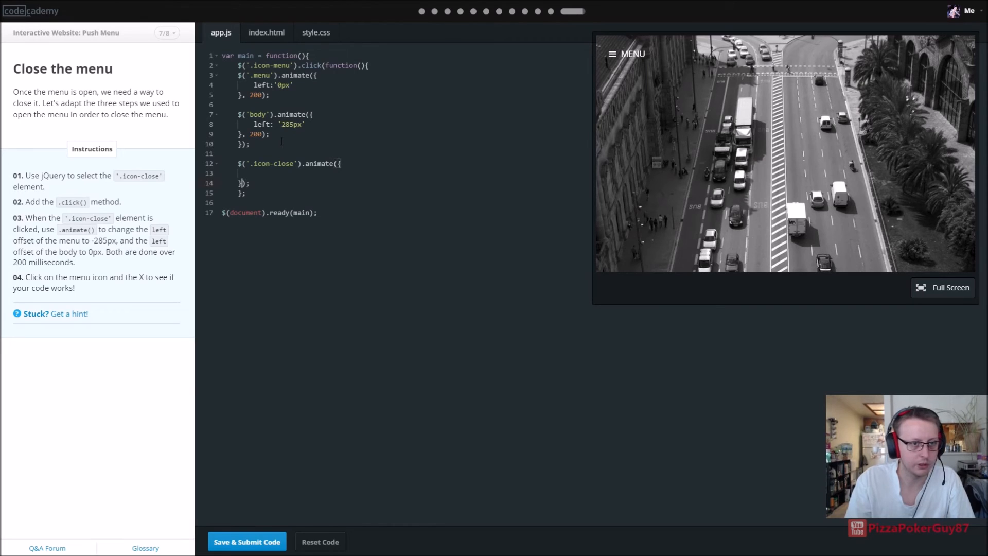
text(200)
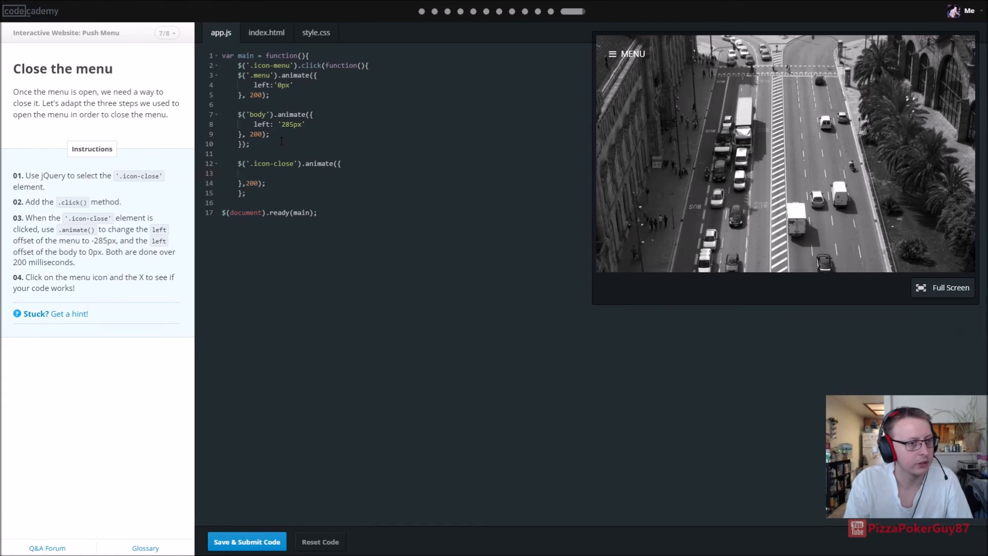
text(left:)
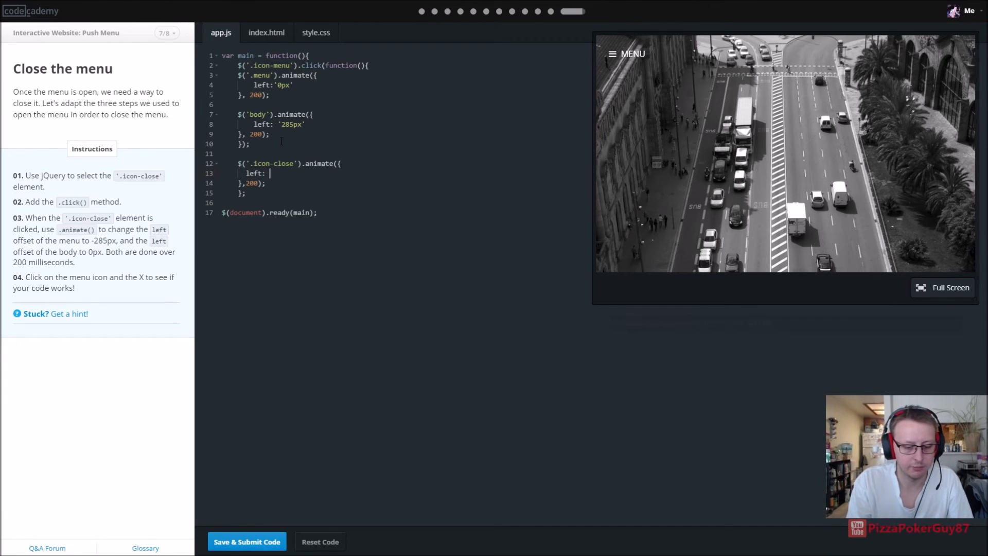
text(')
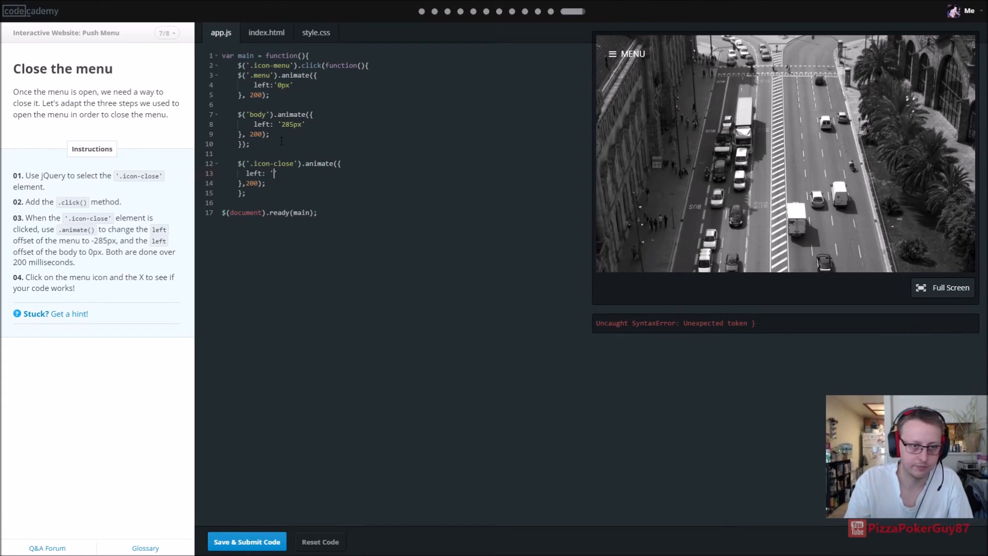
text(-285)
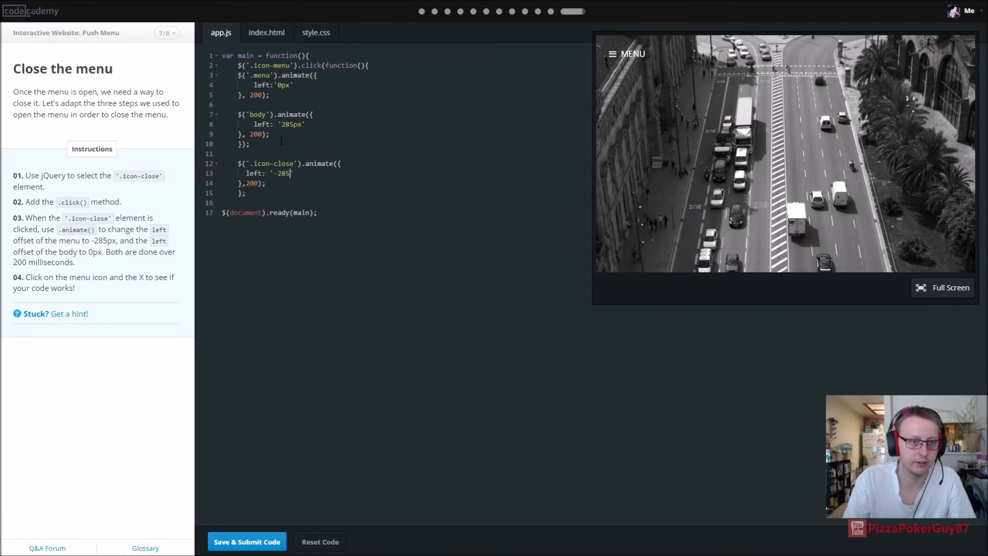
text(px')
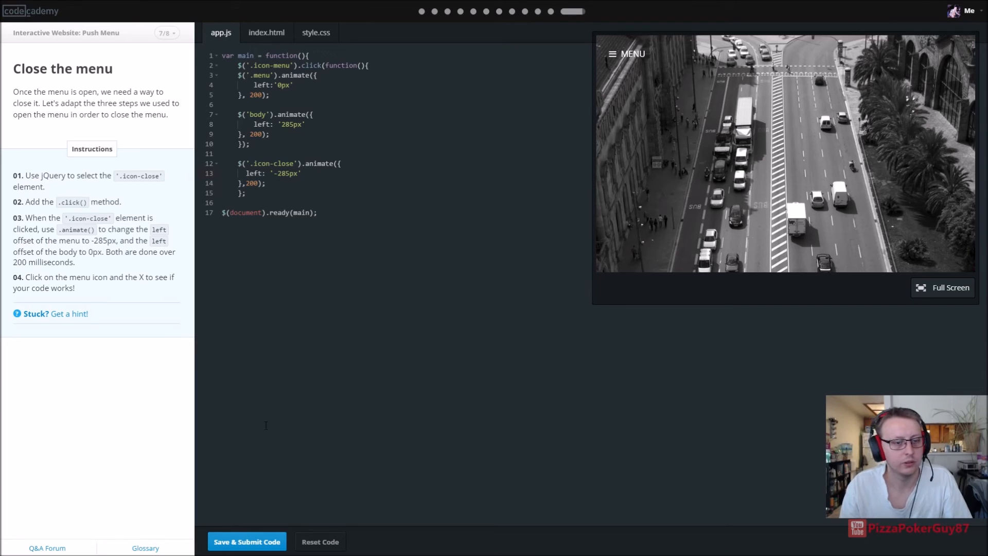
click(247, 542)
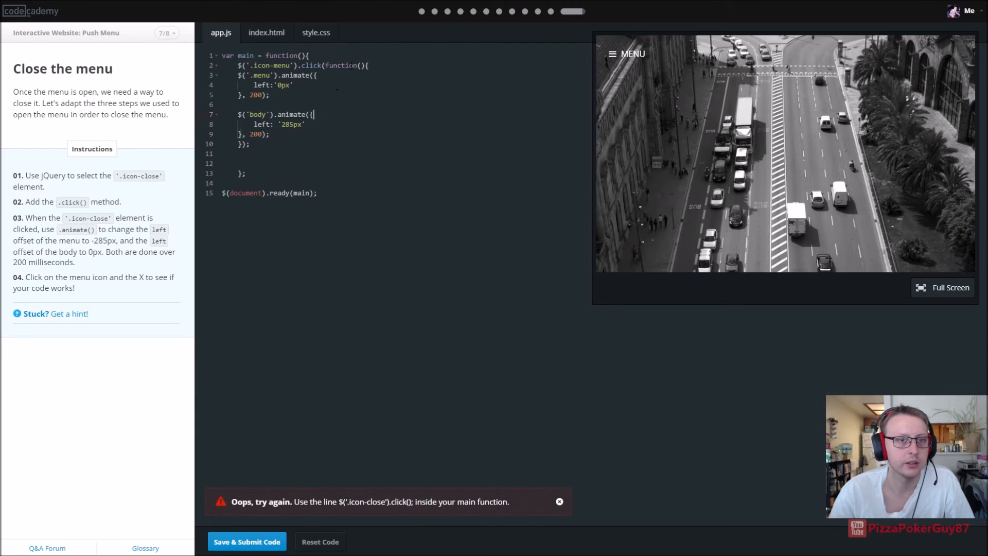
On a new line, enter $('.icon-close').animate({ and try advancing to the next lesson
key(Enter)
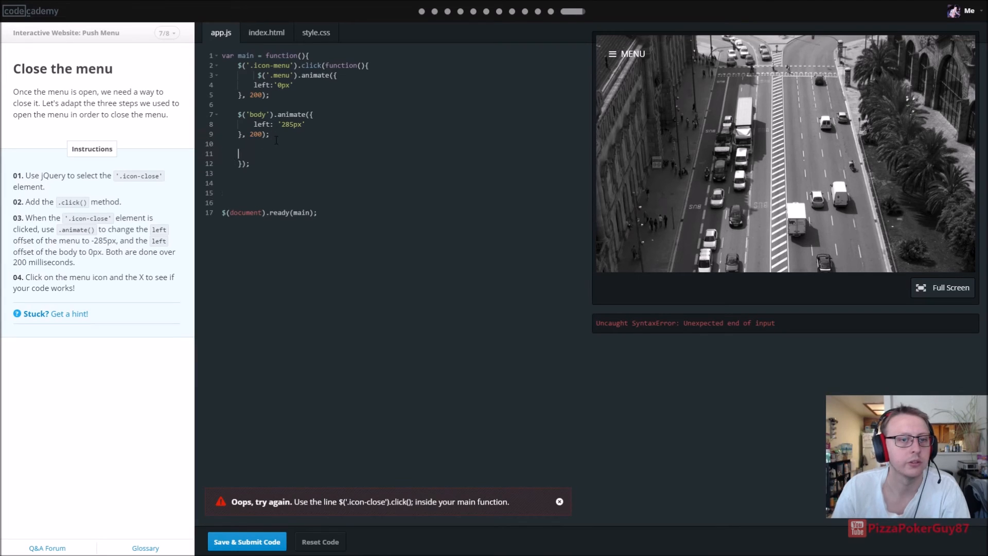
text($('.icon-close').animate({)
text(left:'-285px')
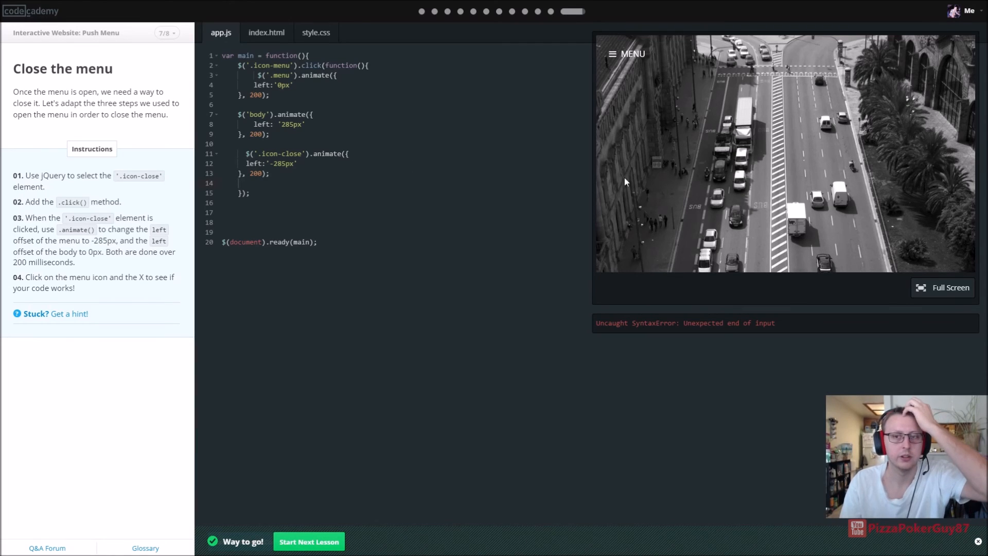
mouse_move(613, 56)
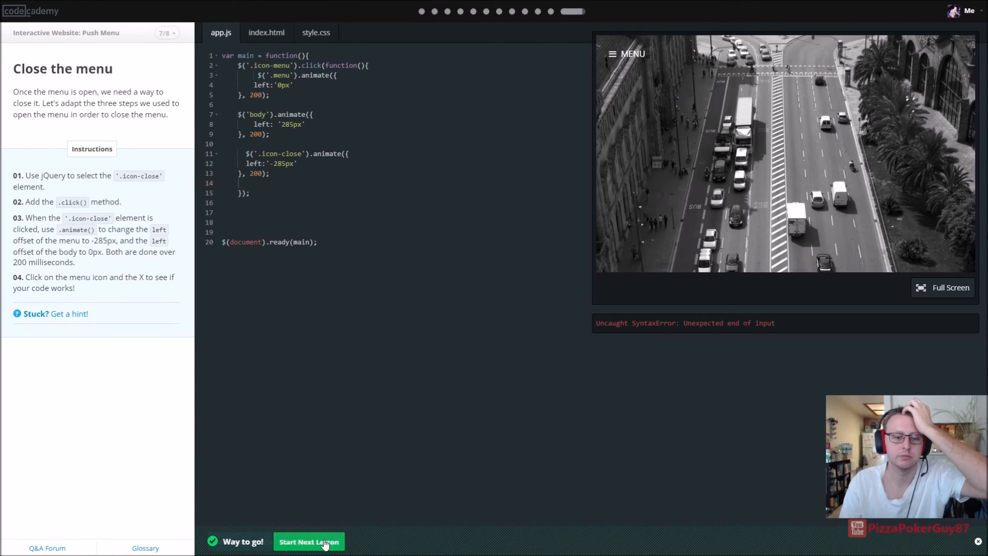
click(309, 541)
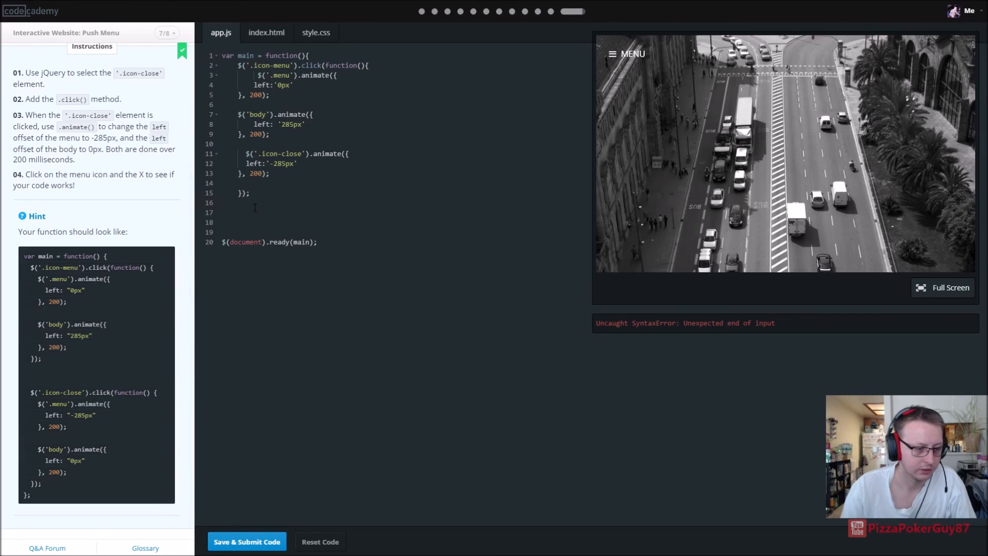
Finish the .icon-close click handler (.menu to -285px, body to 0px) and advance to lesson 8/8
text(};)
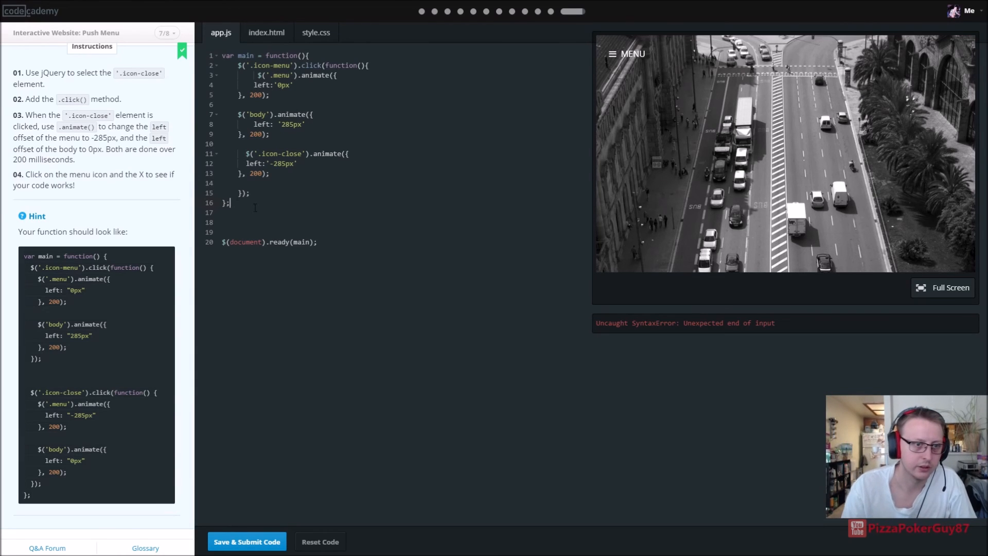
click(247, 542)
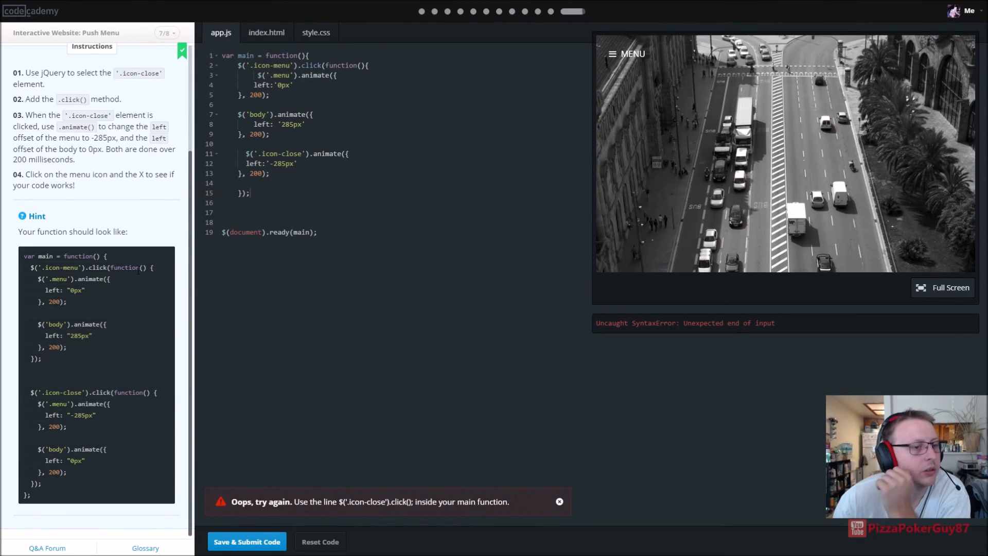
mouse_move(101, 318)
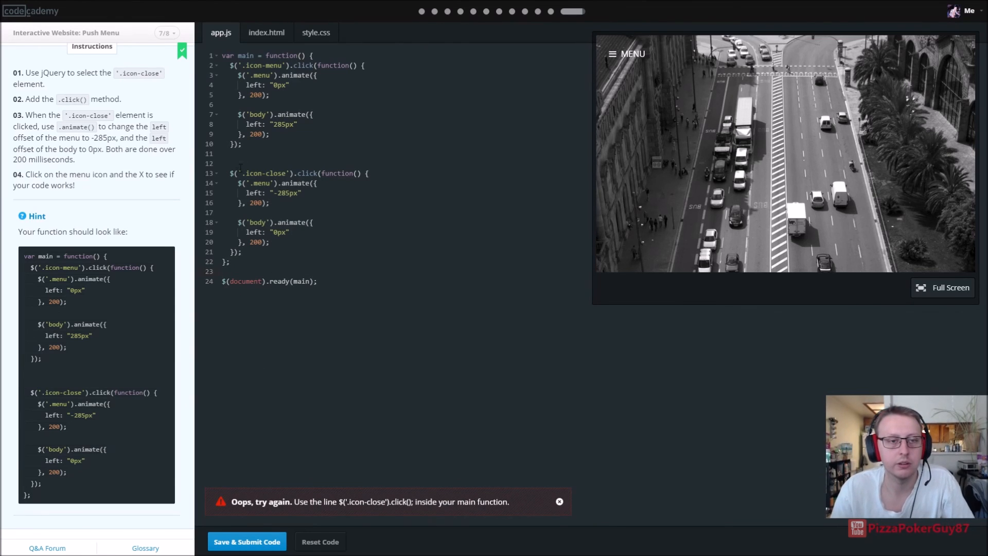
double_click(261, 174)
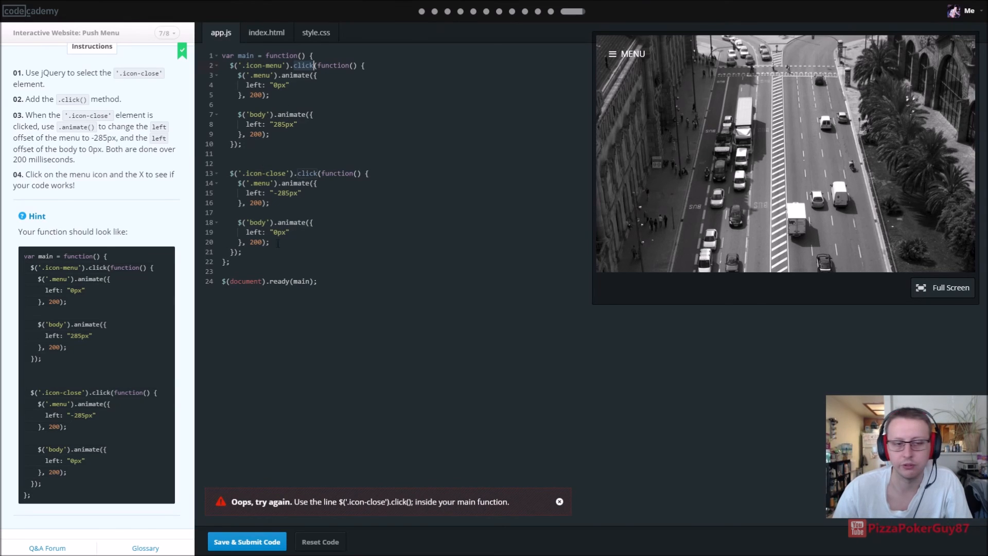
click(247, 541)
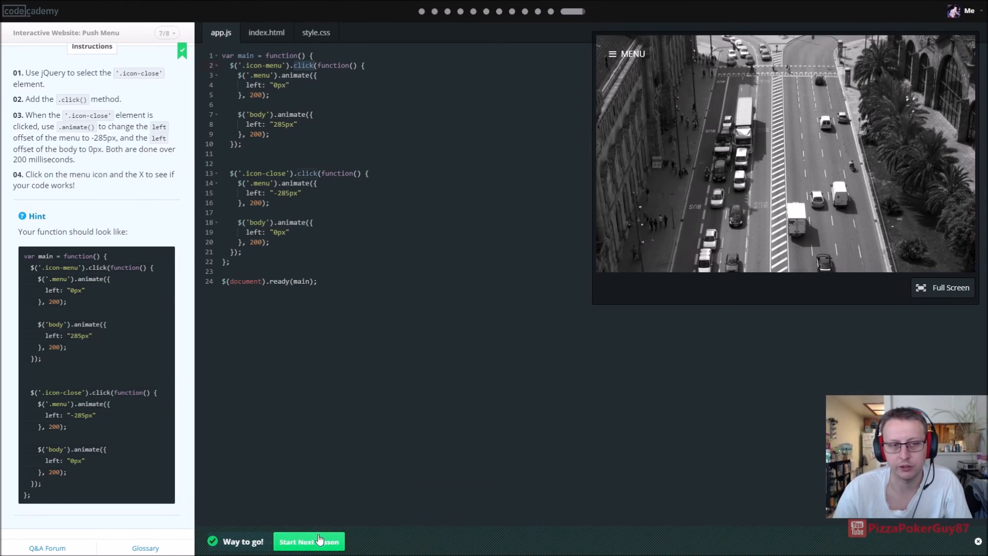
click(308, 541)
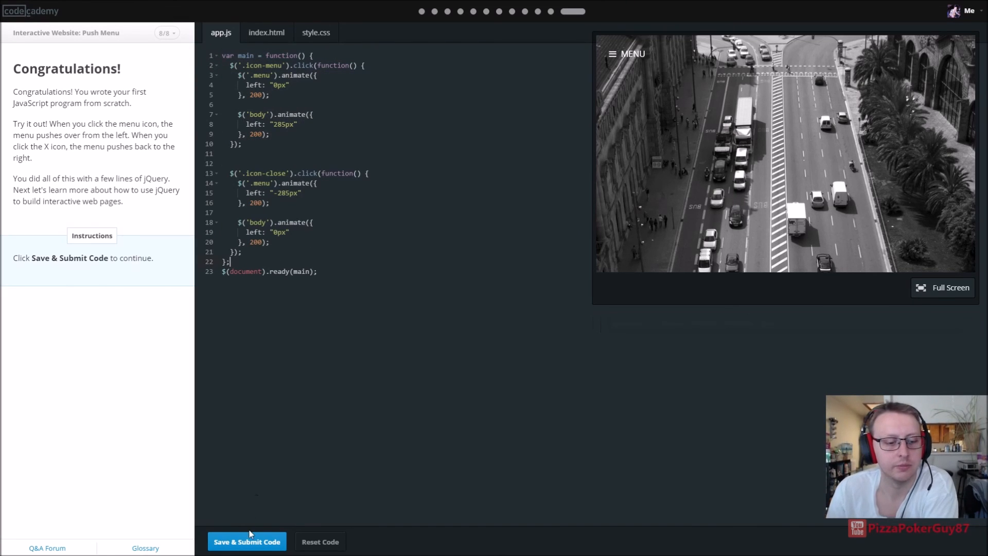
Submit the final lesson, dismiss the Push Menu badge, and close the preview menu
click(247, 542)
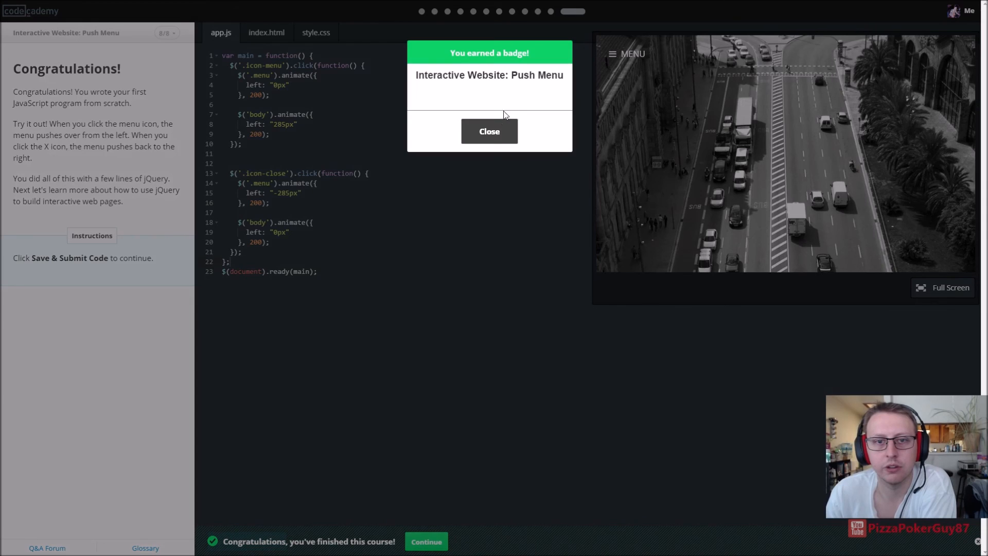
click(489, 131)
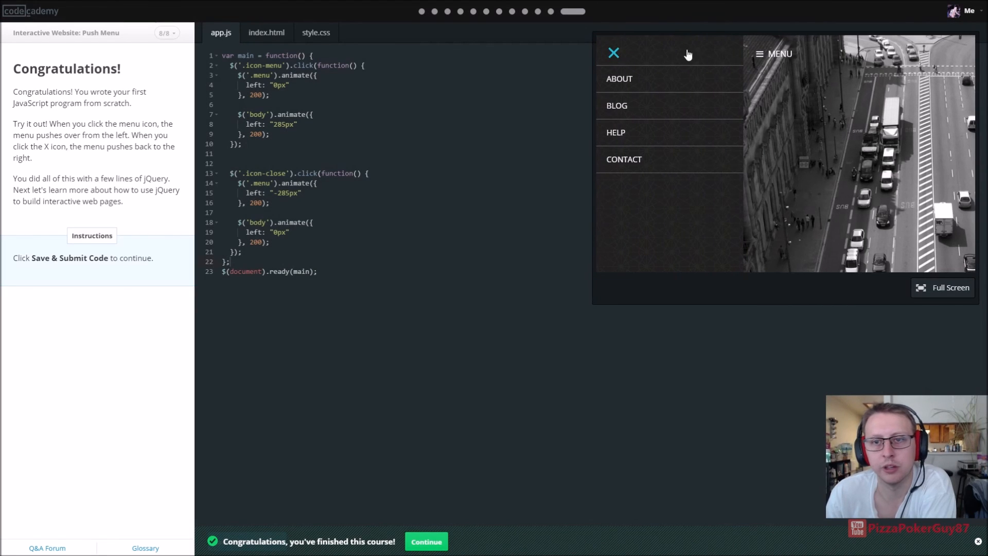
click(614, 53)
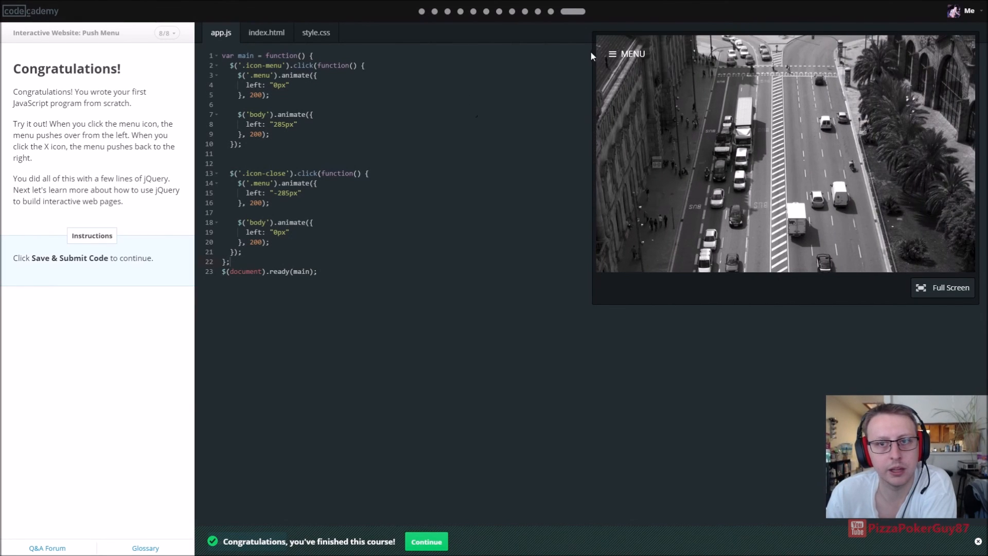
Reopen and close the preview menu, then continue to the JavaScript intro card
click(633, 53)
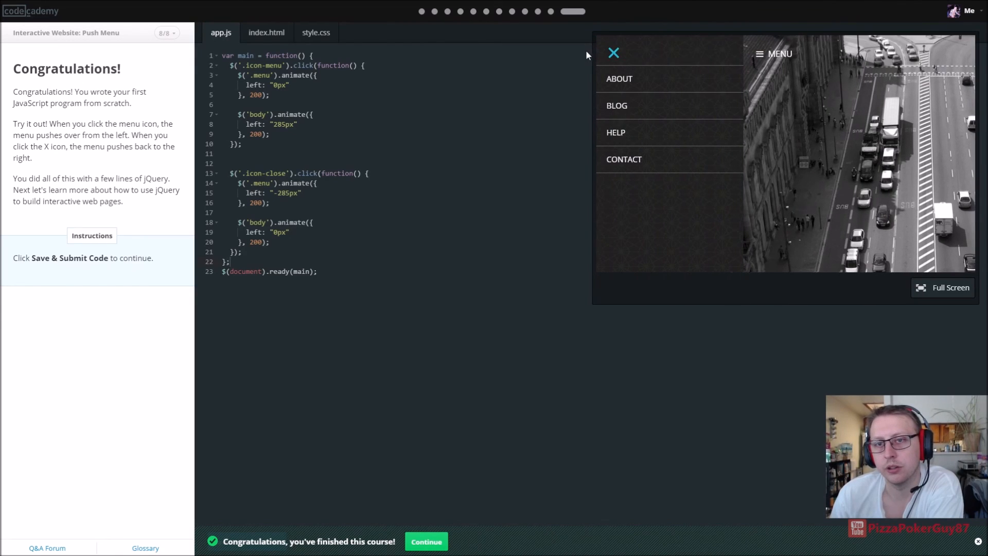
mouse_move(713, 51)
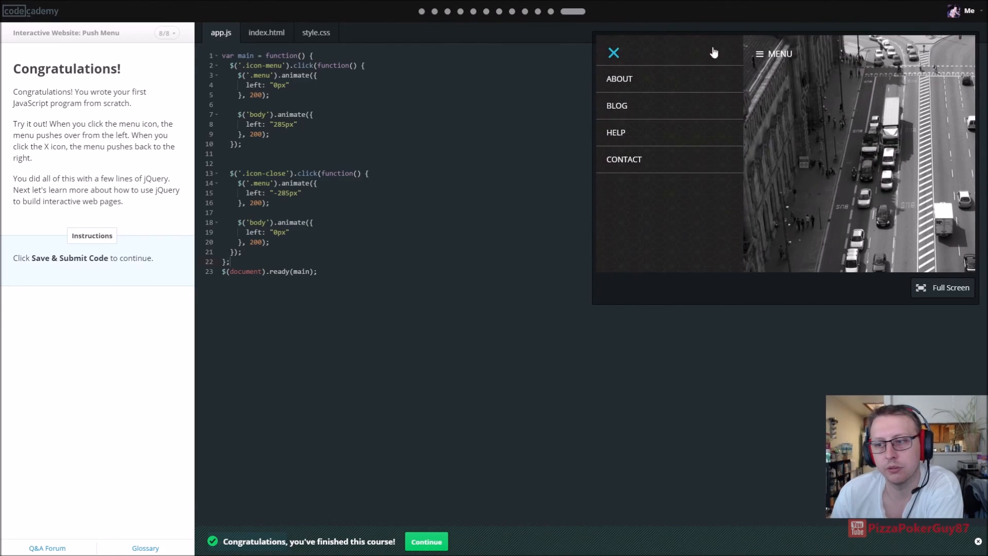
click(613, 53)
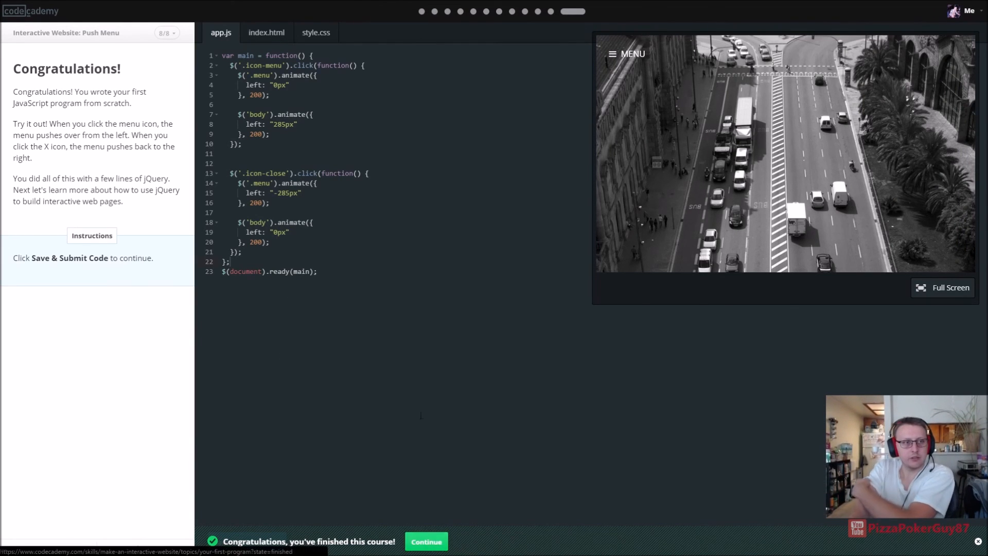
click(426, 542)
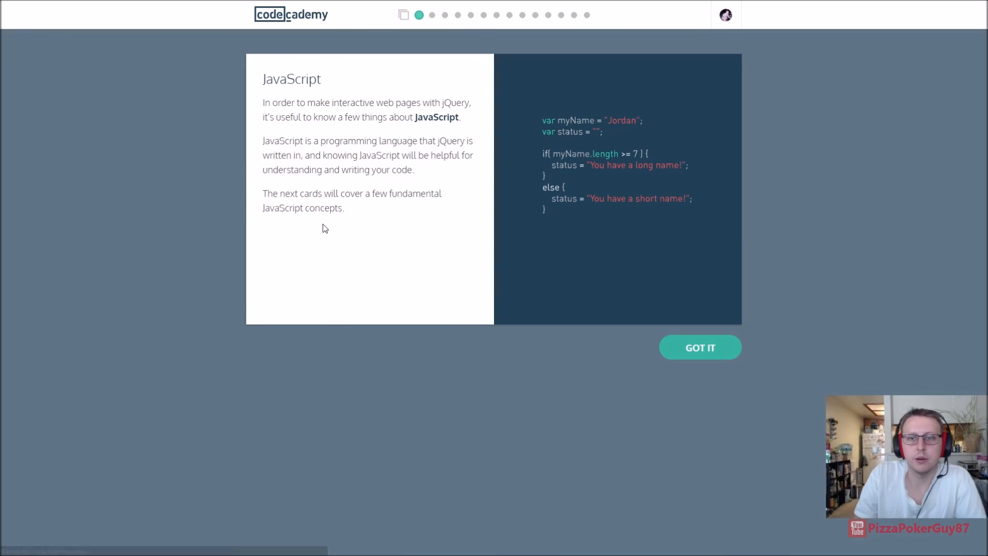
mouse_move(767, 212)
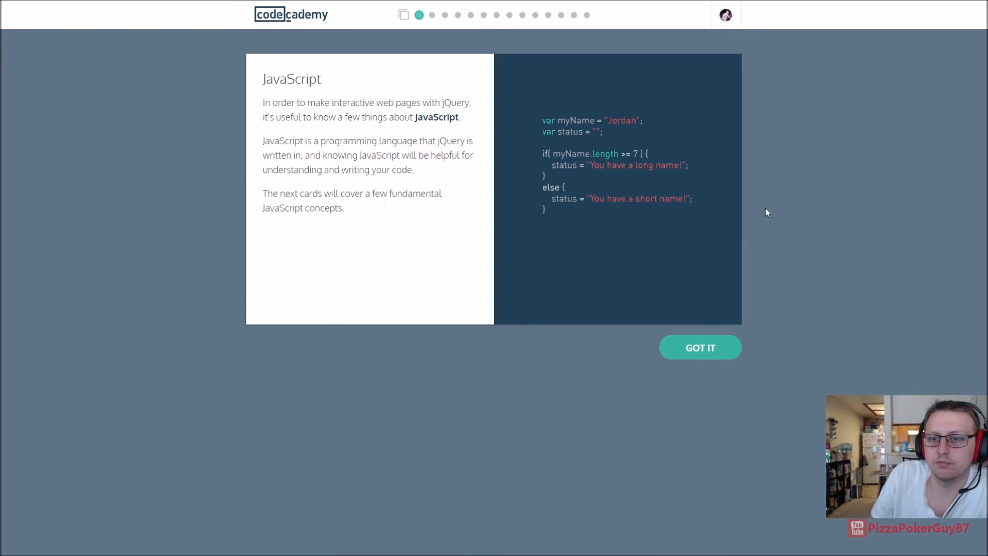
mouse_move(744, 165)
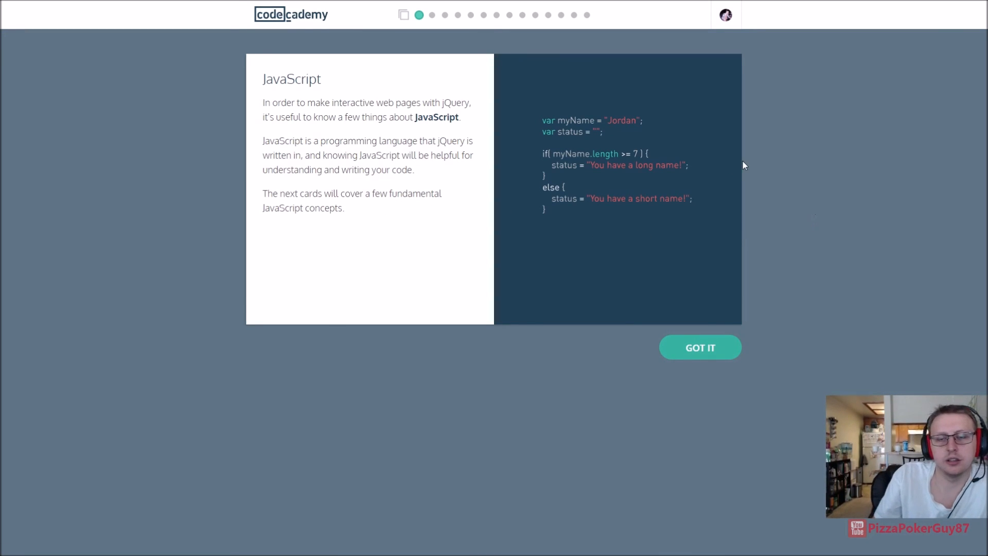
mouse_move(616, 289)
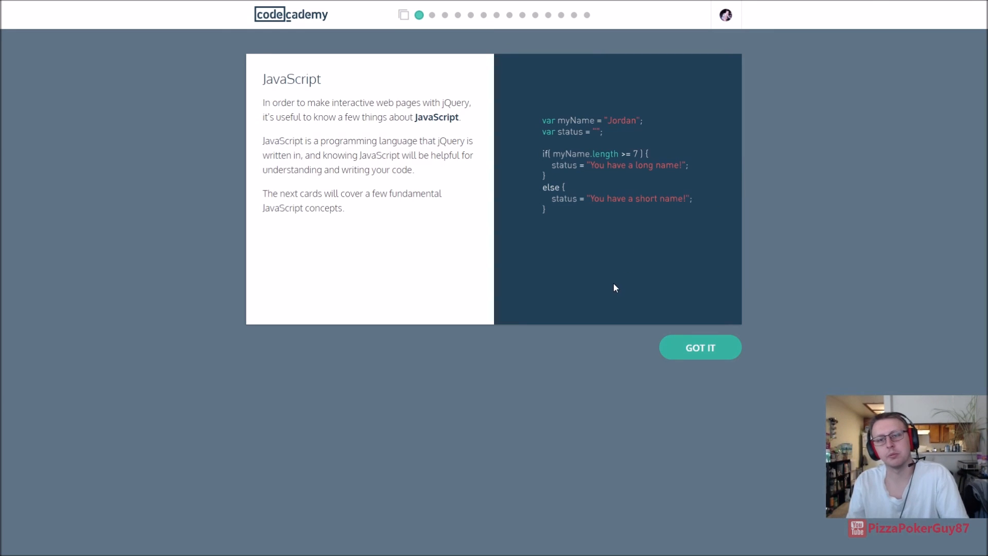
mouse_move(537, 32)
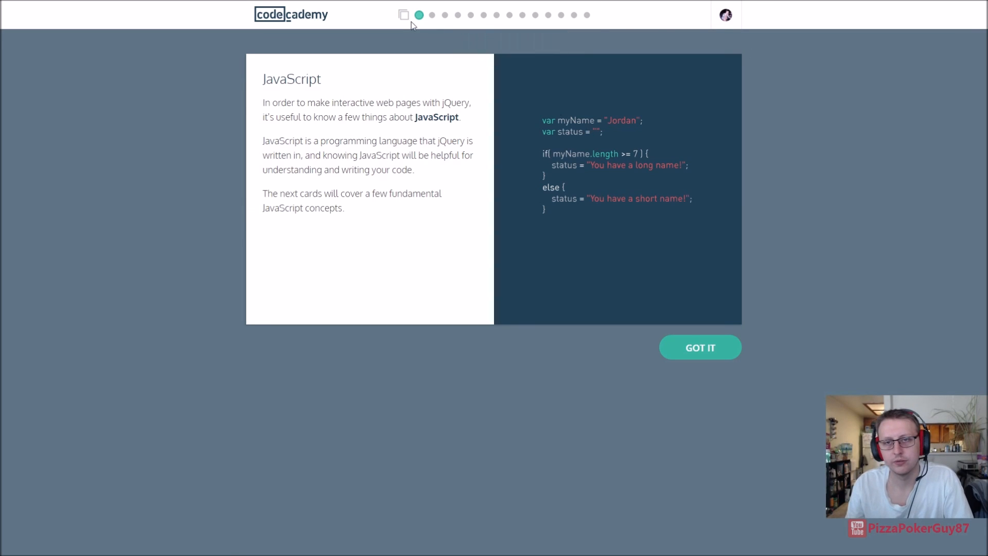
mouse_move(828, 190)
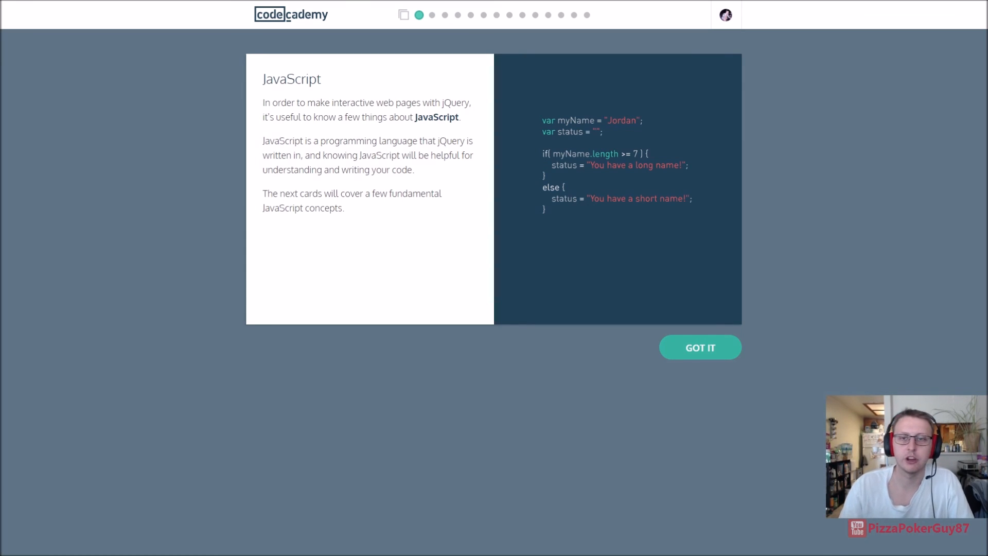
mouse_move(772, 300)
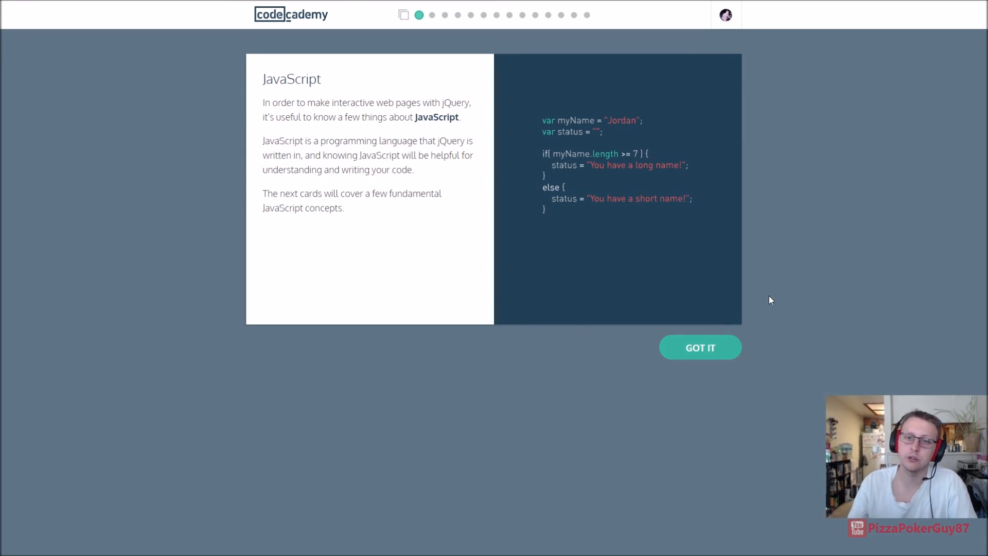